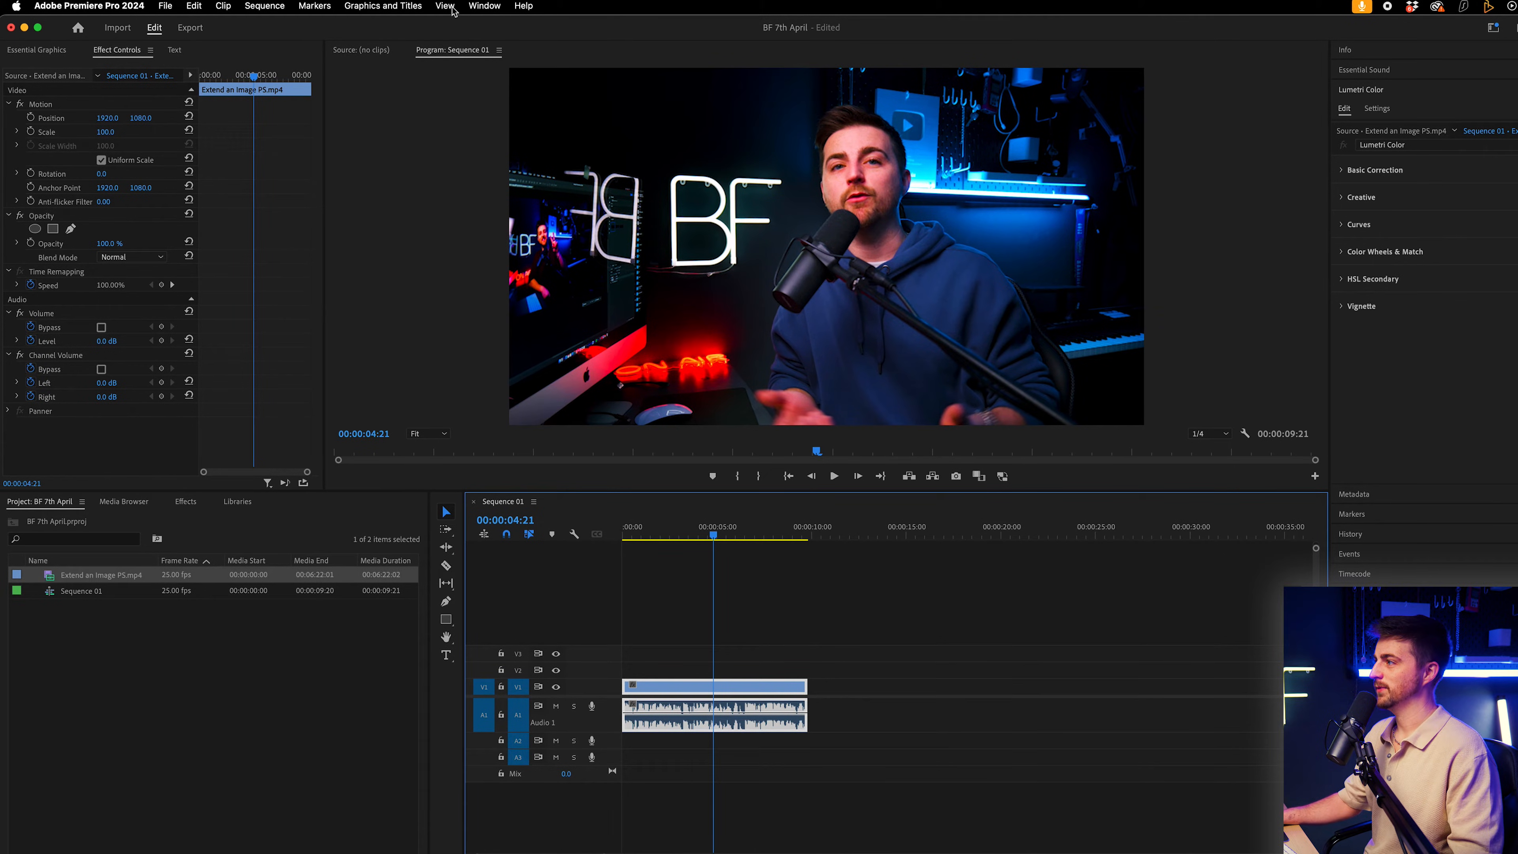
Transcribe the source clip's speech from the Text panel's Transcript view.
{"action": "left_click", "coordinate": [484, 8]}
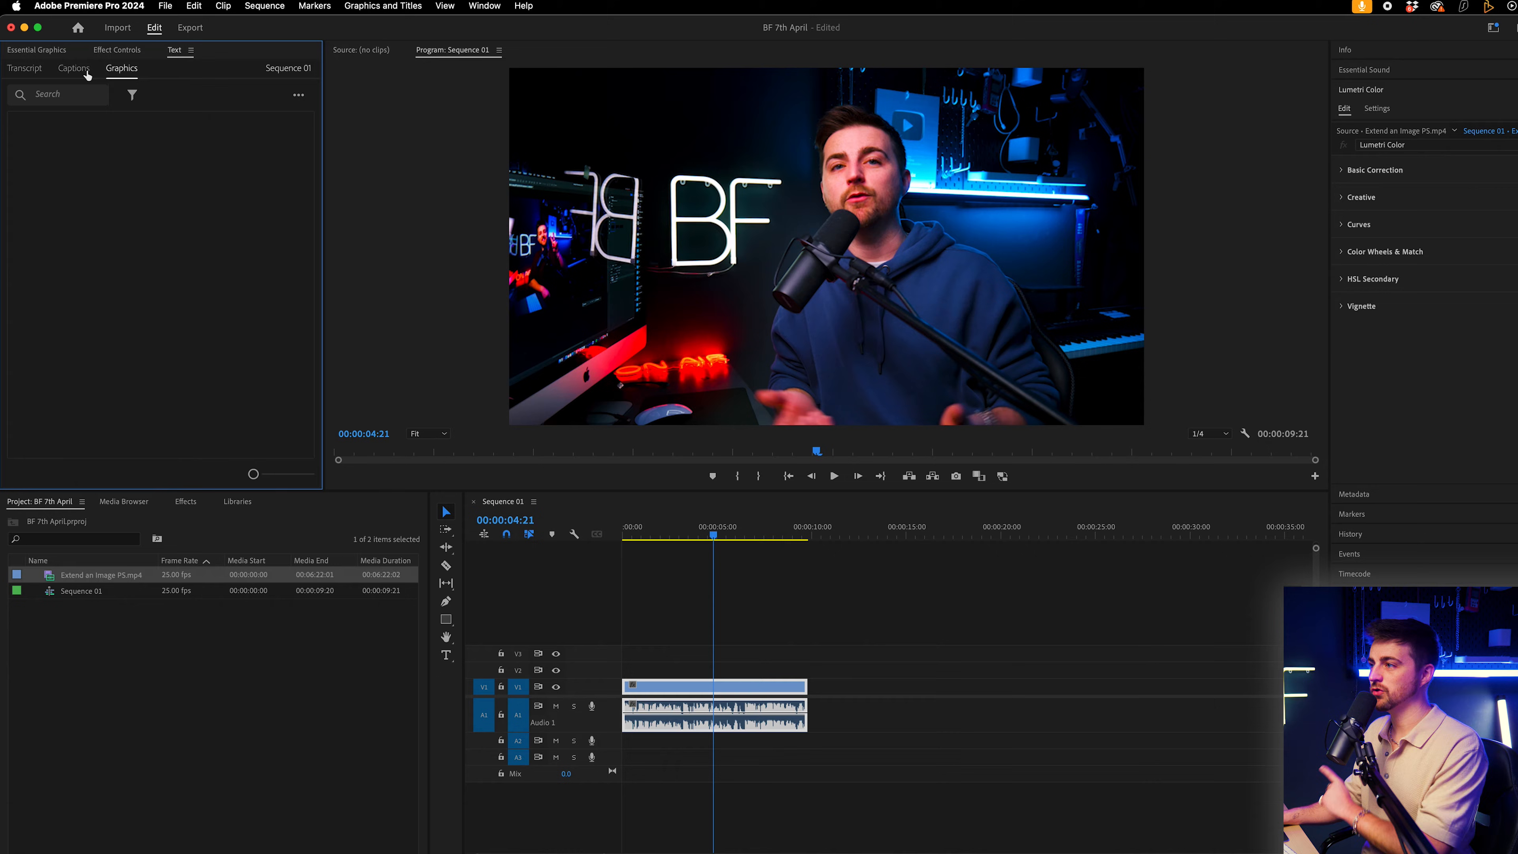
{"action": "left_click", "coordinate": [25, 68]}
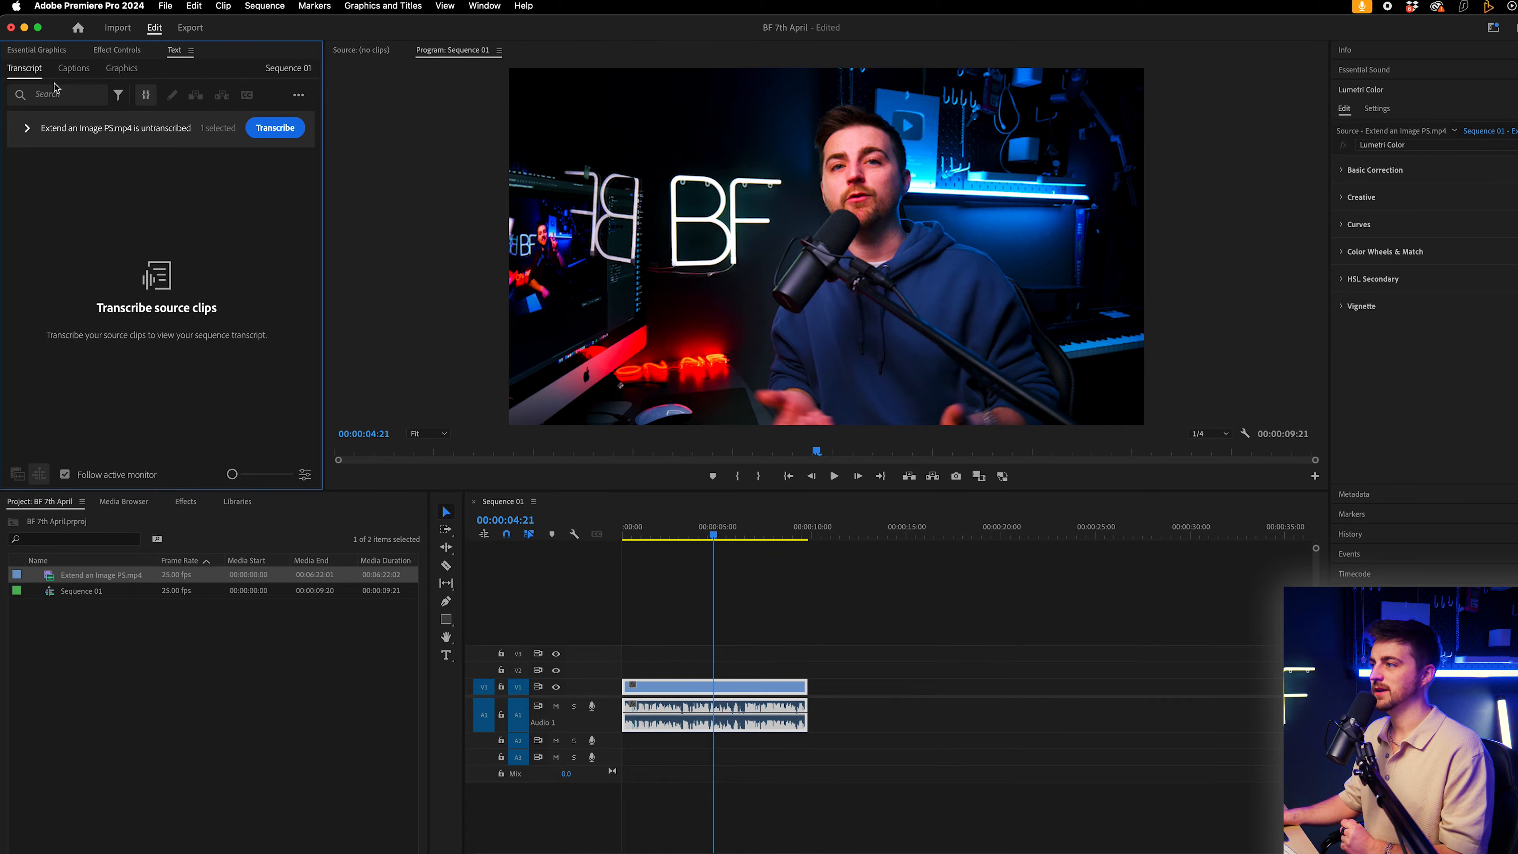
{"action": "left_click", "coordinate": [275, 128]}
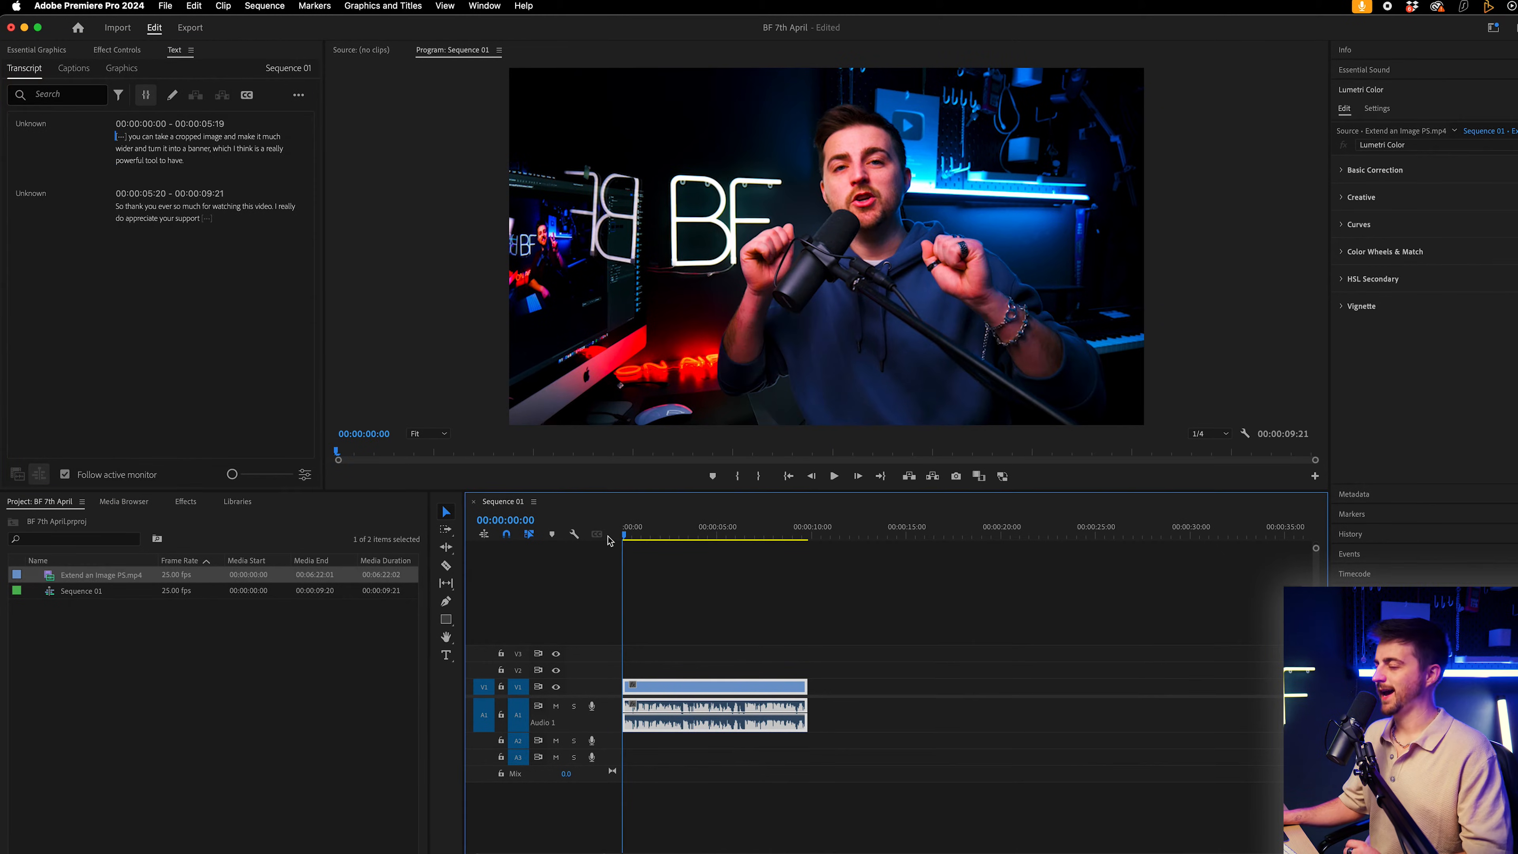
{"action": "mouse_move", "coordinate": [445, 396]}
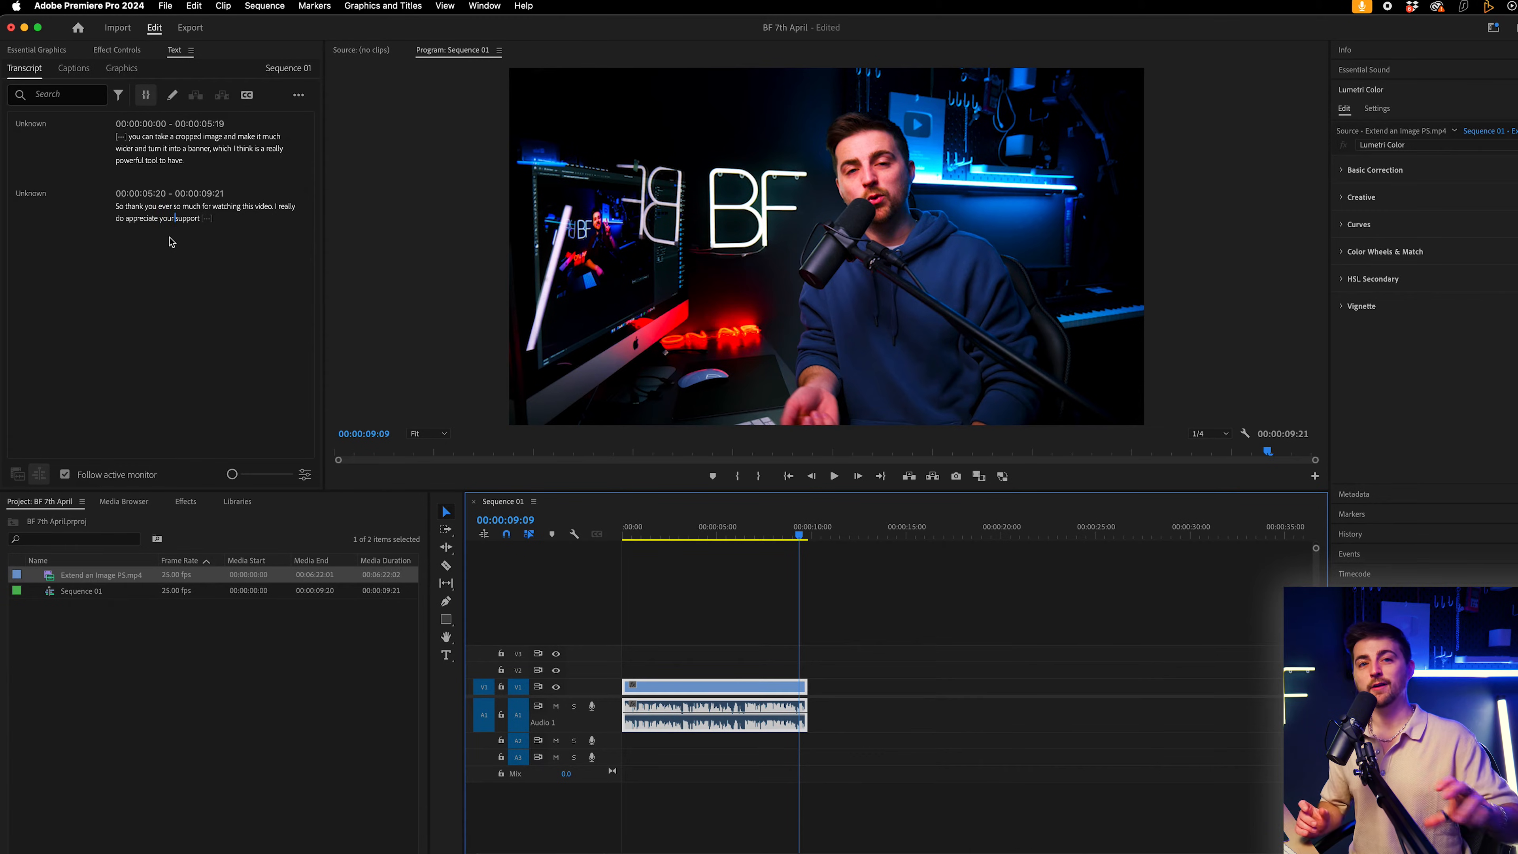
Edit the second transcript passage to end with "I really do appreciate your support.".
{"action": "double_click", "coordinate": [188, 218]}
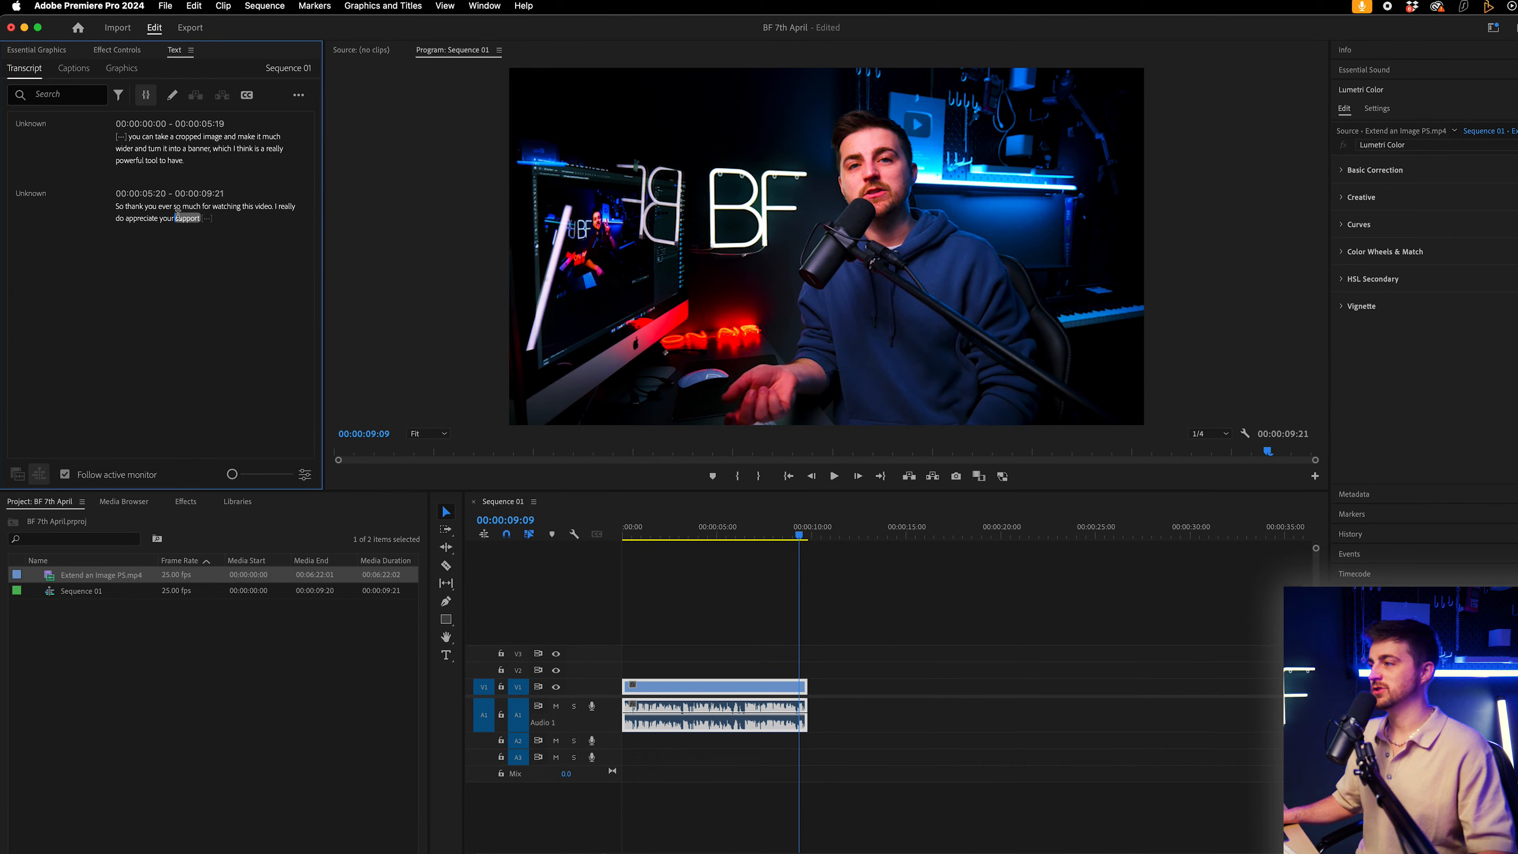
{"action": "left_click", "coordinate": [203, 211]}
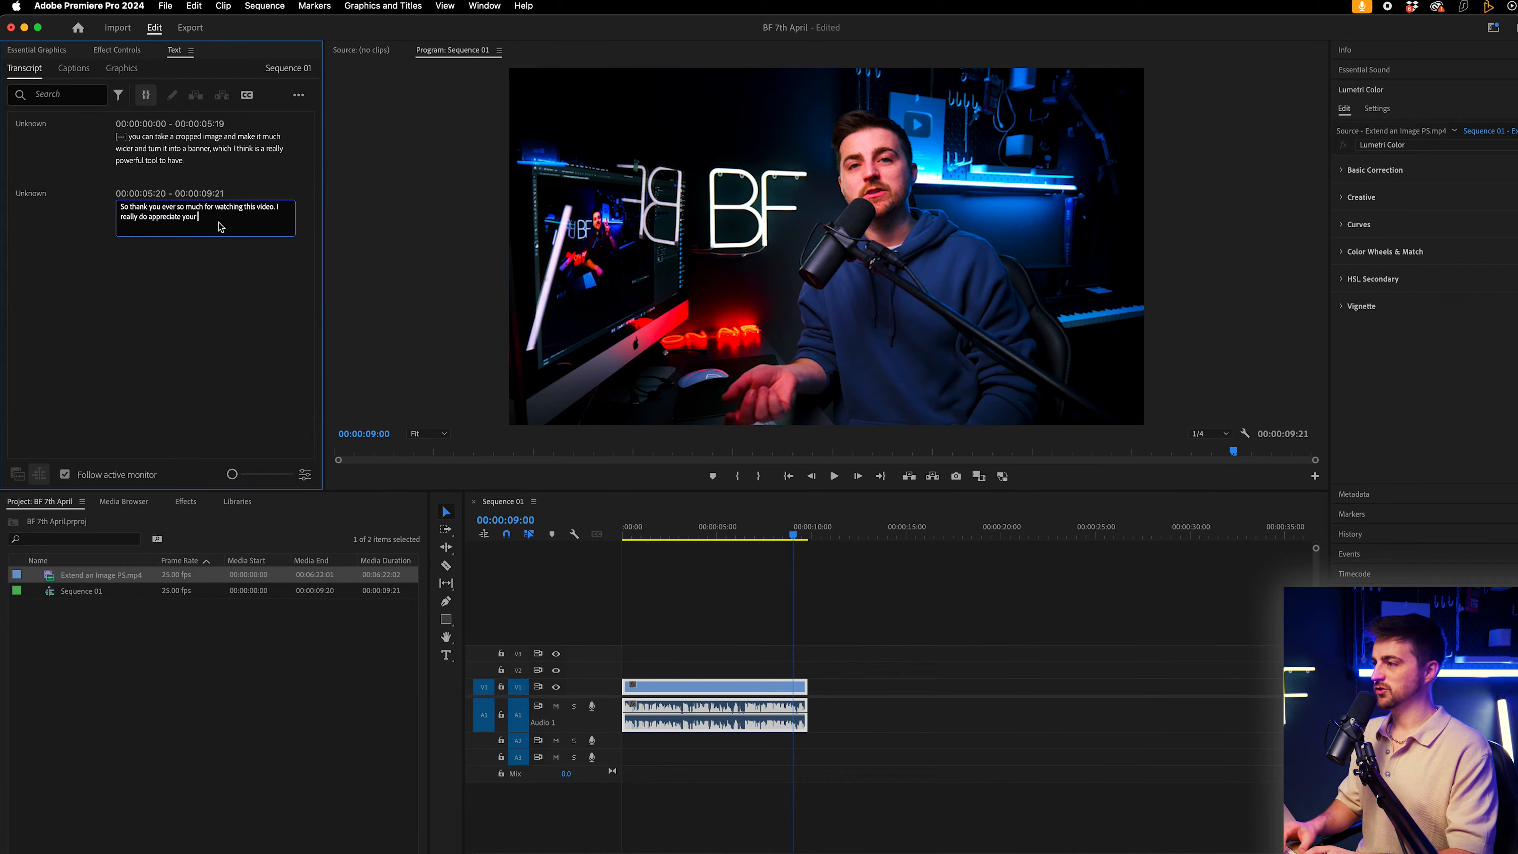
{"action": "type", "text": "support."}
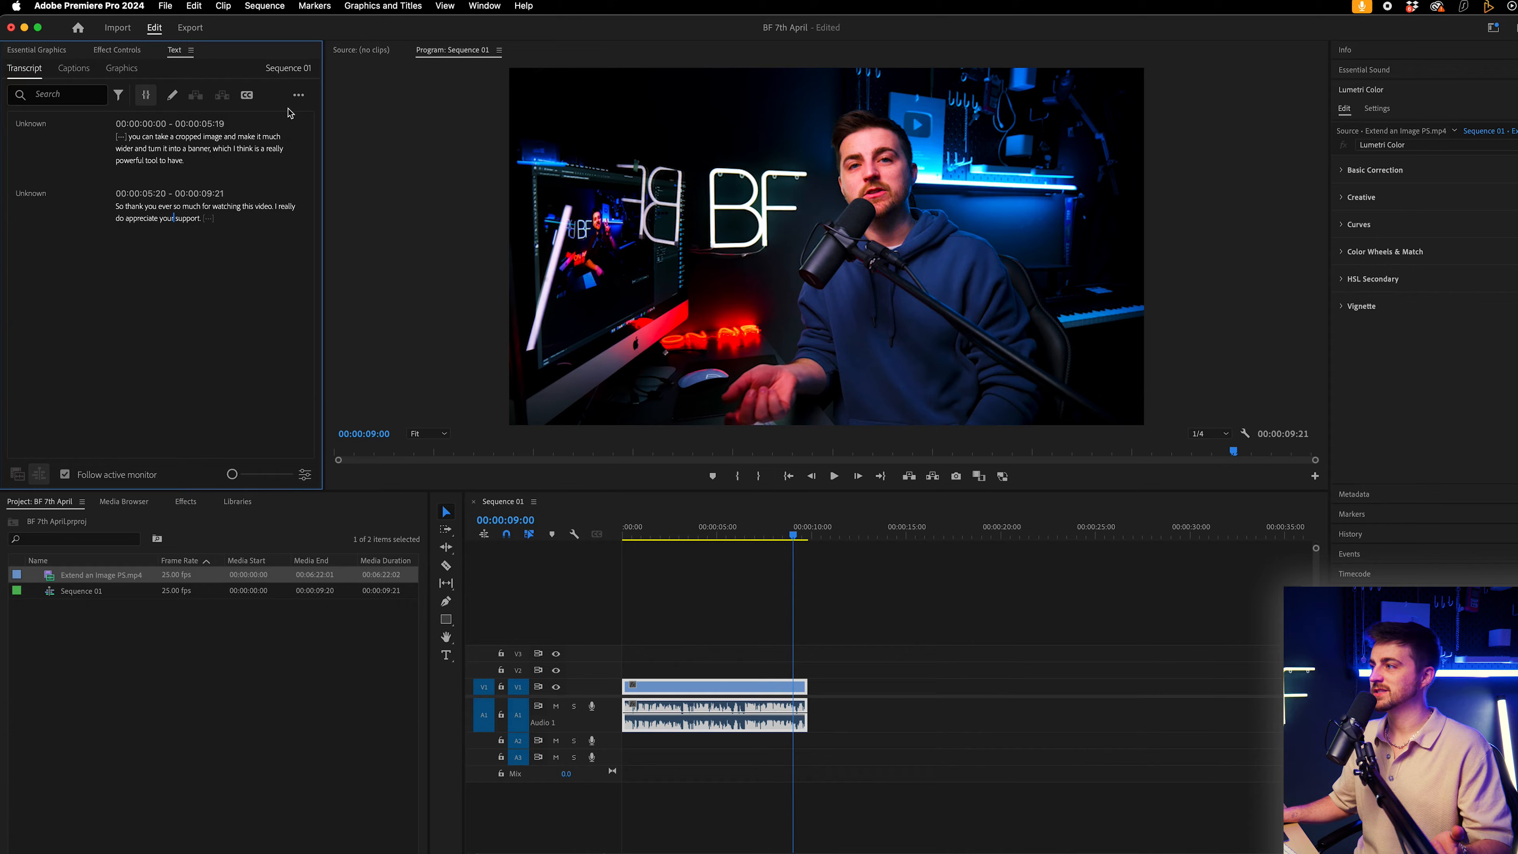
Start Create captions from the transcript and reveal the captioning preferences.
{"action": "left_click", "coordinate": [298, 94]}
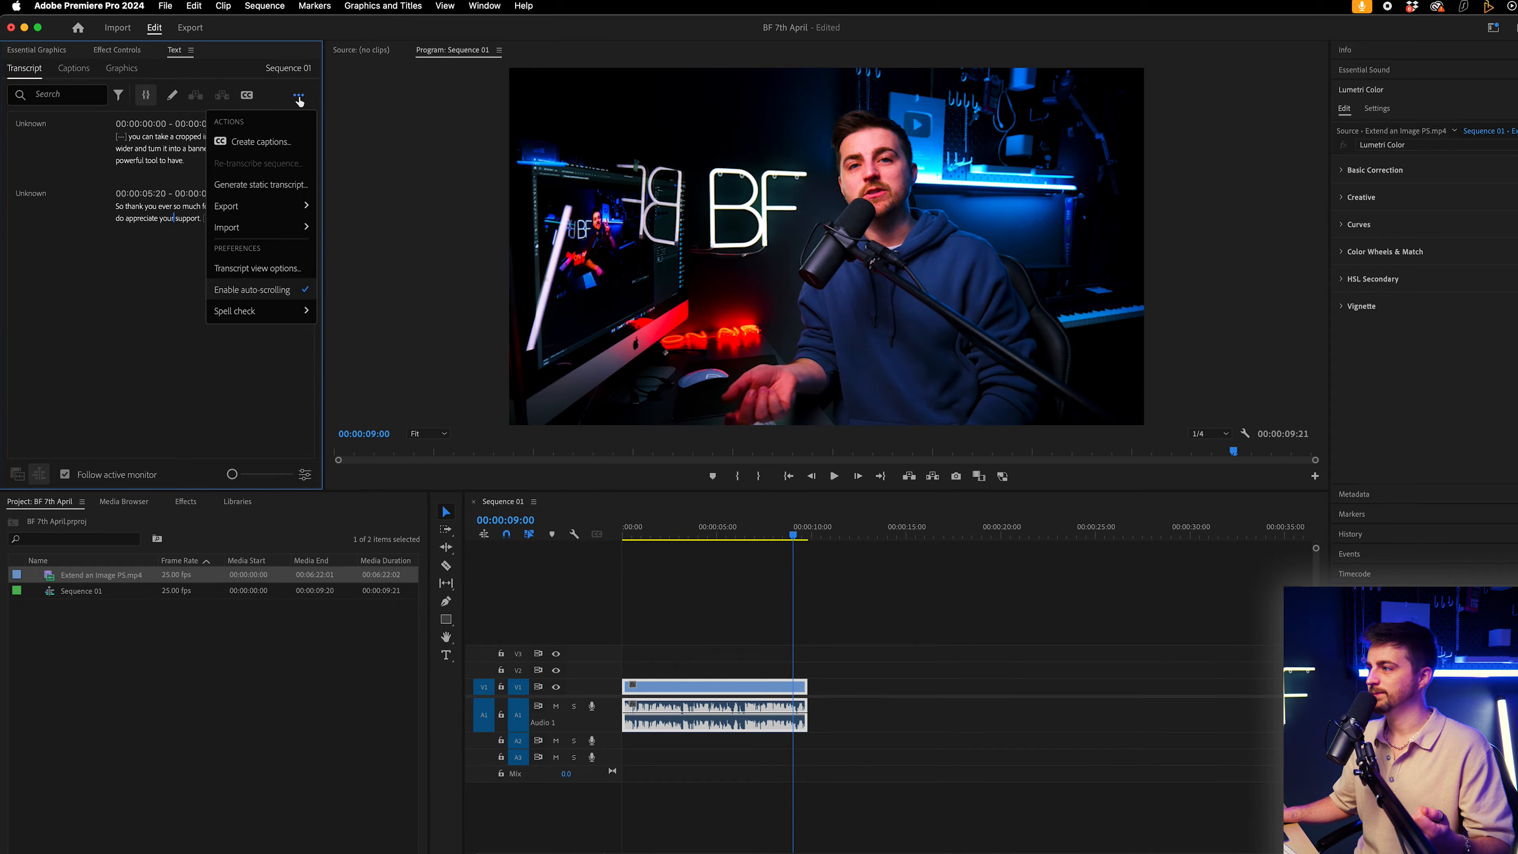
{"action": "left_click", "coordinate": [259, 142]}
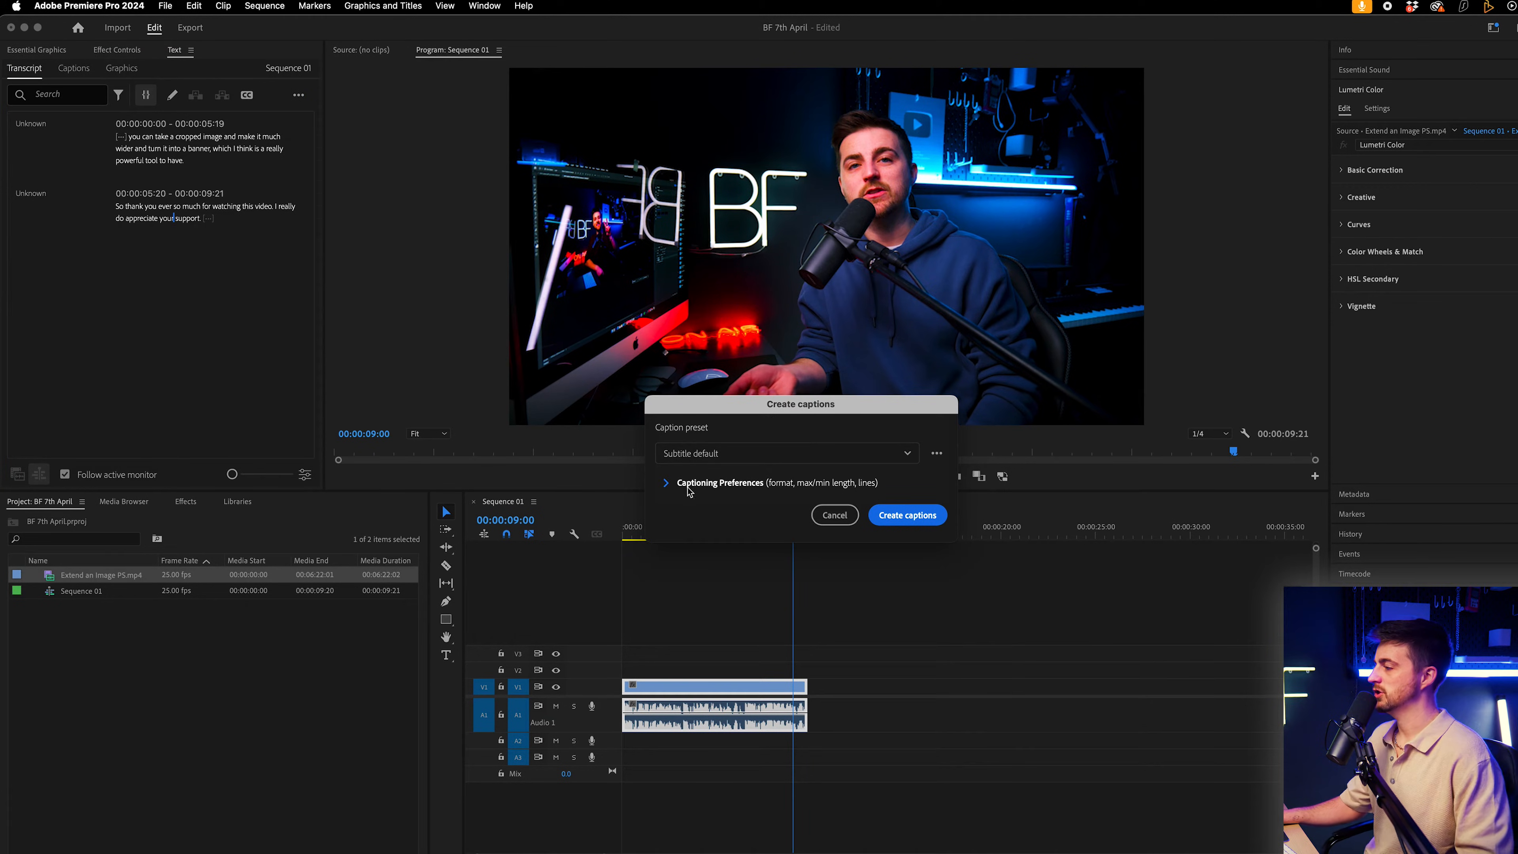
{"action": "left_click", "coordinate": [666, 483]}
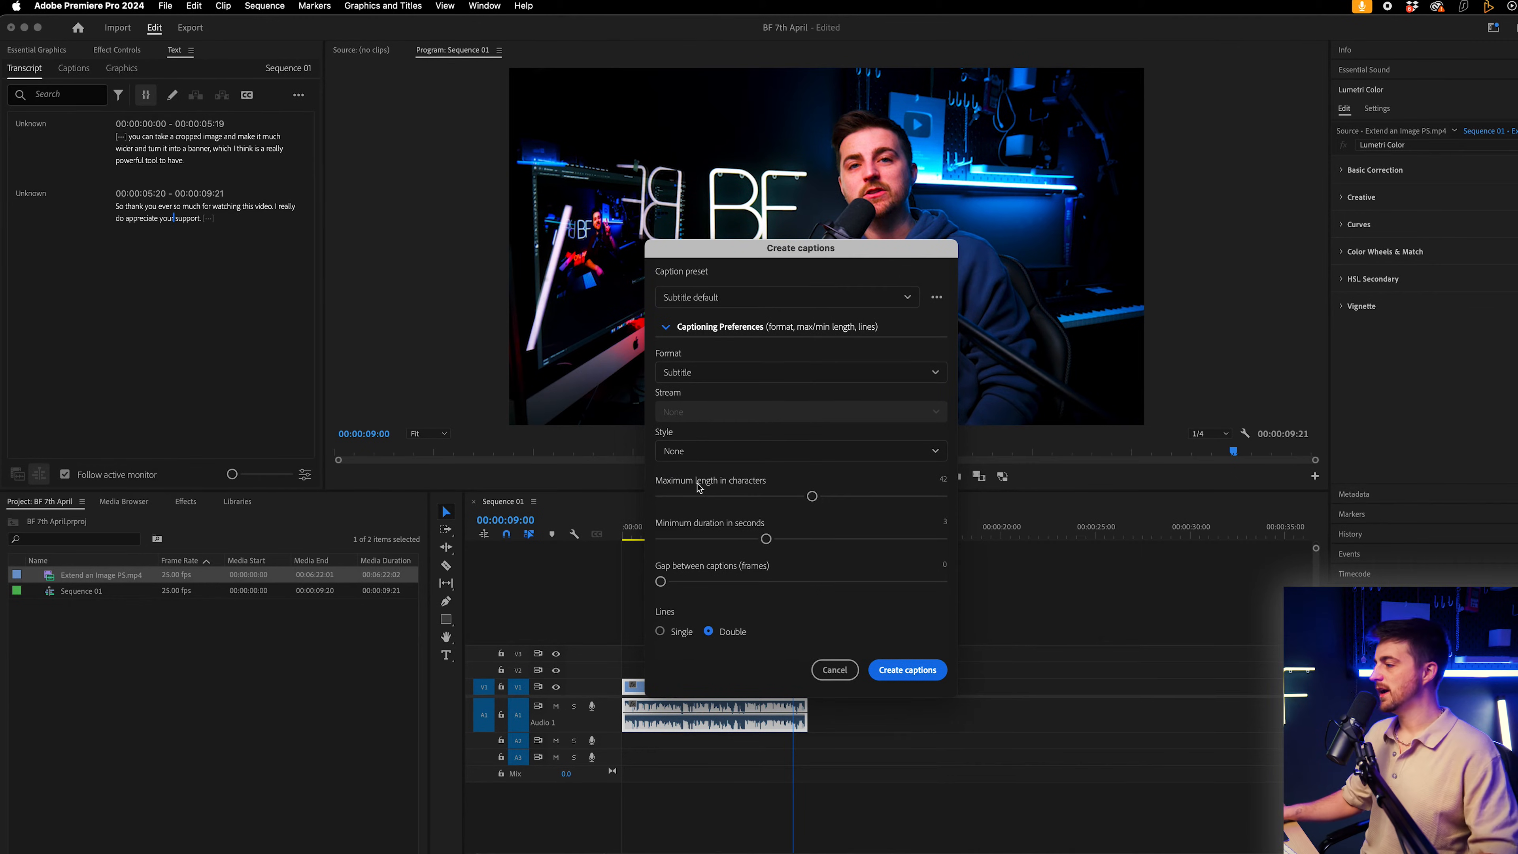
{"action": "mouse_move", "coordinate": [812, 500]}
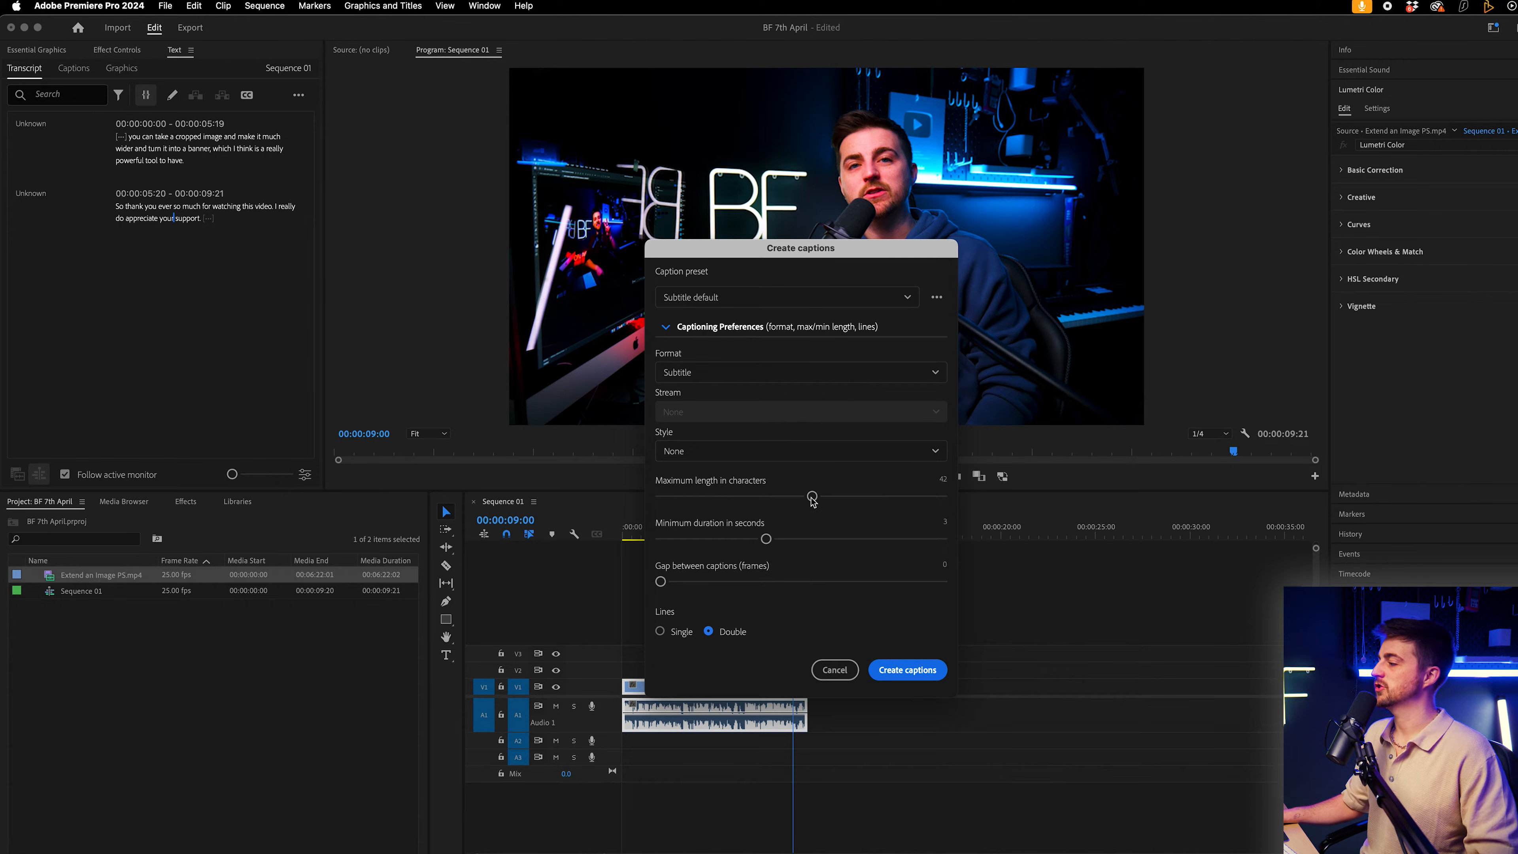
Set the maximum caption length to 35 characters.
{"action": "left_click_drag", "start_coordinate": [812, 496], "coordinate": [891, 497]}
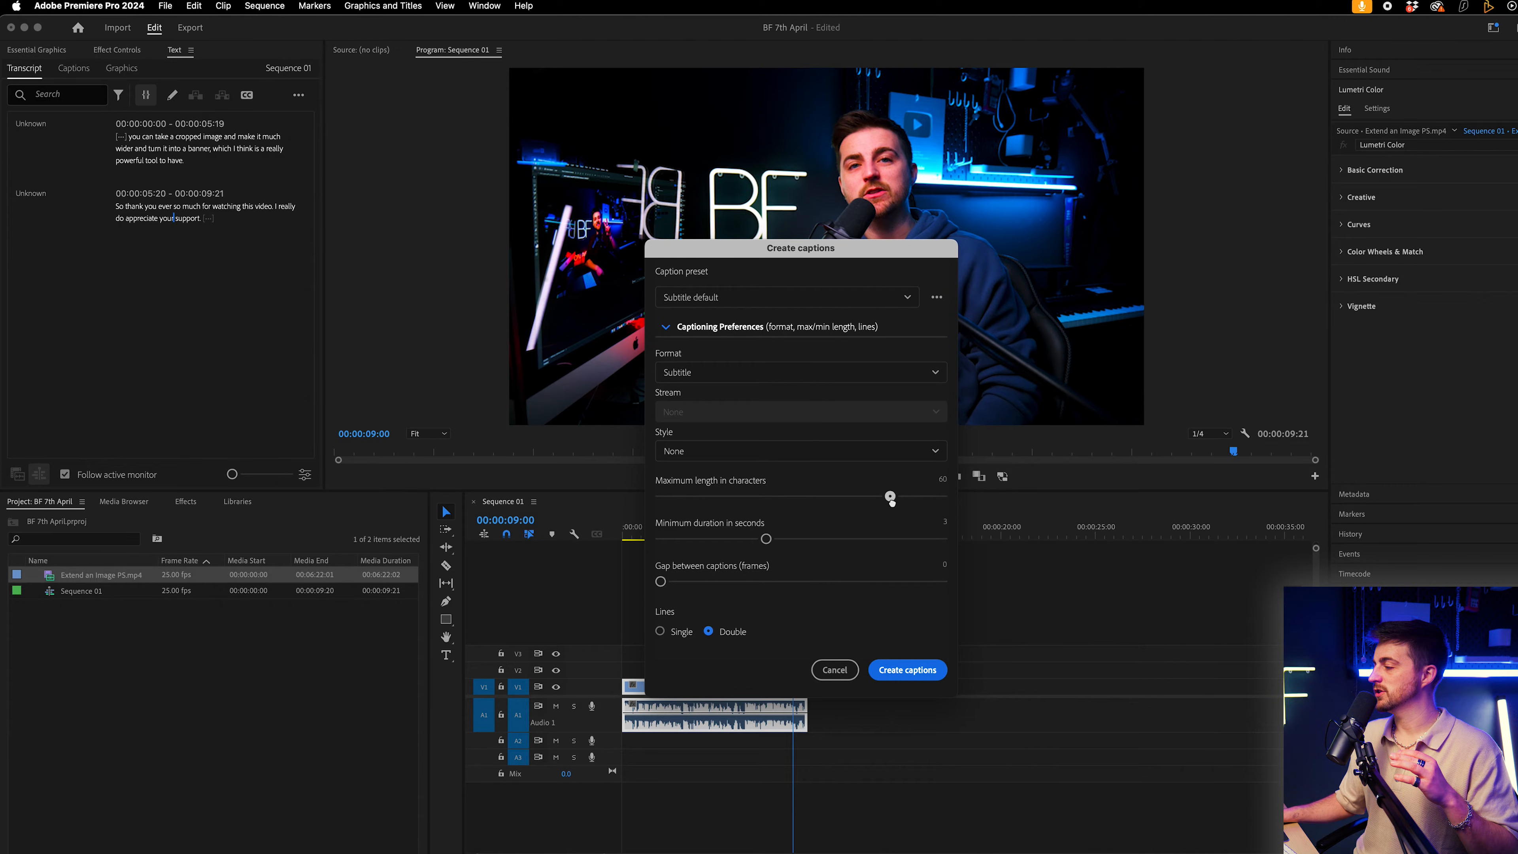
{"action": "left_click_drag", "start_coordinate": [891, 496], "coordinate": [948, 497]}
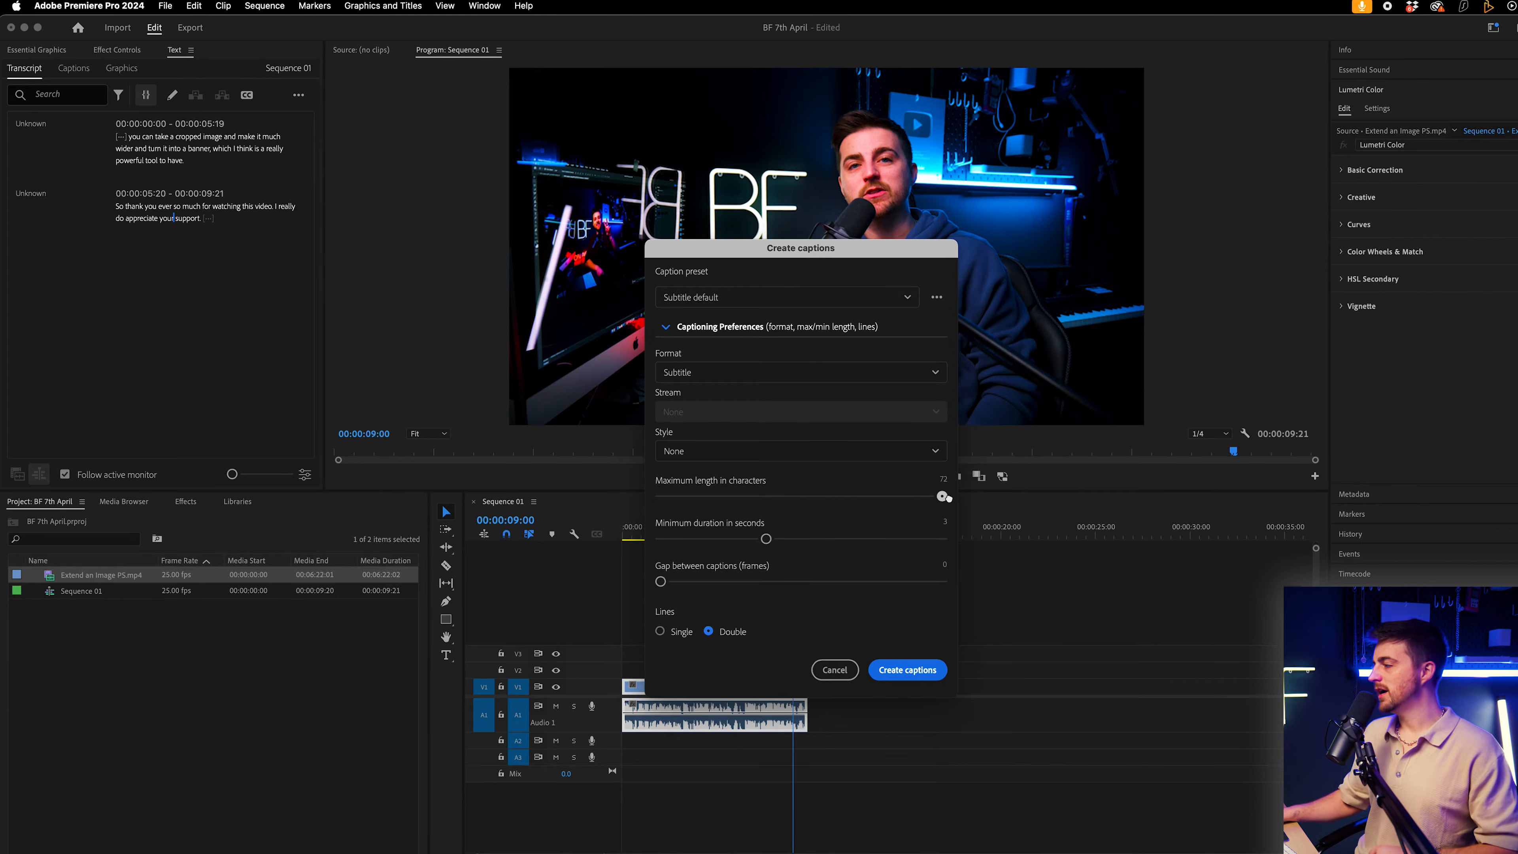
{"action": "left_click_drag", "start_coordinate": [944, 496], "coordinate": [787, 497]}
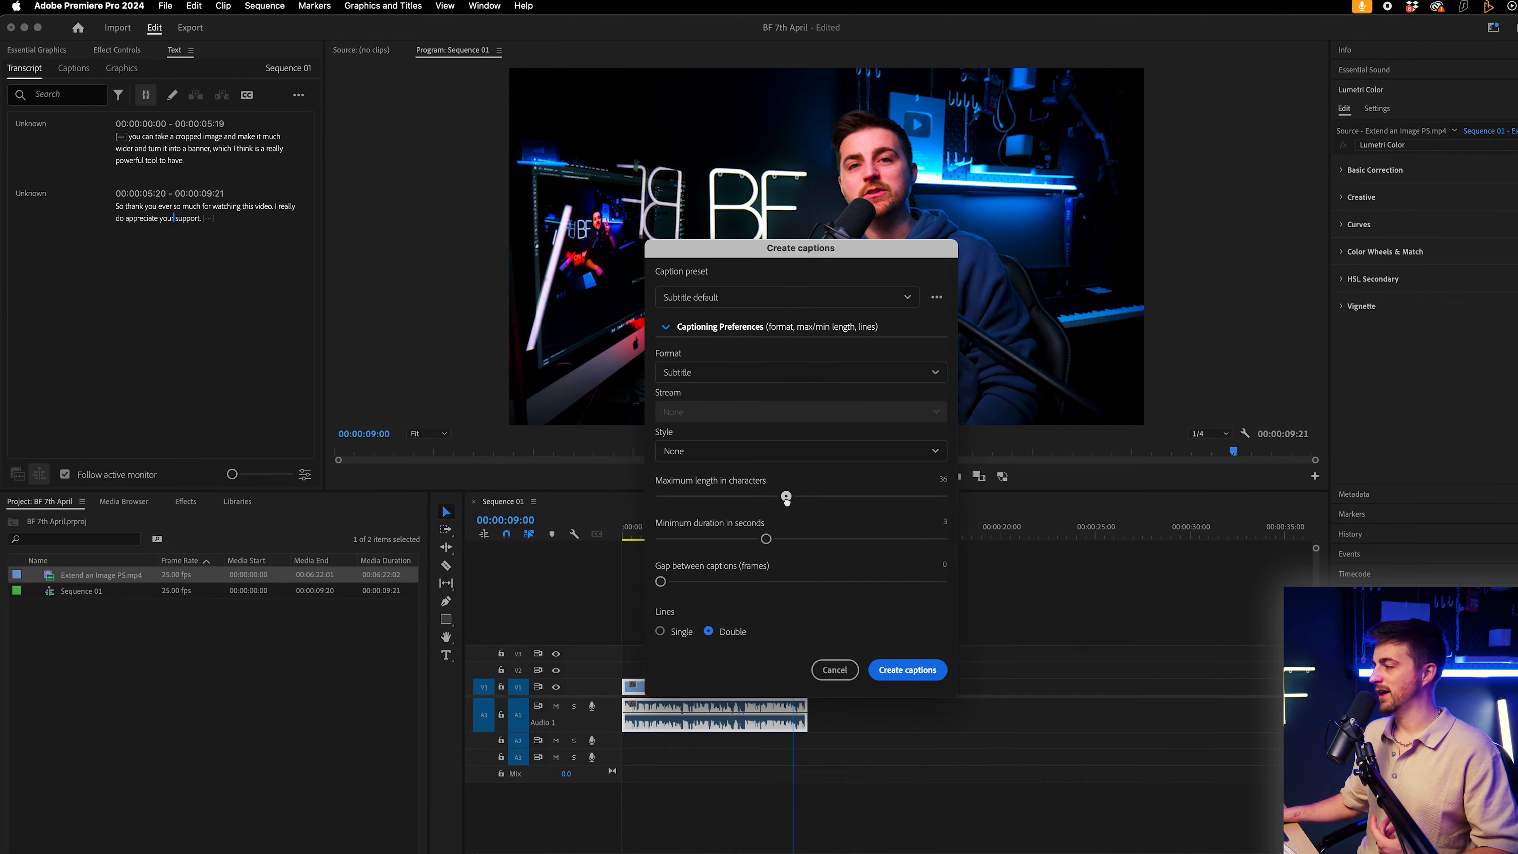
{"action": "left_click_drag", "start_coordinate": [786, 496], "coordinate": [772, 496]}
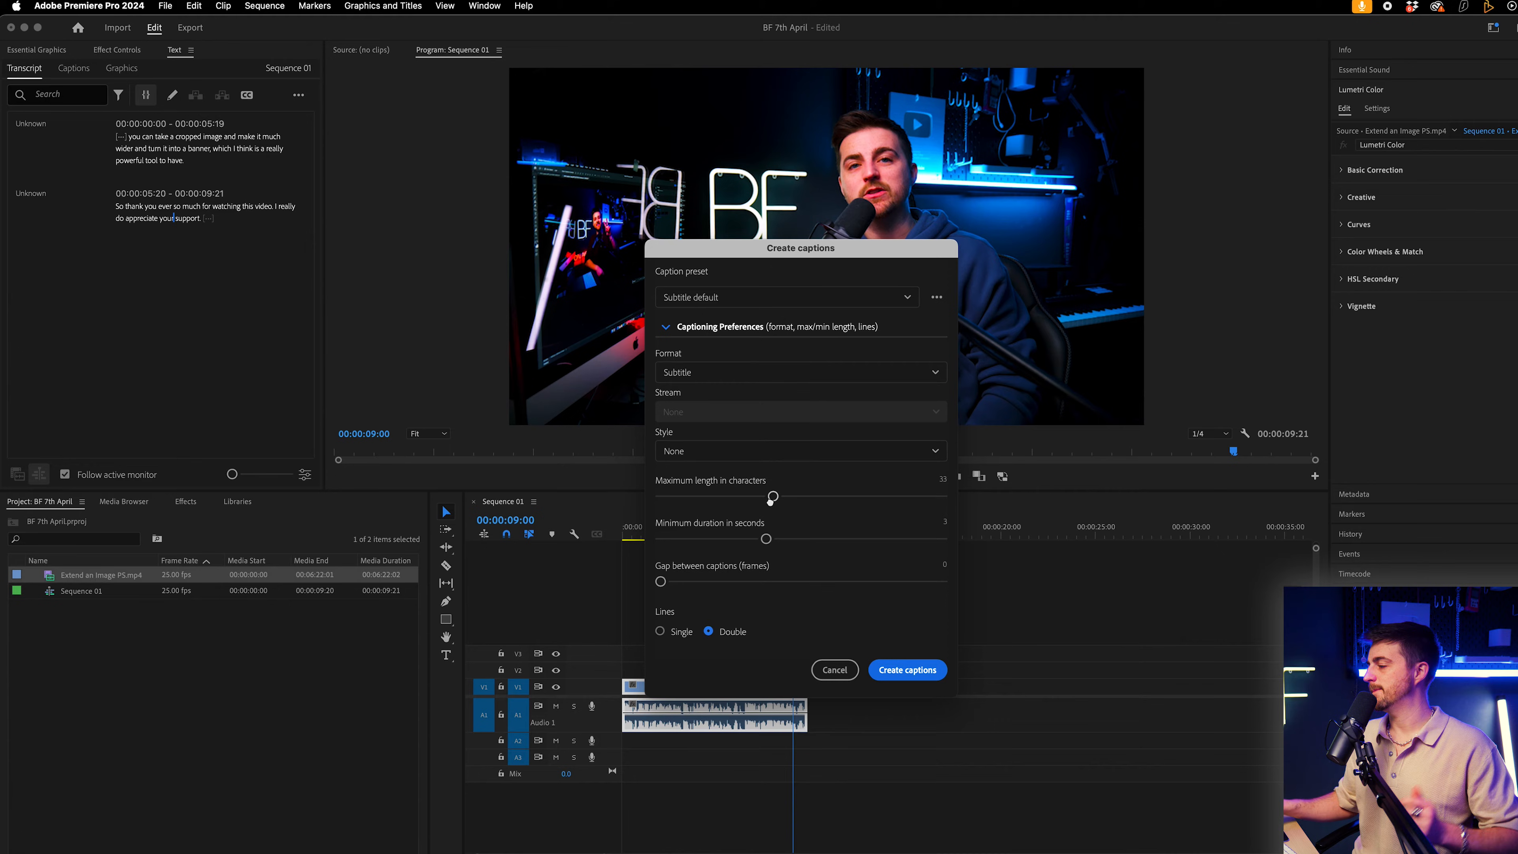
{"action": "left_click_drag", "start_coordinate": [772, 496], "coordinate": [782, 497]}
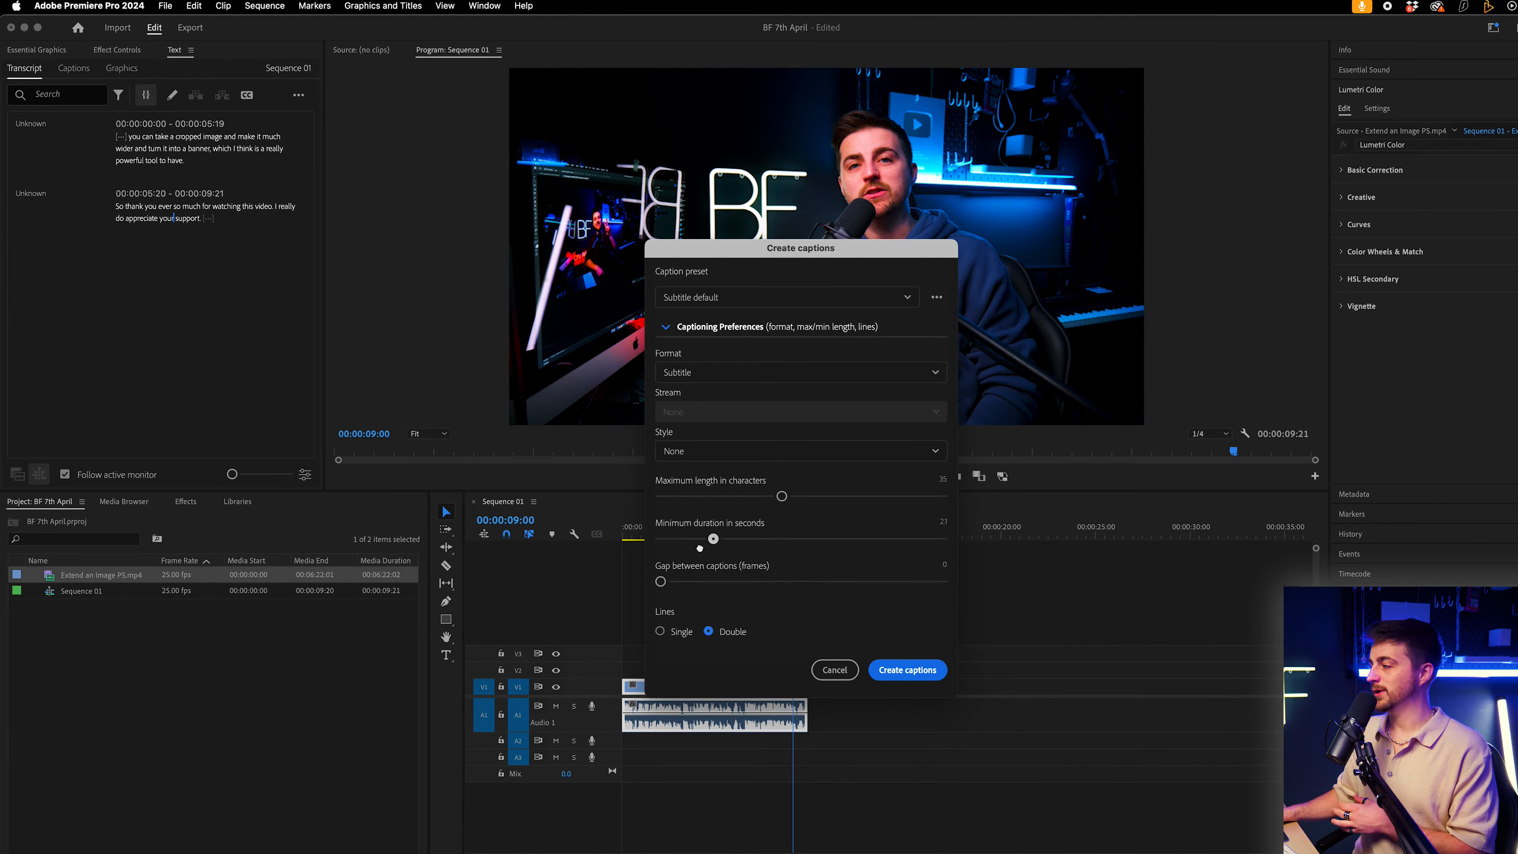
Set the minimum caption duration to 2.8 seconds and make captions single-line.
{"action": "left_click_drag", "start_coordinate": [712, 538], "coordinate": [661, 538]}
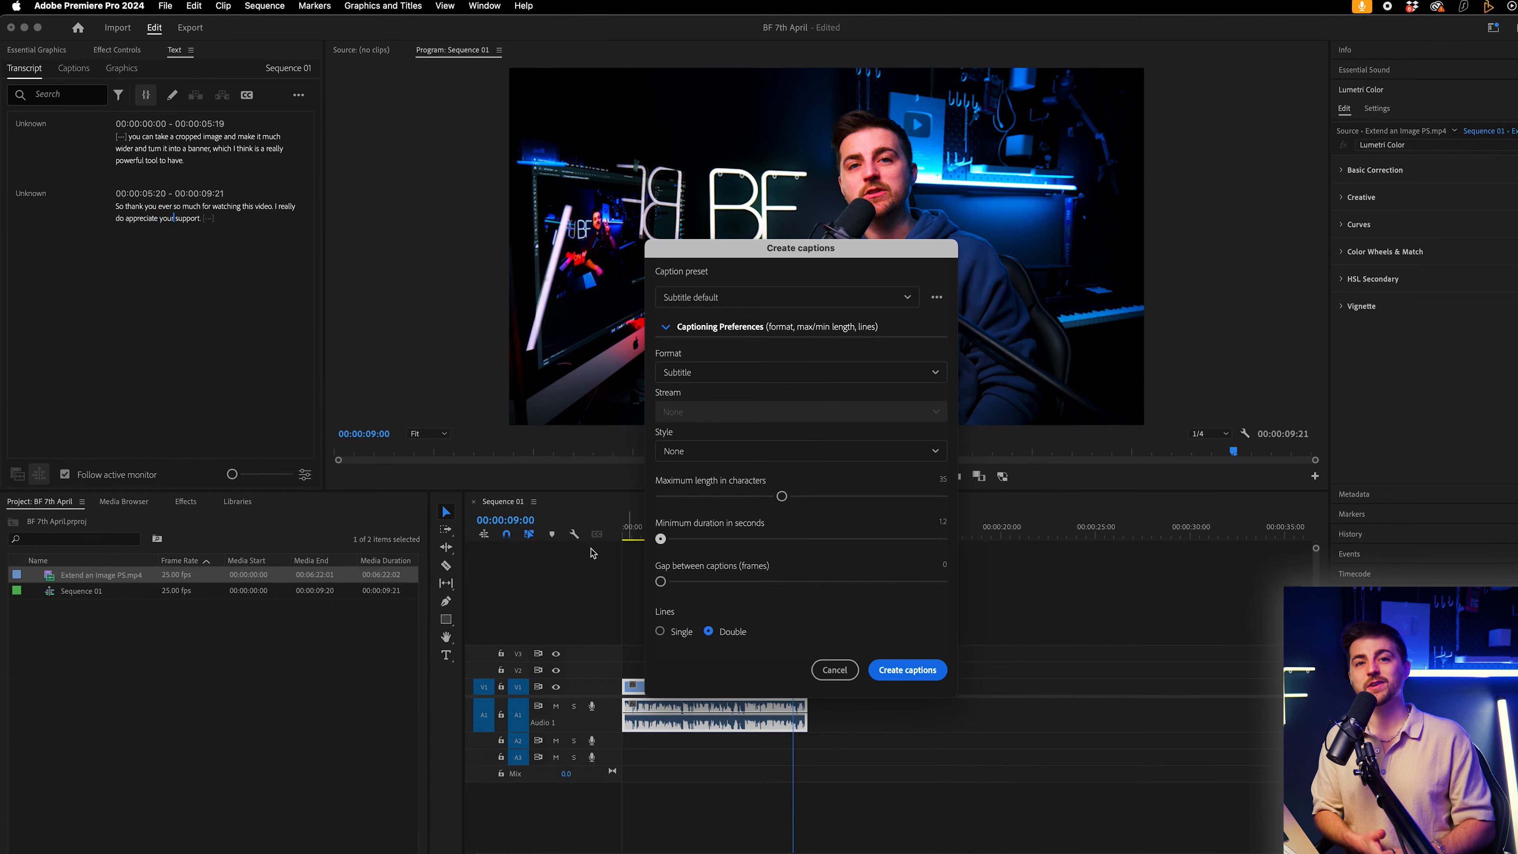
{"action": "left_click_drag", "start_coordinate": [660, 539], "coordinate": [699, 539]}
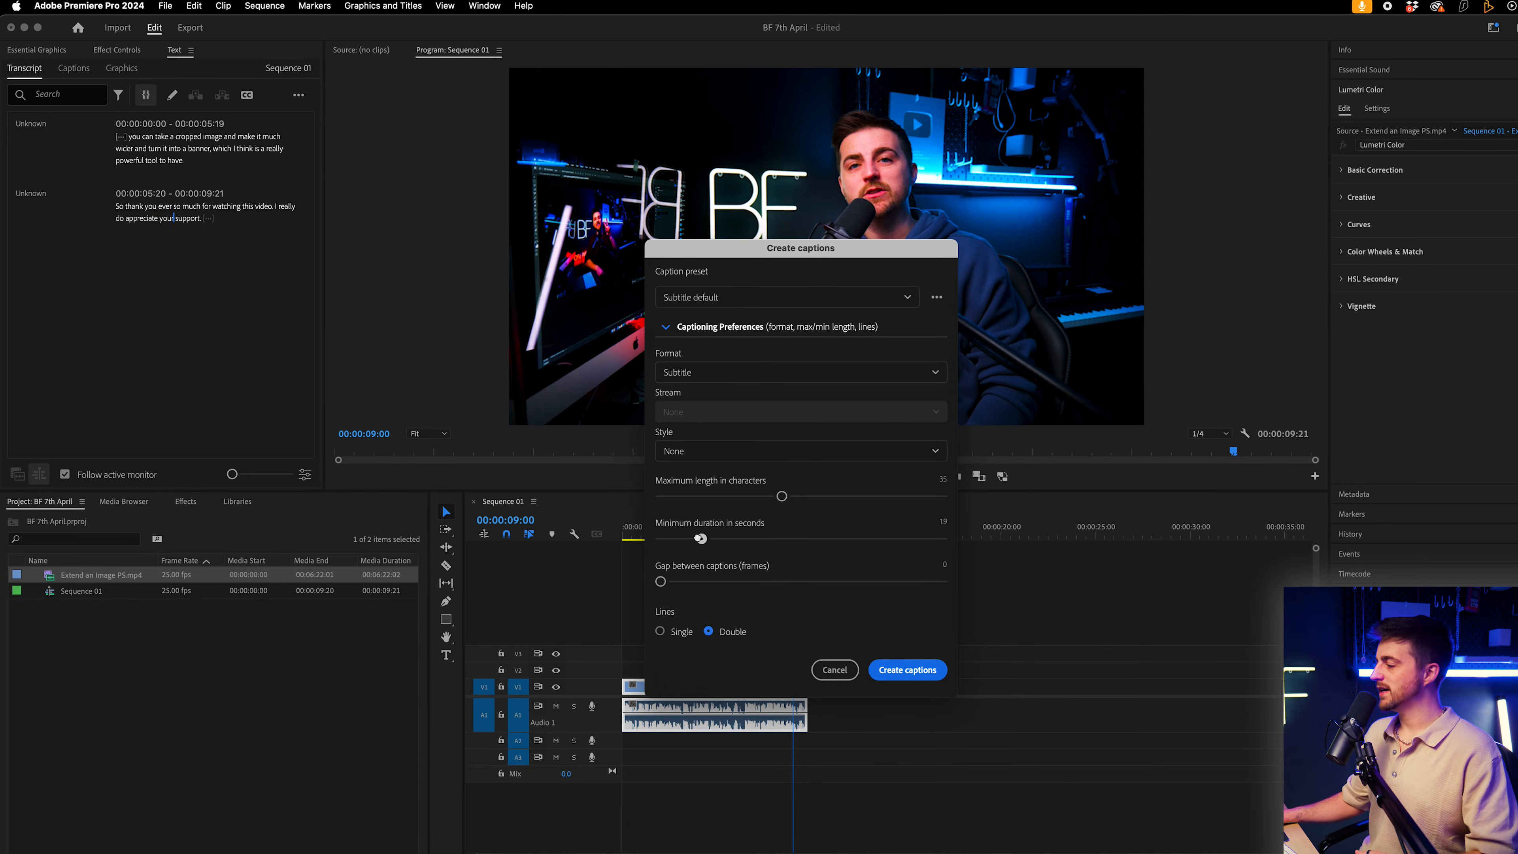
{"action": "left_click_drag", "start_coordinate": [700, 539], "coordinate": [754, 539]}
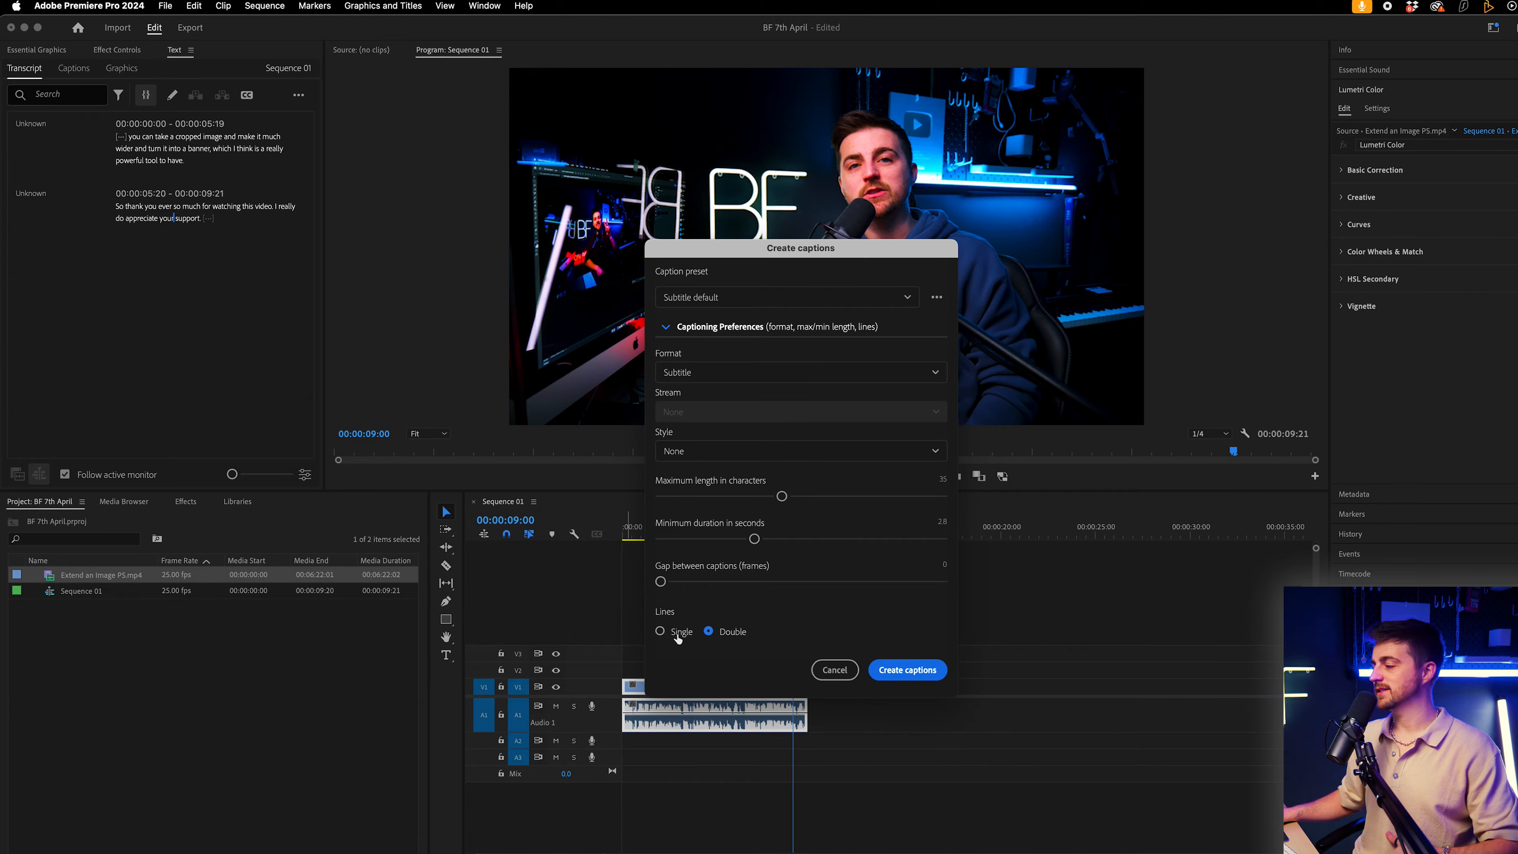
{"action": "left_click", "coordinate": [661, 631]}
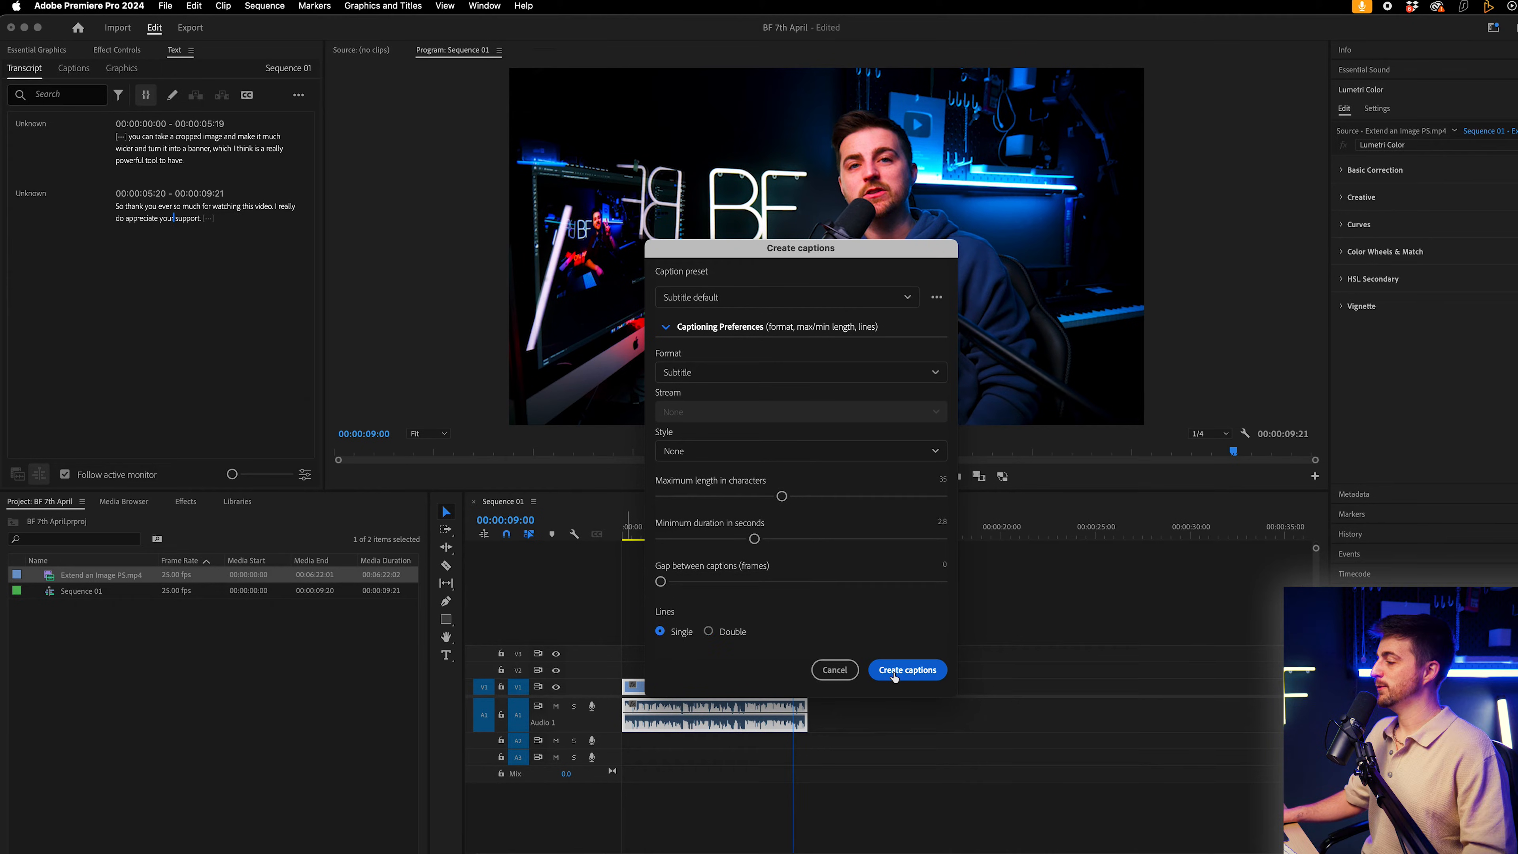
Create the captions on a subtitle track and show the Essential Graphics panel.
{"action": "left_click", "coordinate": [907, 669]}
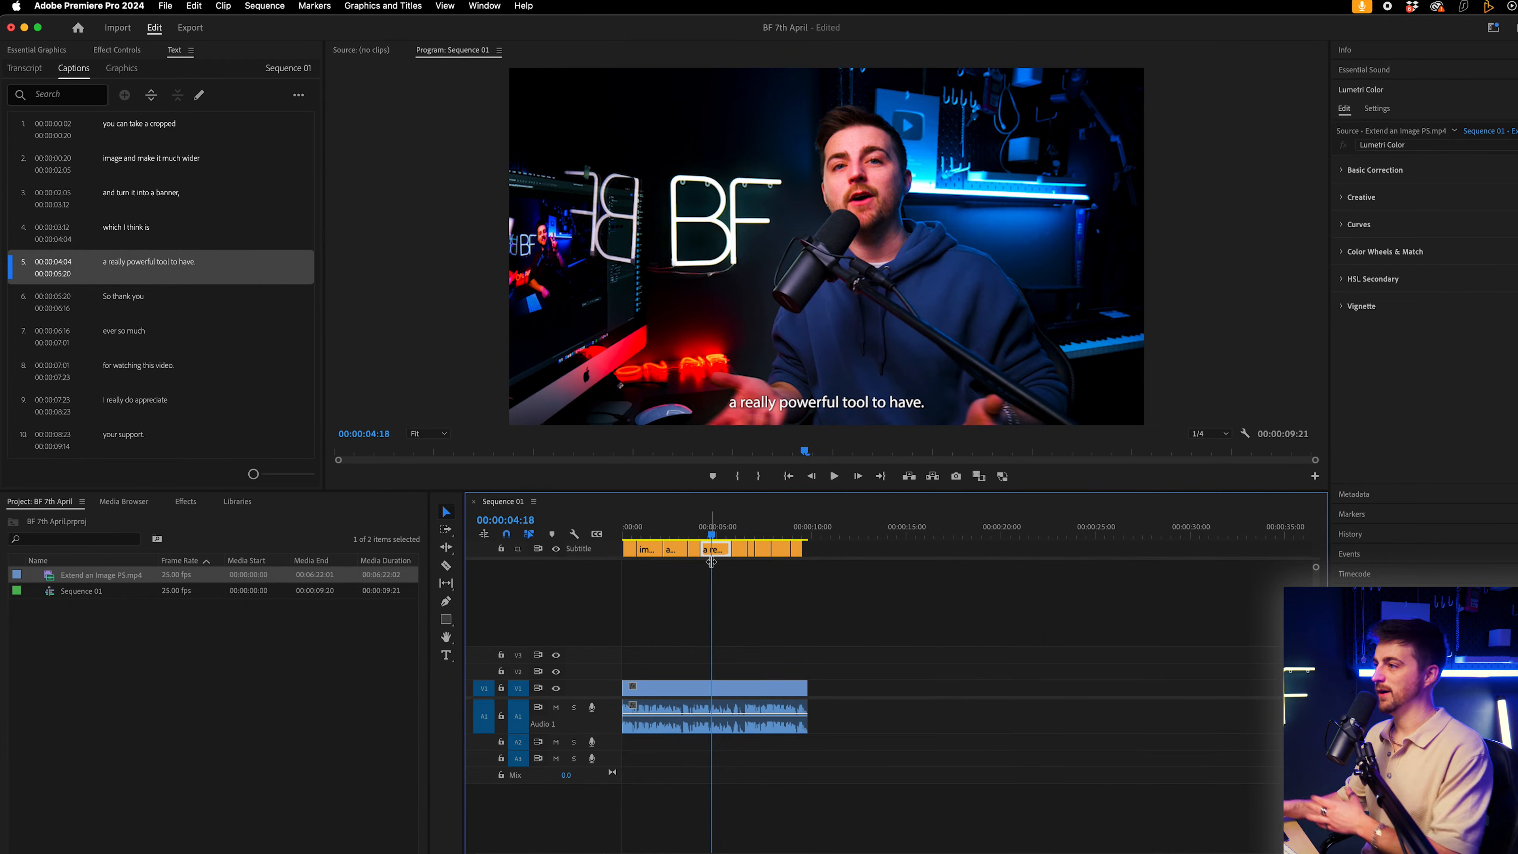
{"action": "left_click", "coordinate": [484, 5]}
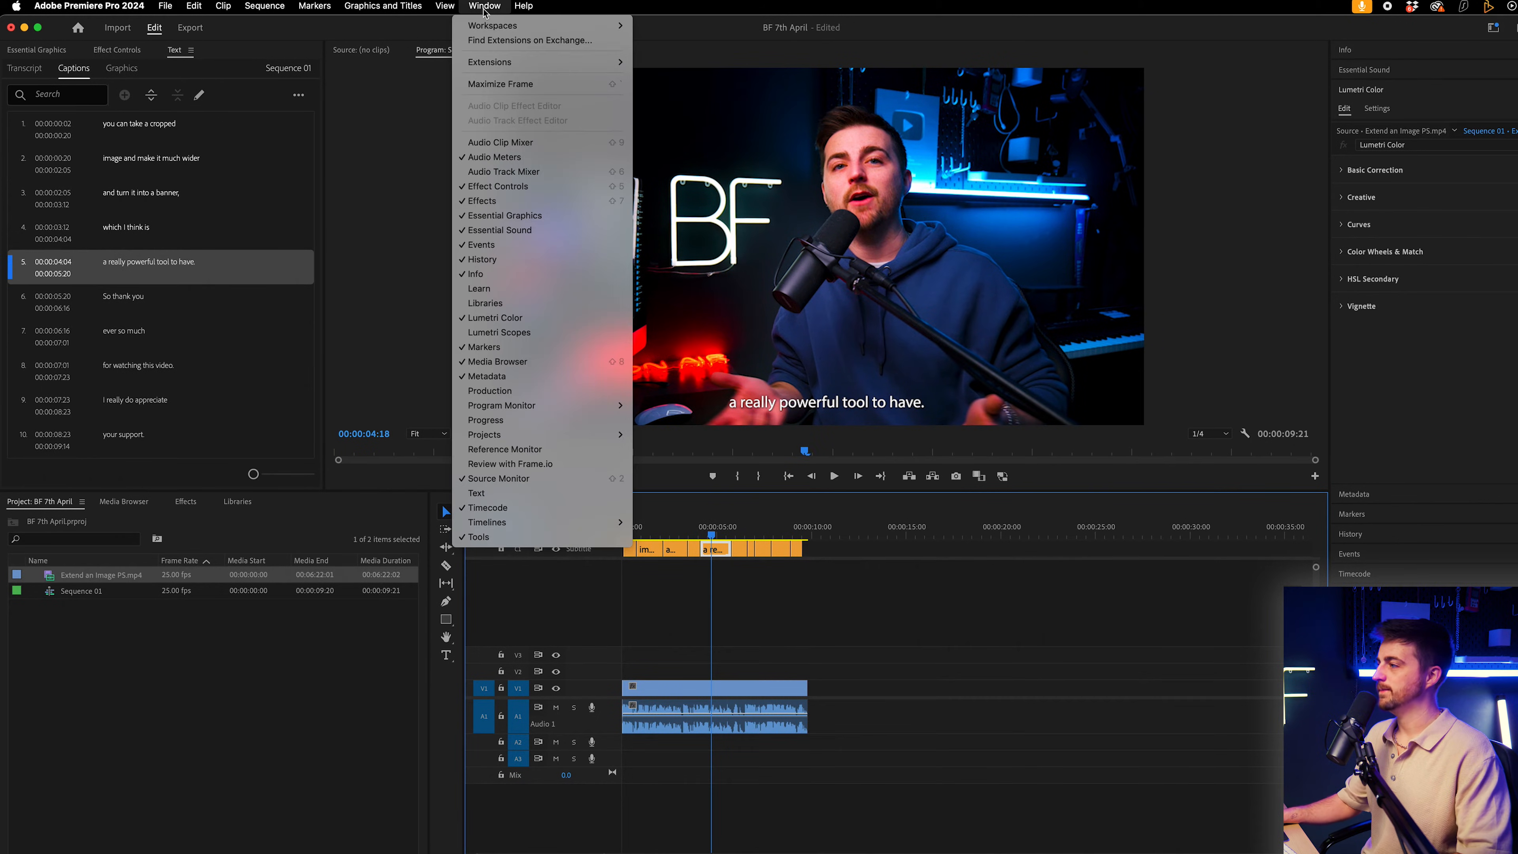
{"action": "mouse_move", "coordinate": [503, 216]}
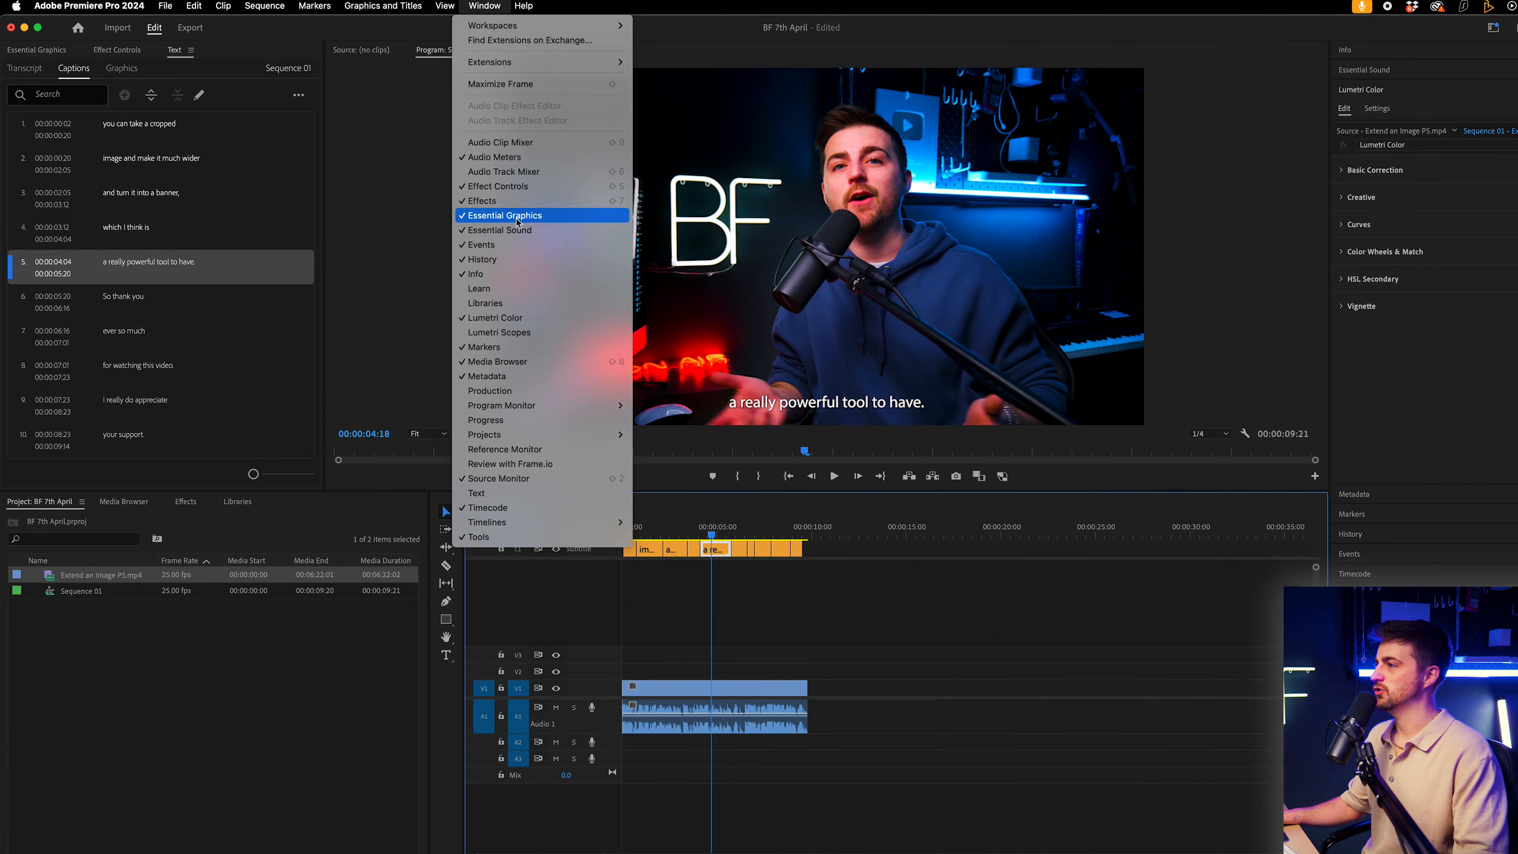
{"action": "left_click", "coordinate": [504, 215]}
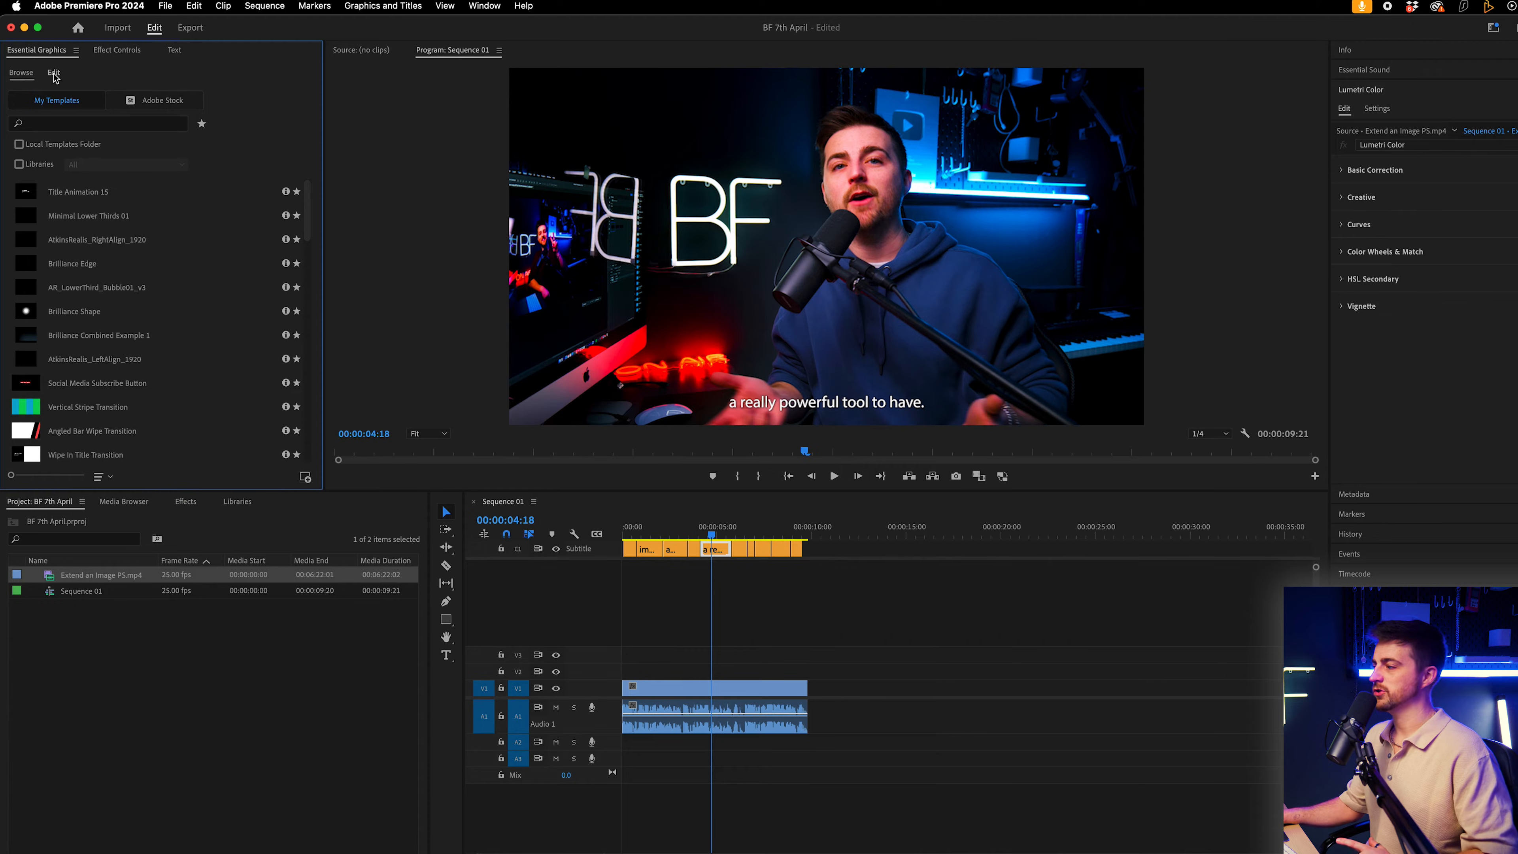
Set the caption font to Montserrat and enlarge the text.
{"action": "left_click", "coordinate": [53, 73]}
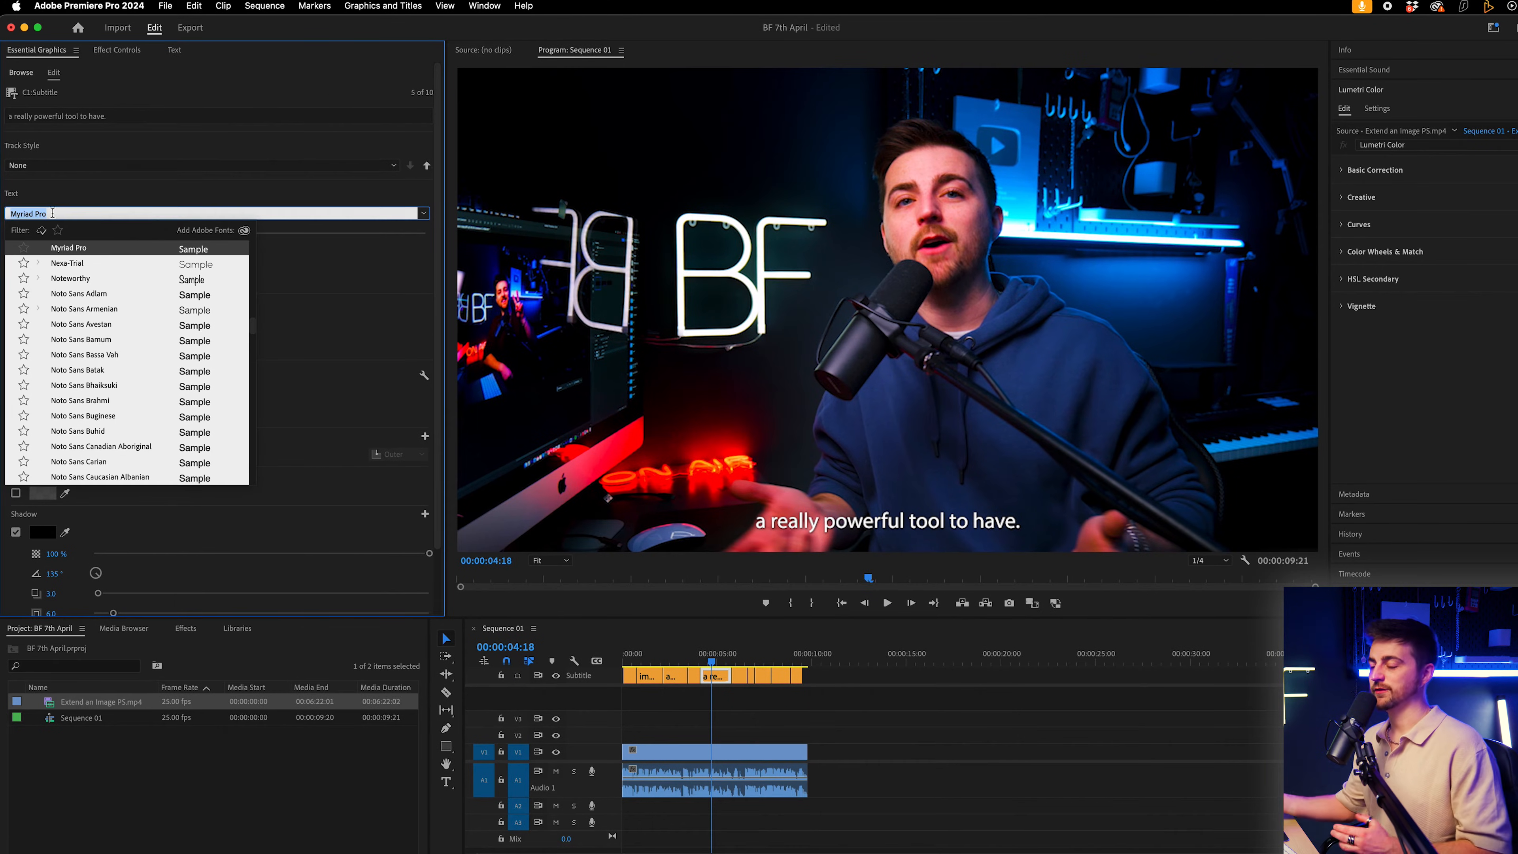
{"action": "type", "text": "m"}
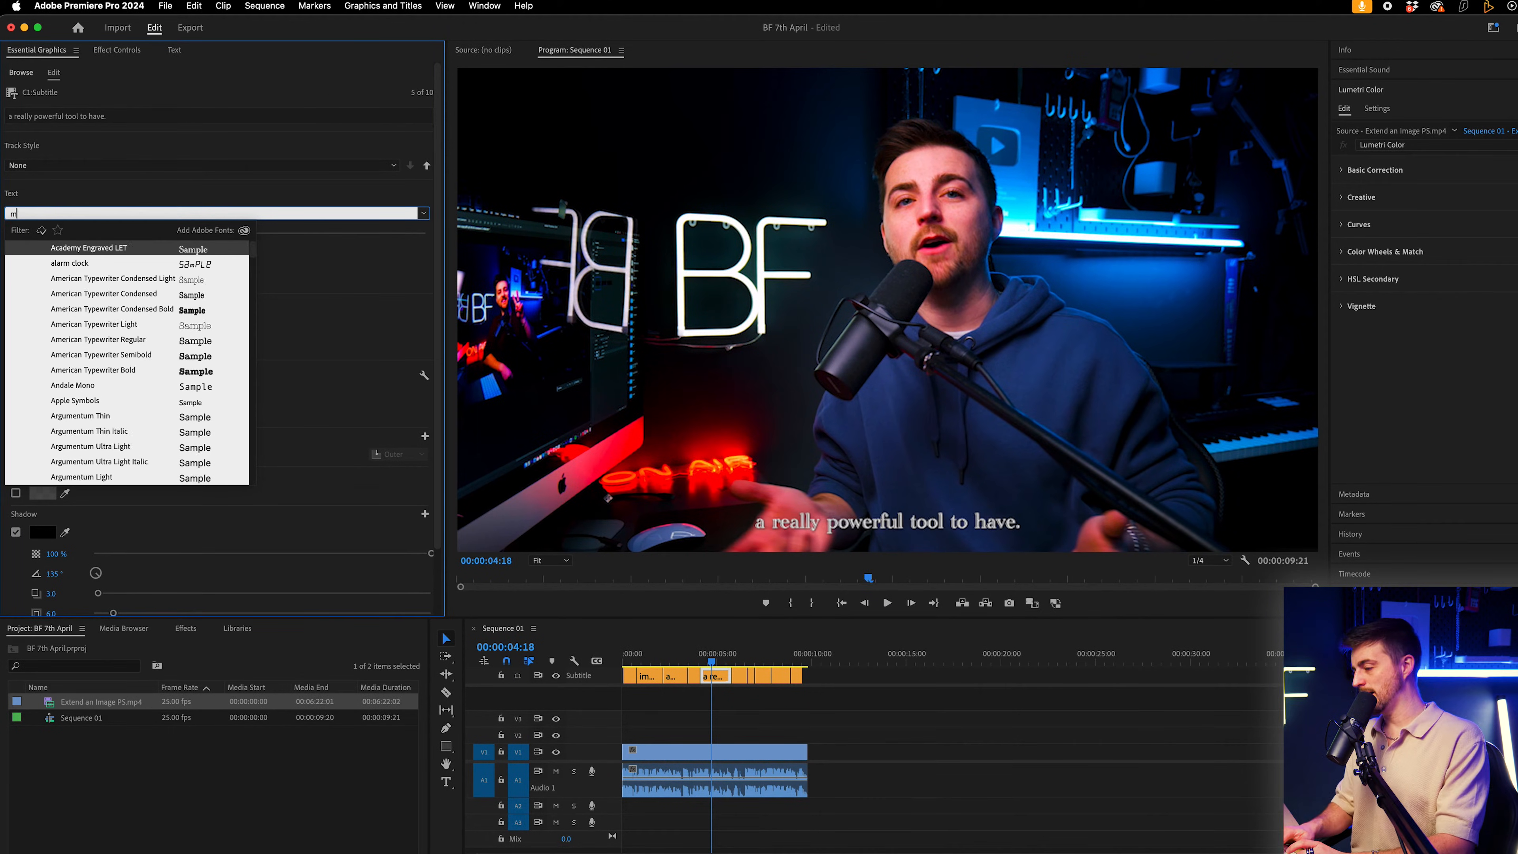
{"action": "type", "text": "ont"}
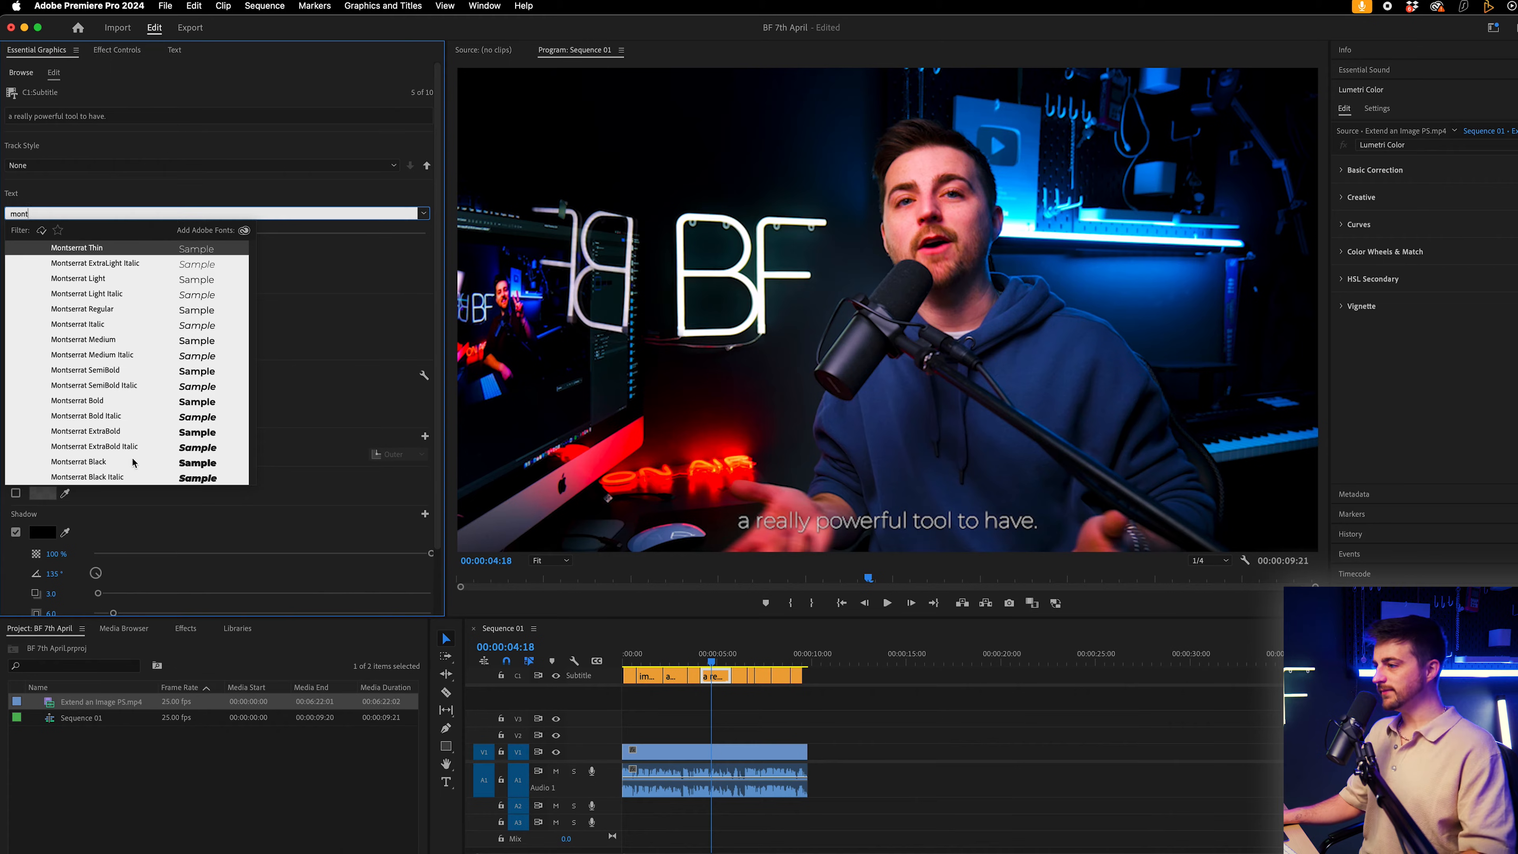
{"action": "left_click", "coordinate": [78, 462]}
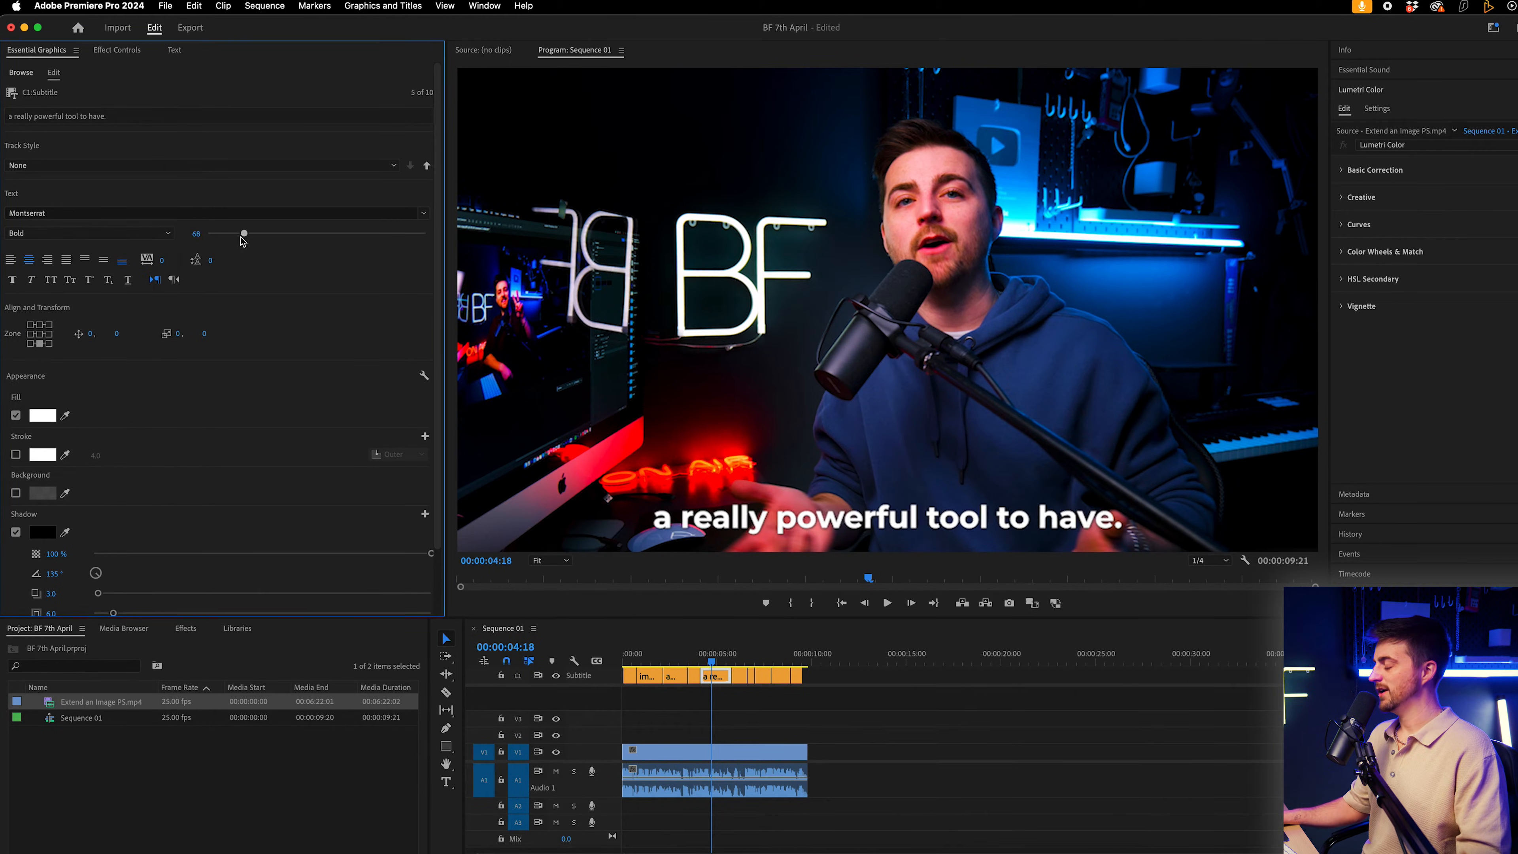
{"action": "left_click_drag", "start_coordinate": [245, 232], "coordinate": [236, 233]}
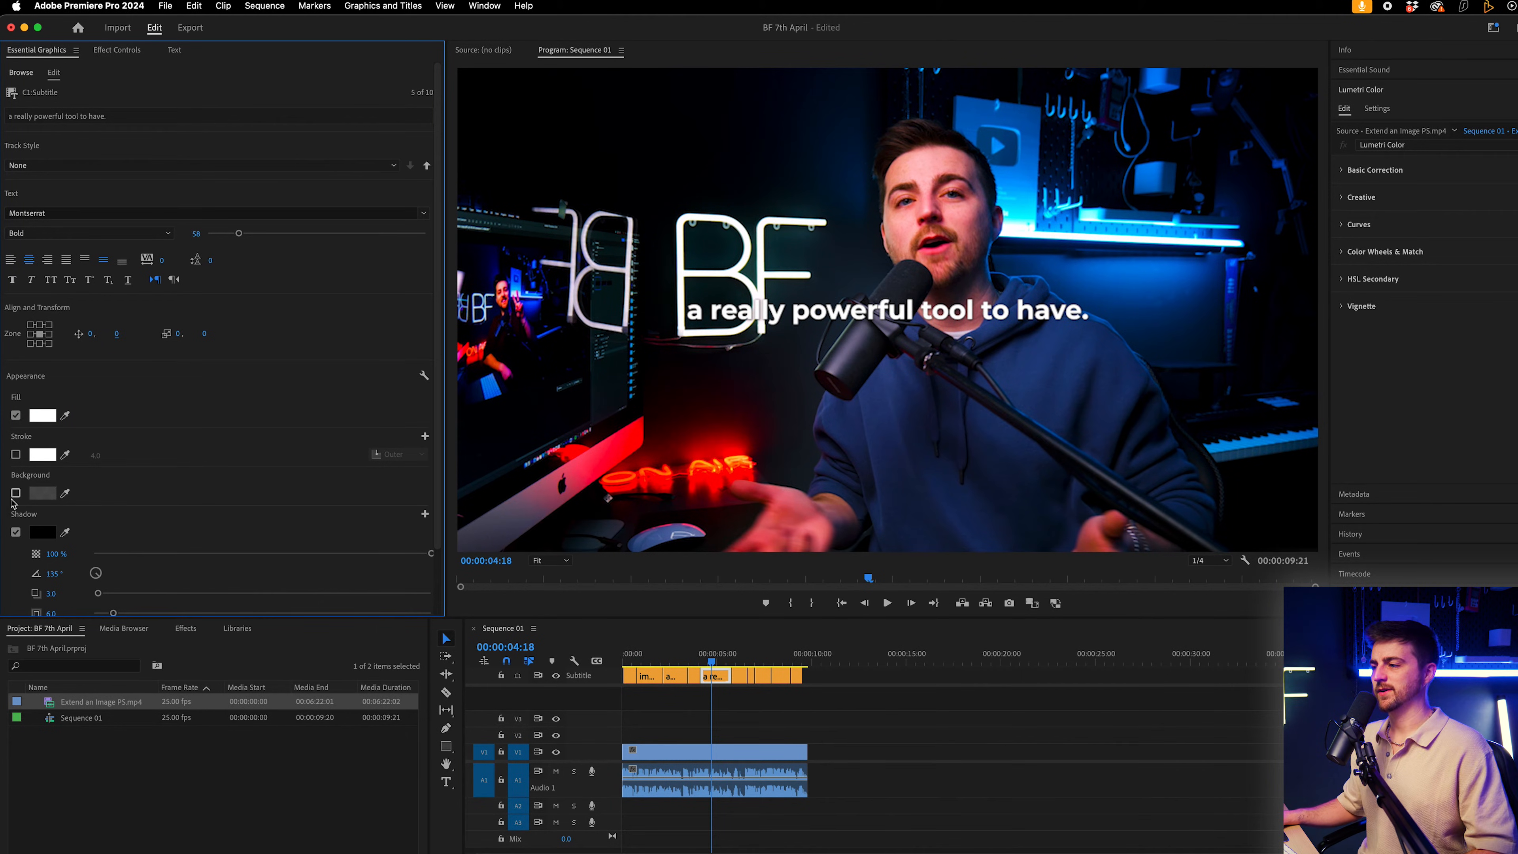
Add a 100% opaque orange background box, enlarged with rounded corners.
{"action": "left_click", "coordinate": [43, 493]}
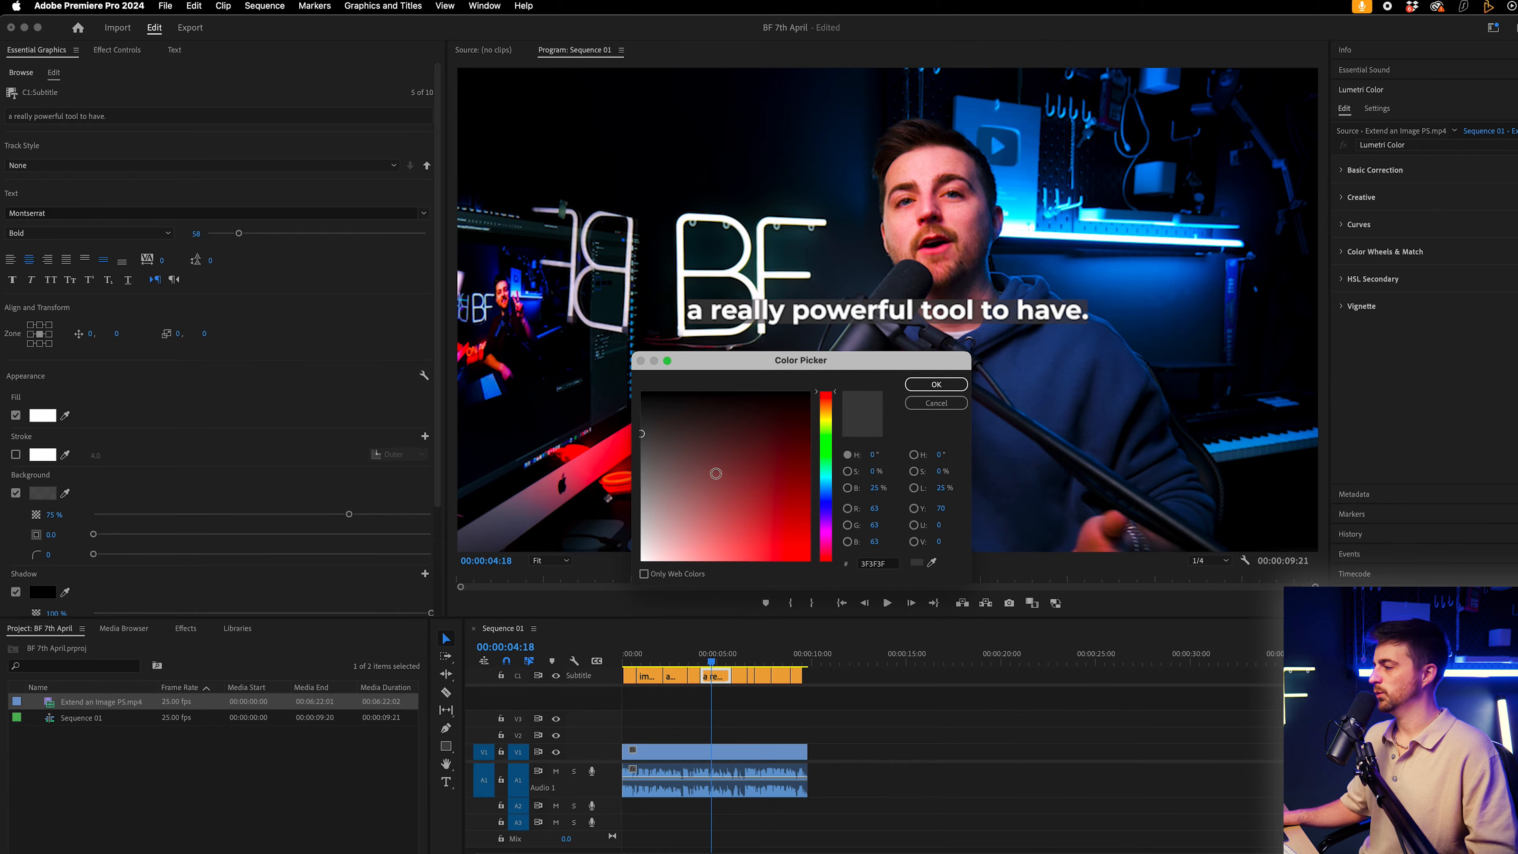
{"action": "left_click", "coordinate": [824, 419]}
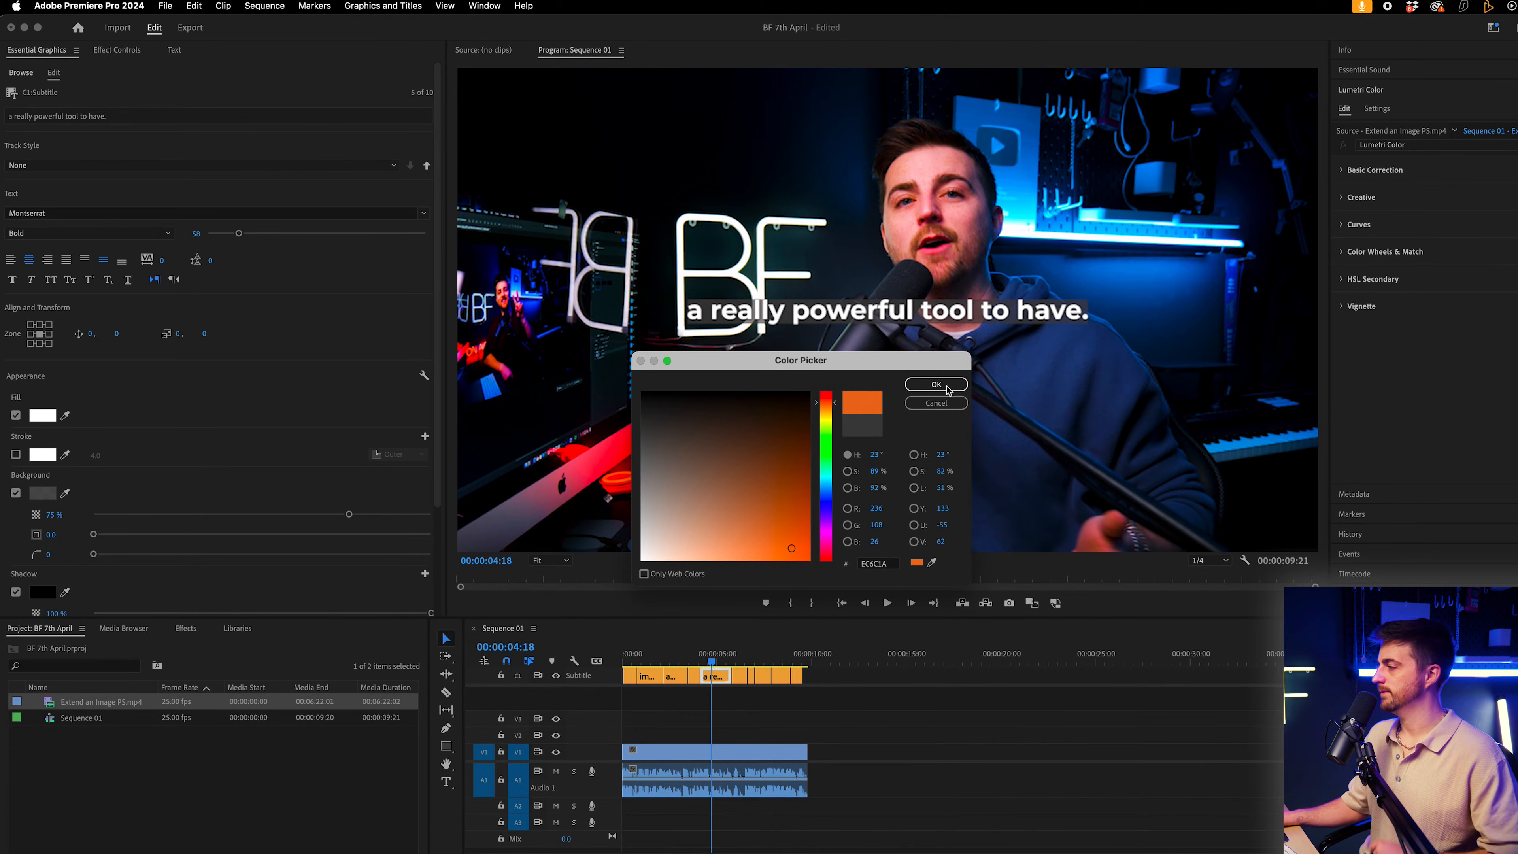
{"action": "left_click", "coordinate": [934, 384]}
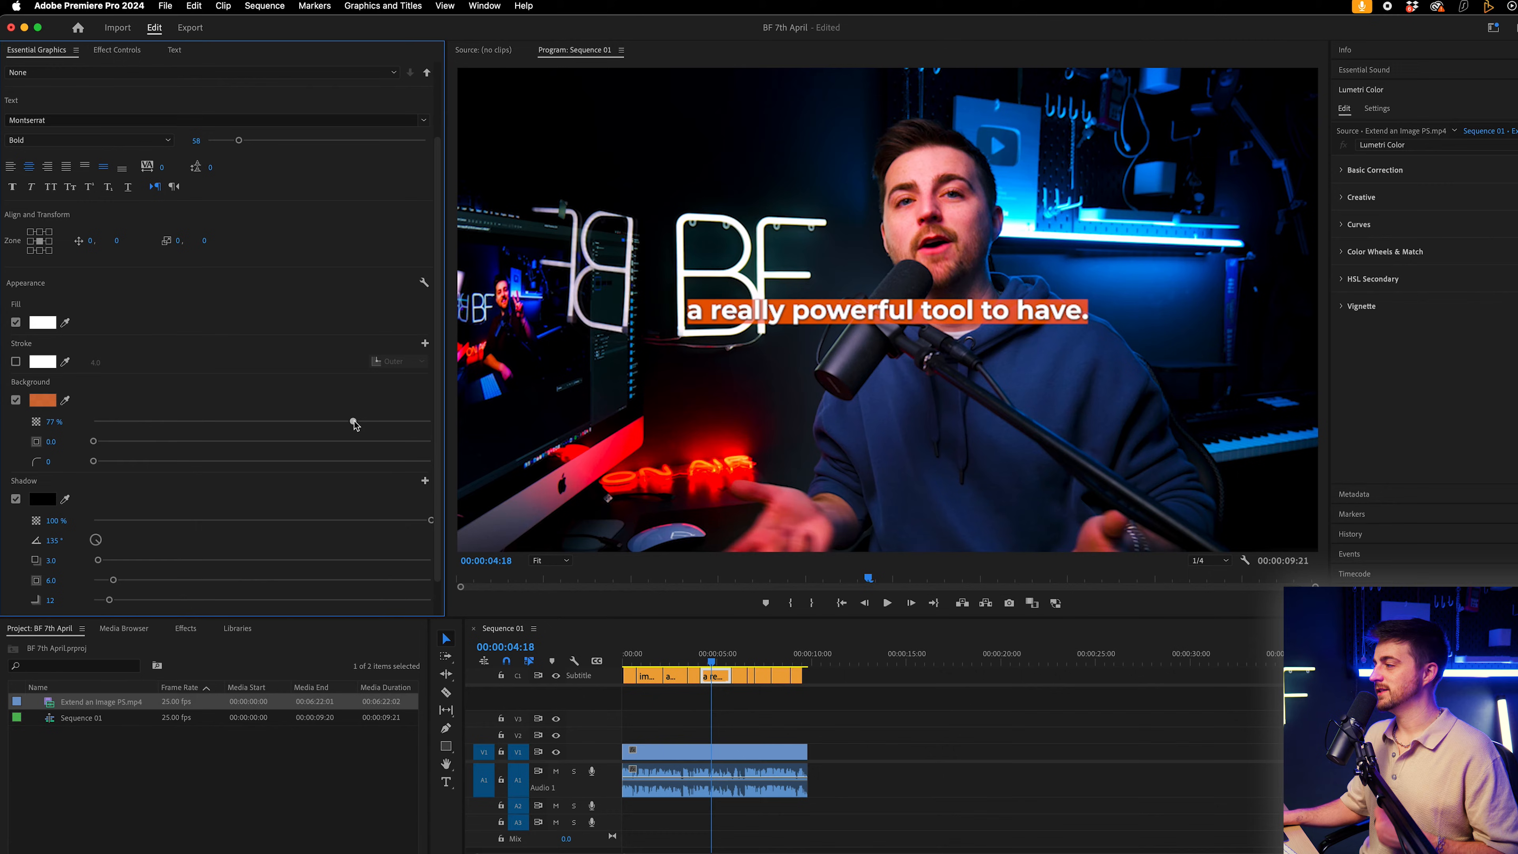
{"action": "left_click_drag", "start_coordinate": [353, 421], "coordinate": [111, 422]}
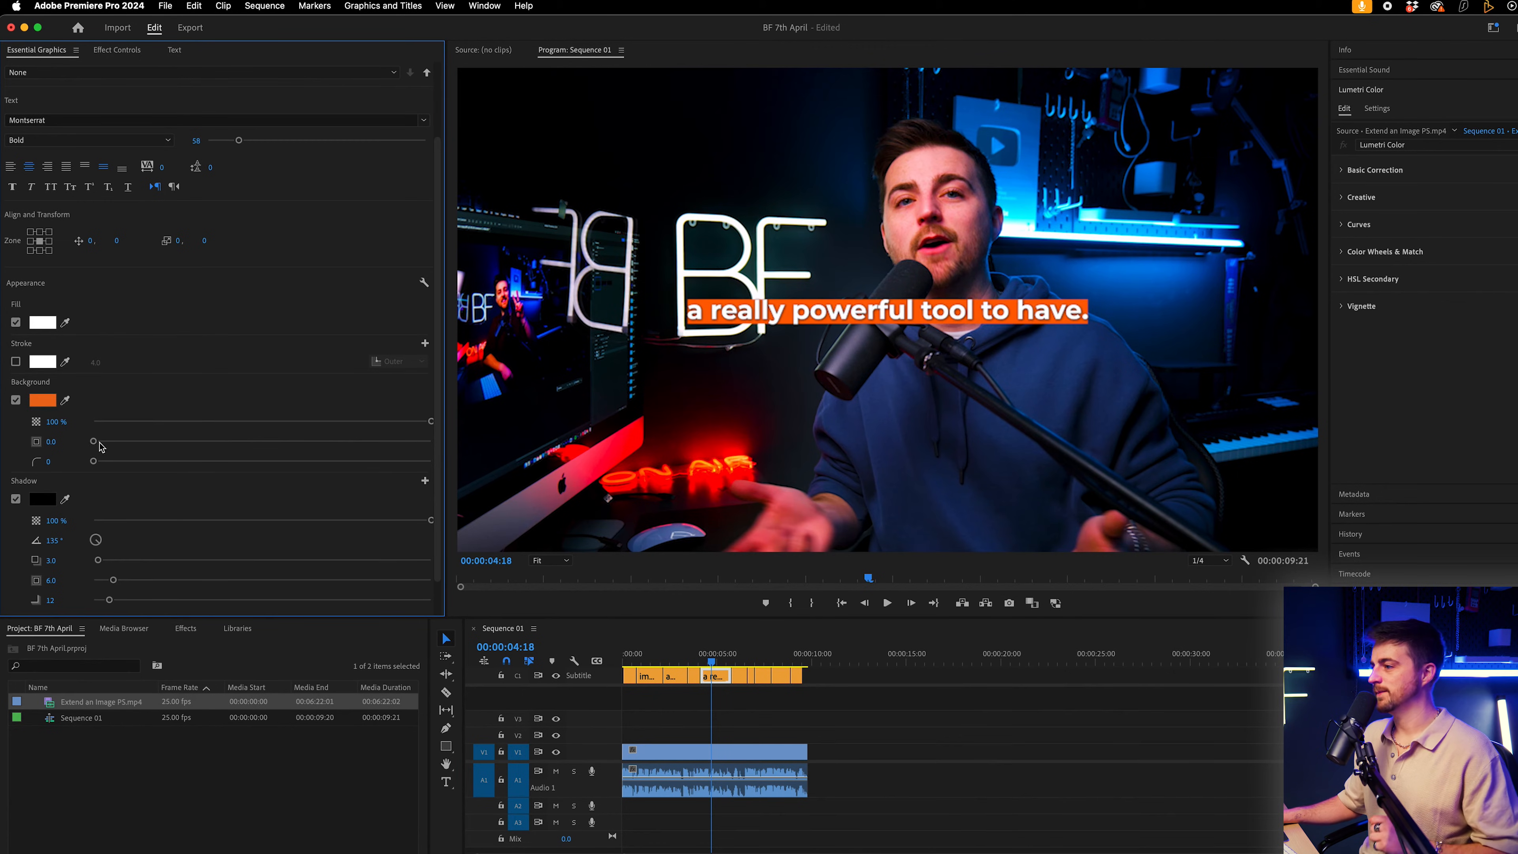
{"action": "left_click_drag", "start_coordinate": [93, 442], "coordinate": [254, 442]}
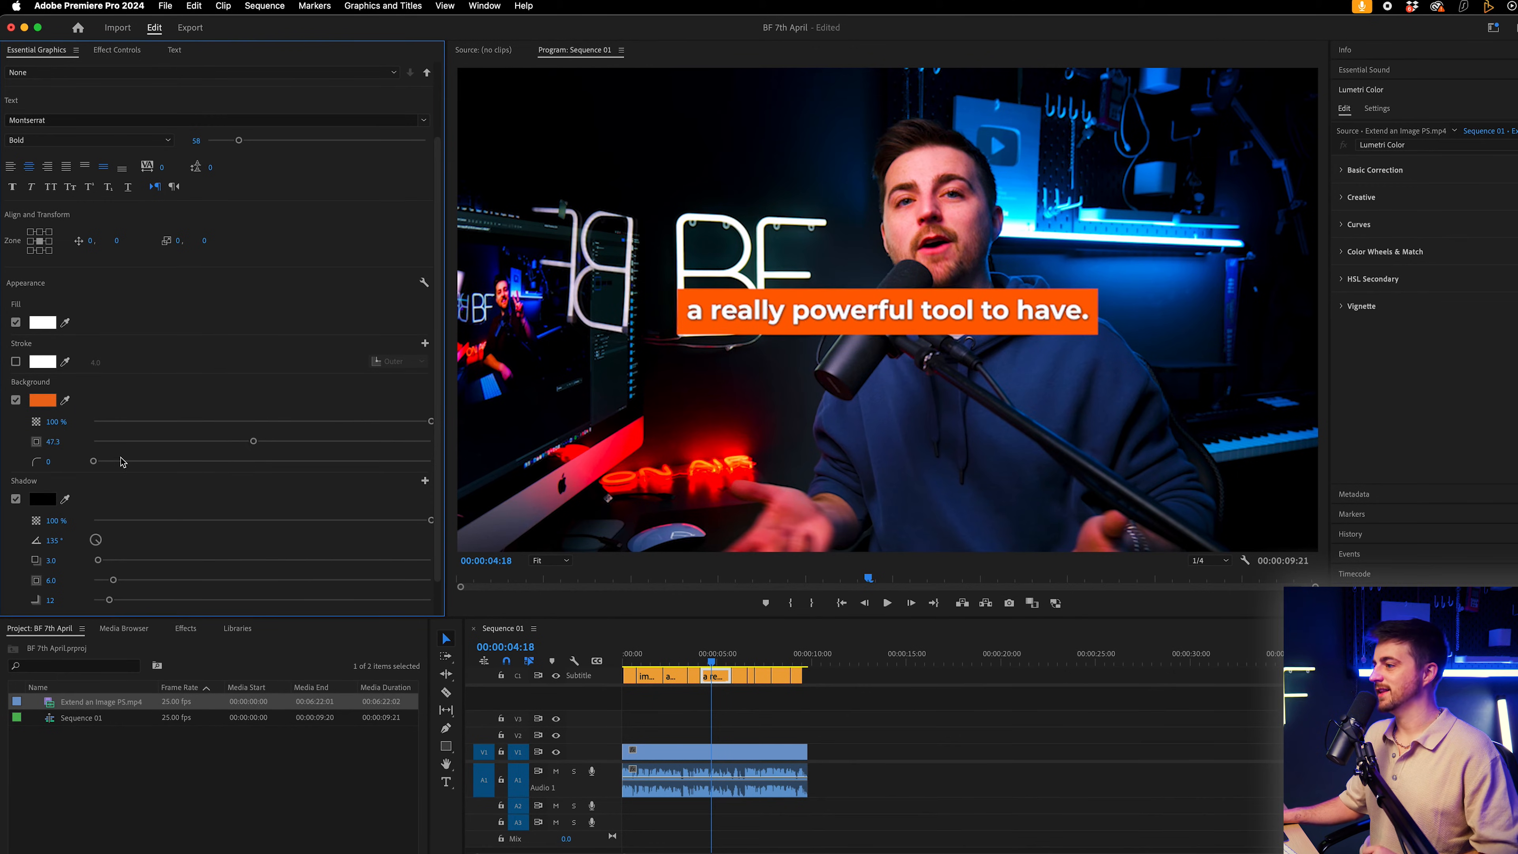
{"action": "left_click_drag", "start_coordinate": [92, 461], "coordinate": [380, 461]}
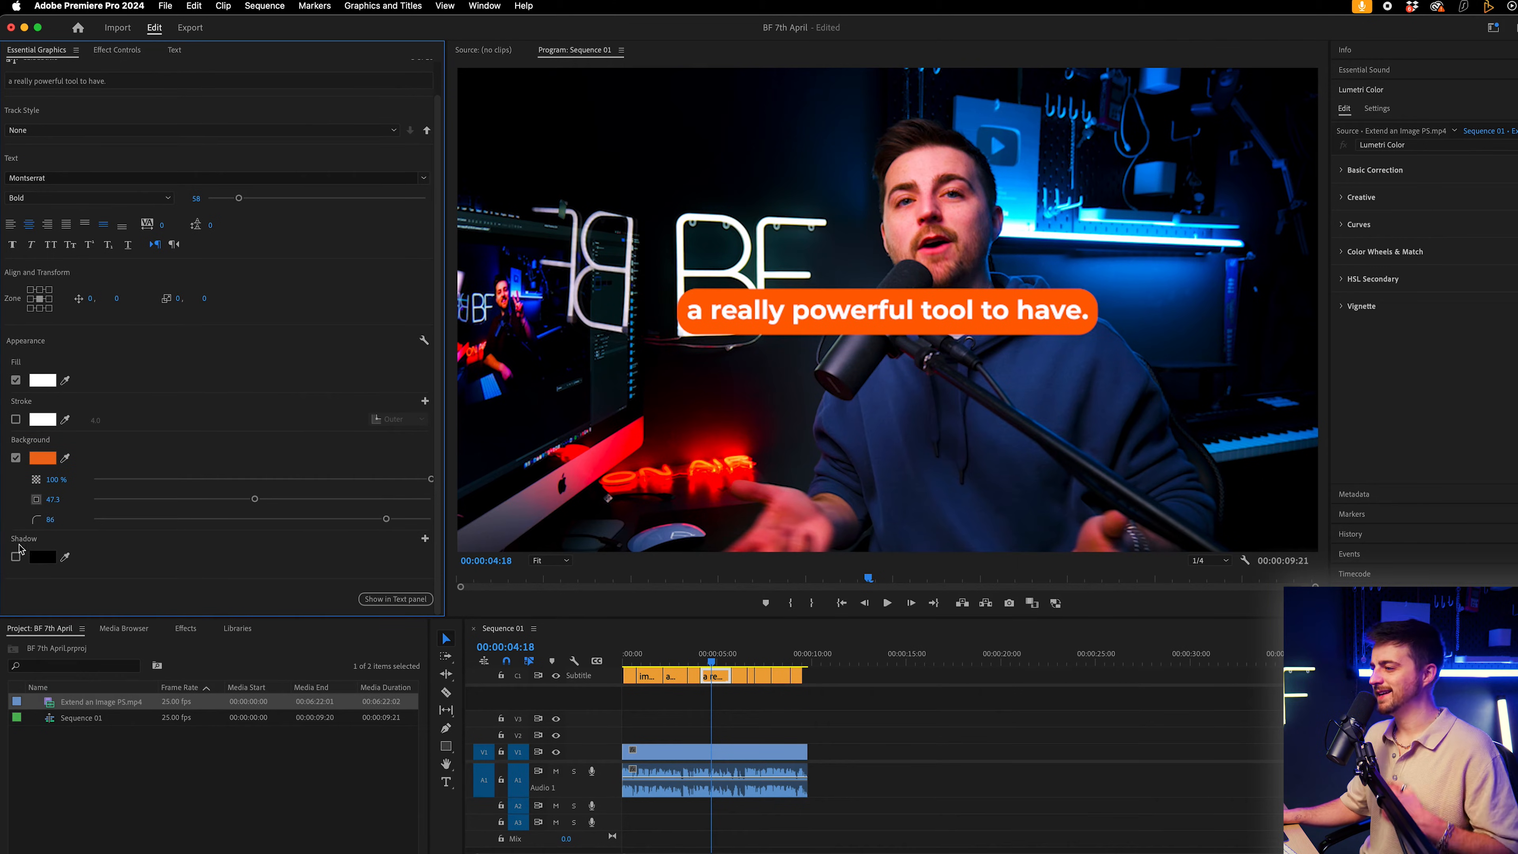
{"action": "left_click", "coordinate": [16, 556]}
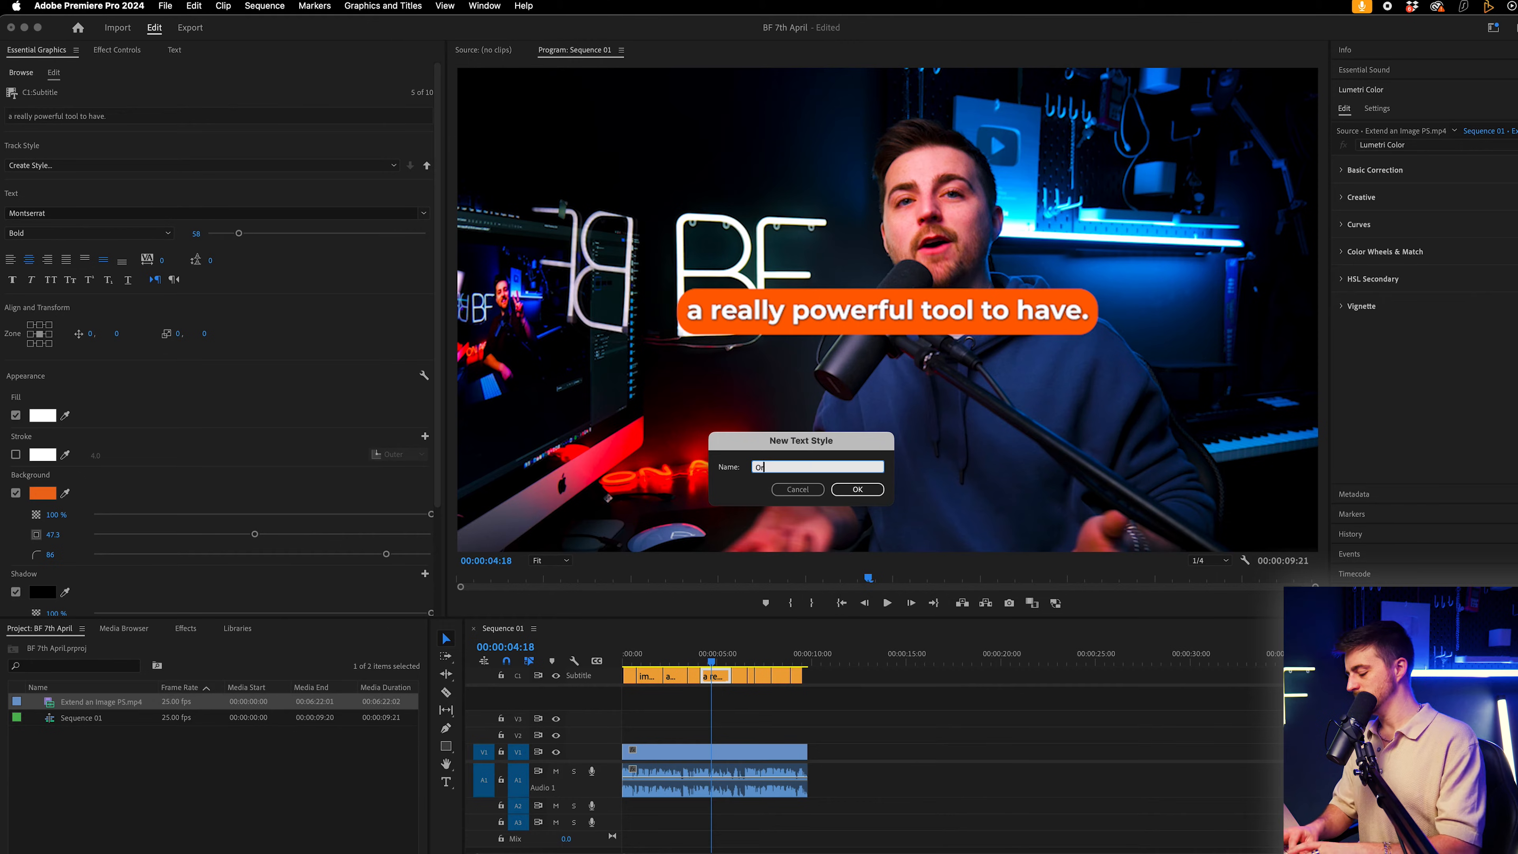
Save the caption look as a track style named Orange Box.
{"action": "type", "text": "Orange Box"}
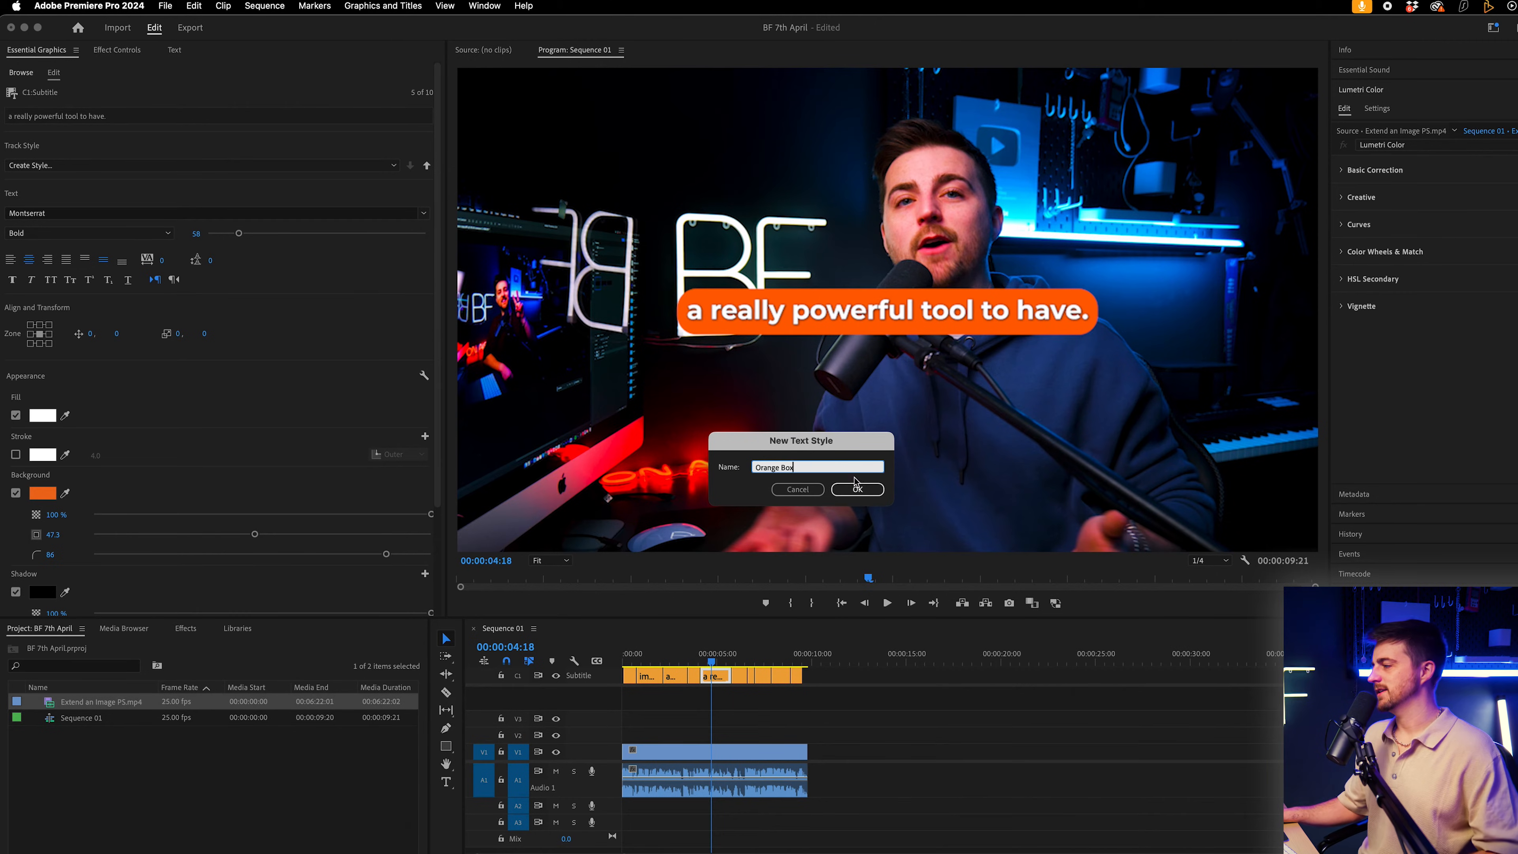
{"action": "left_click", "coordinate": [856, 489]}
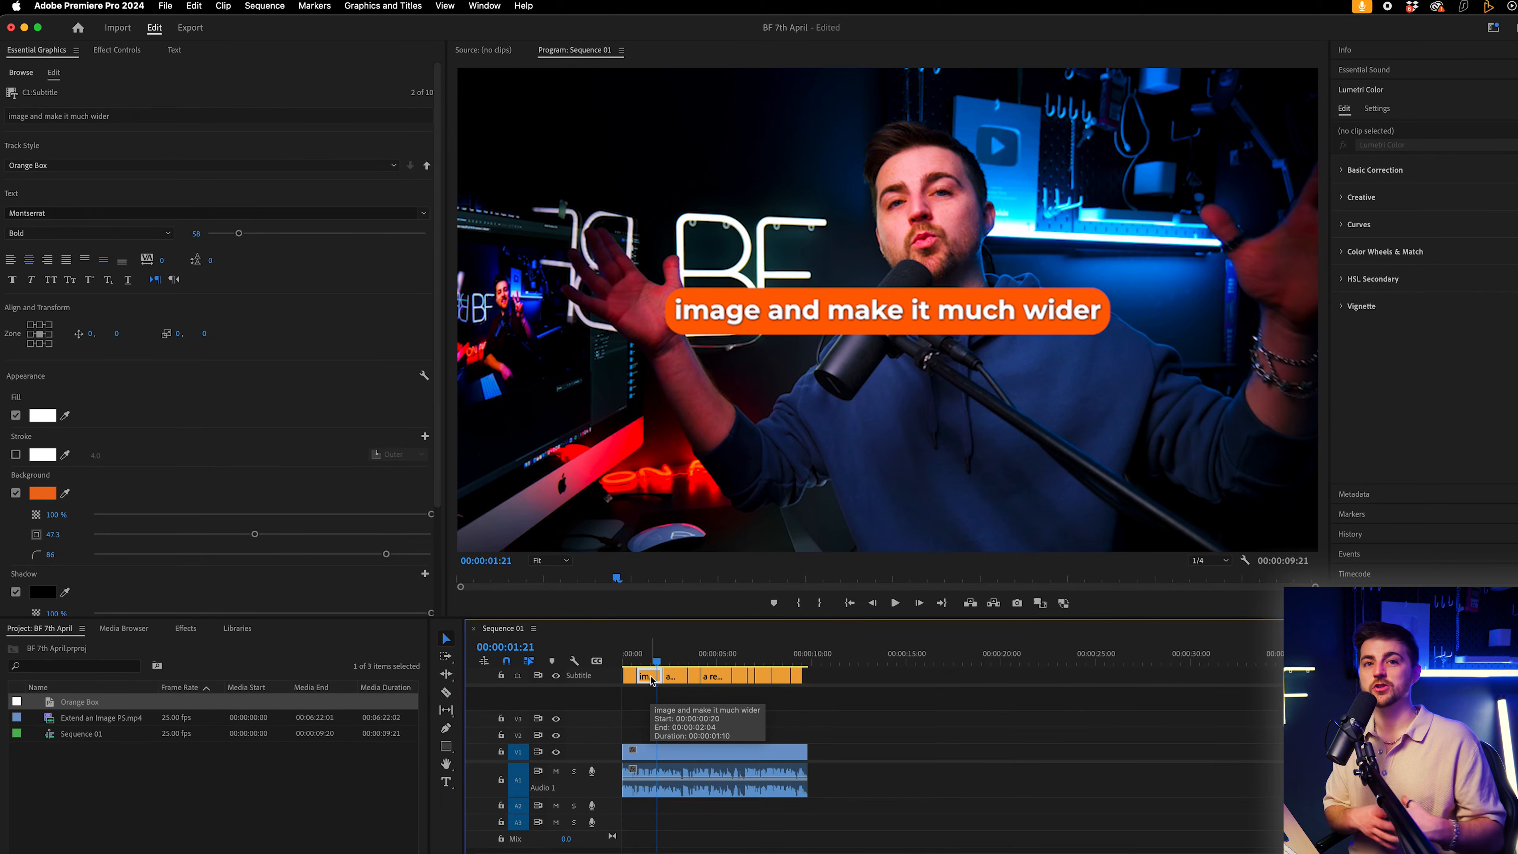
{"action": "mouse_move", "coordinate": [871, 683]}
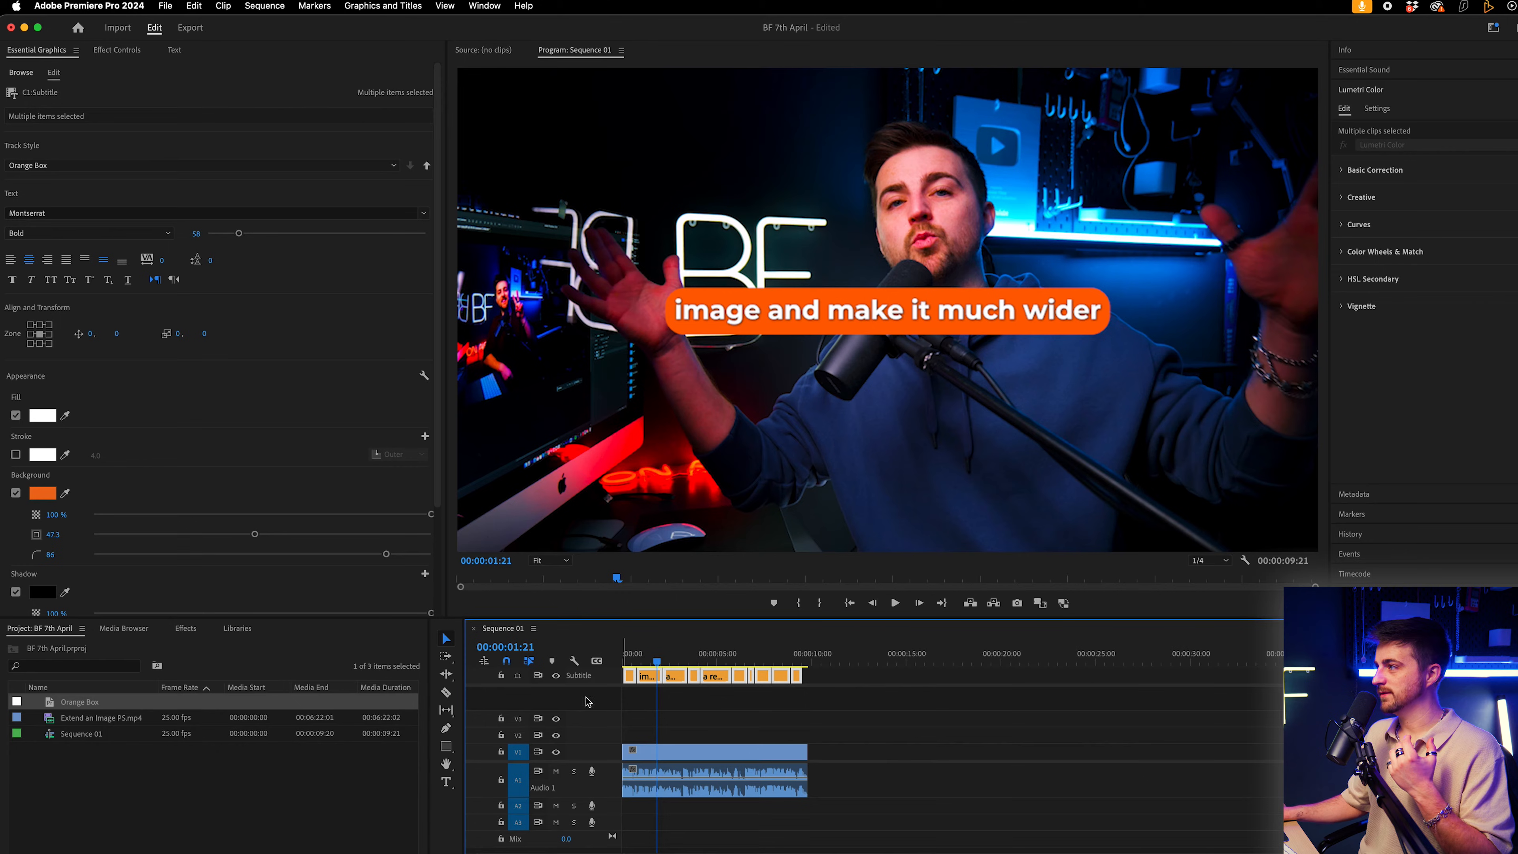
Upgrade the selected captions to graphic clips and select the first one.
{"action": "left_click", "coordinate": [381, 7]}
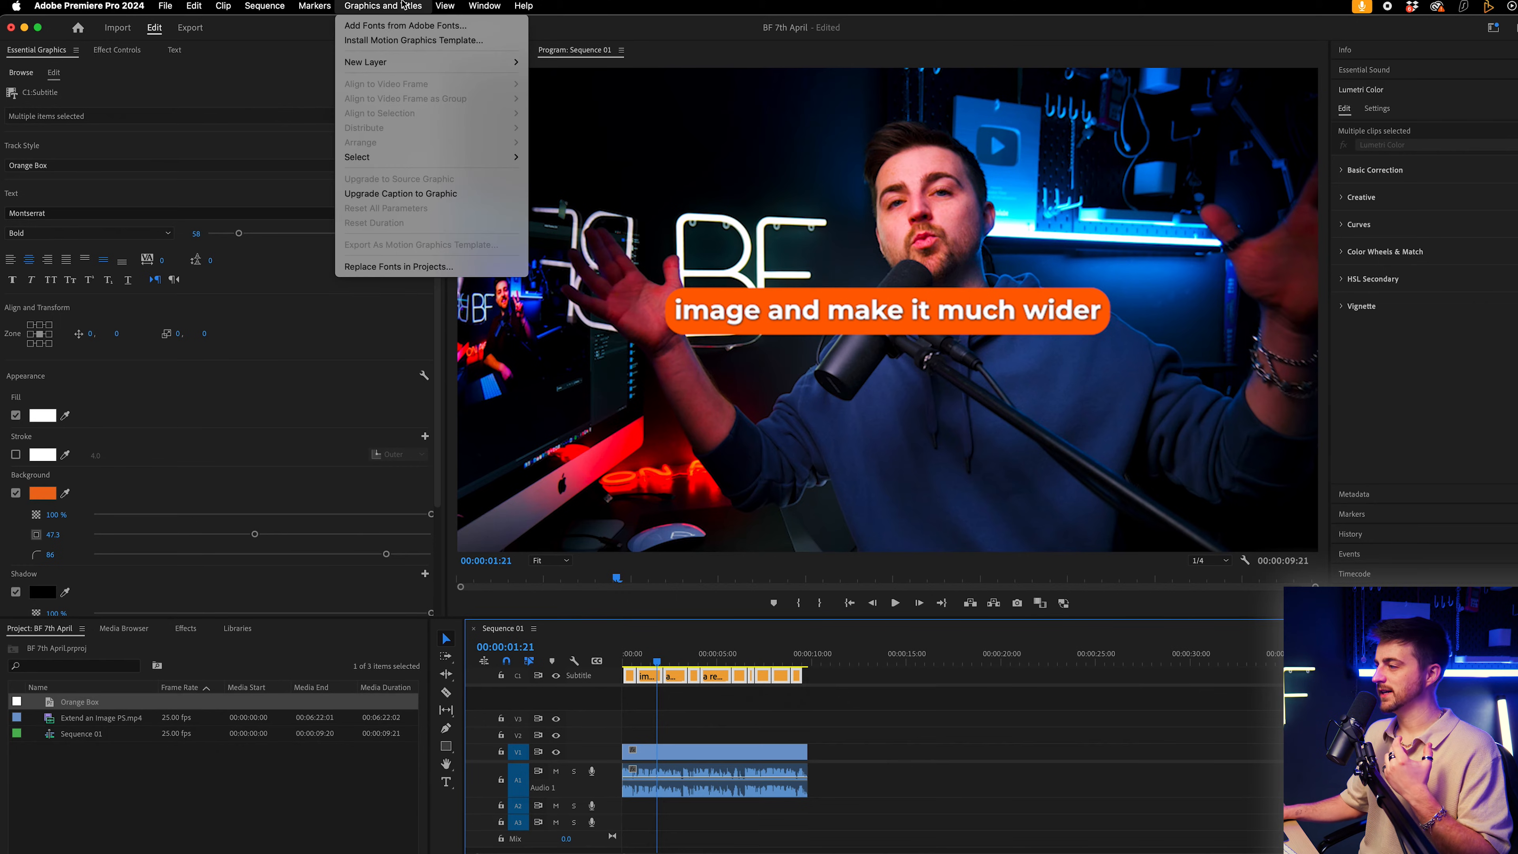
{"action": "mouse_move", "coordinate": [431, 193]}
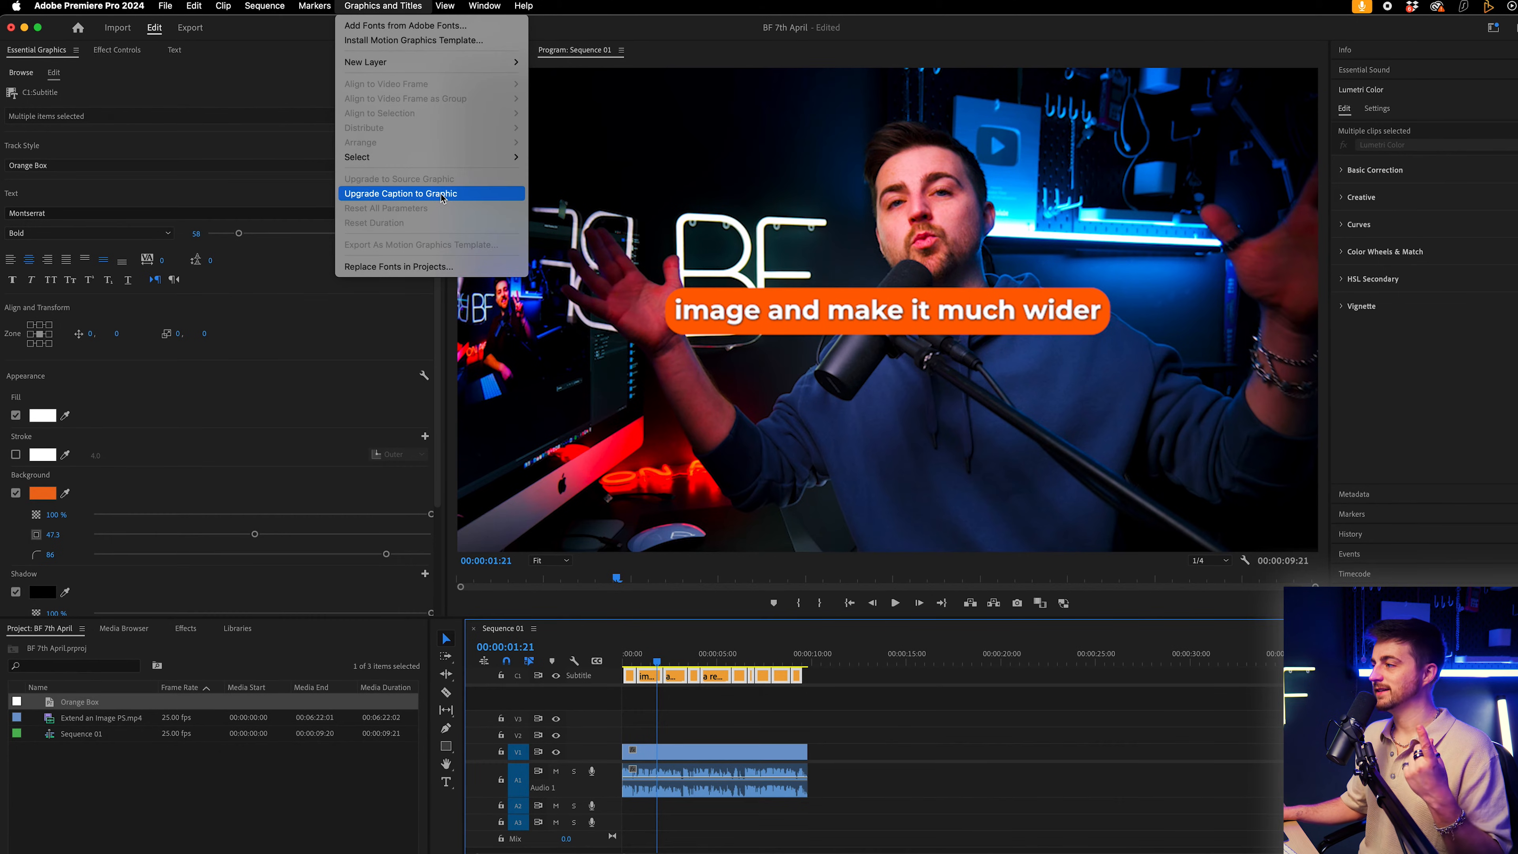
{"action": "left_click", "coordinate": [403, 194]}
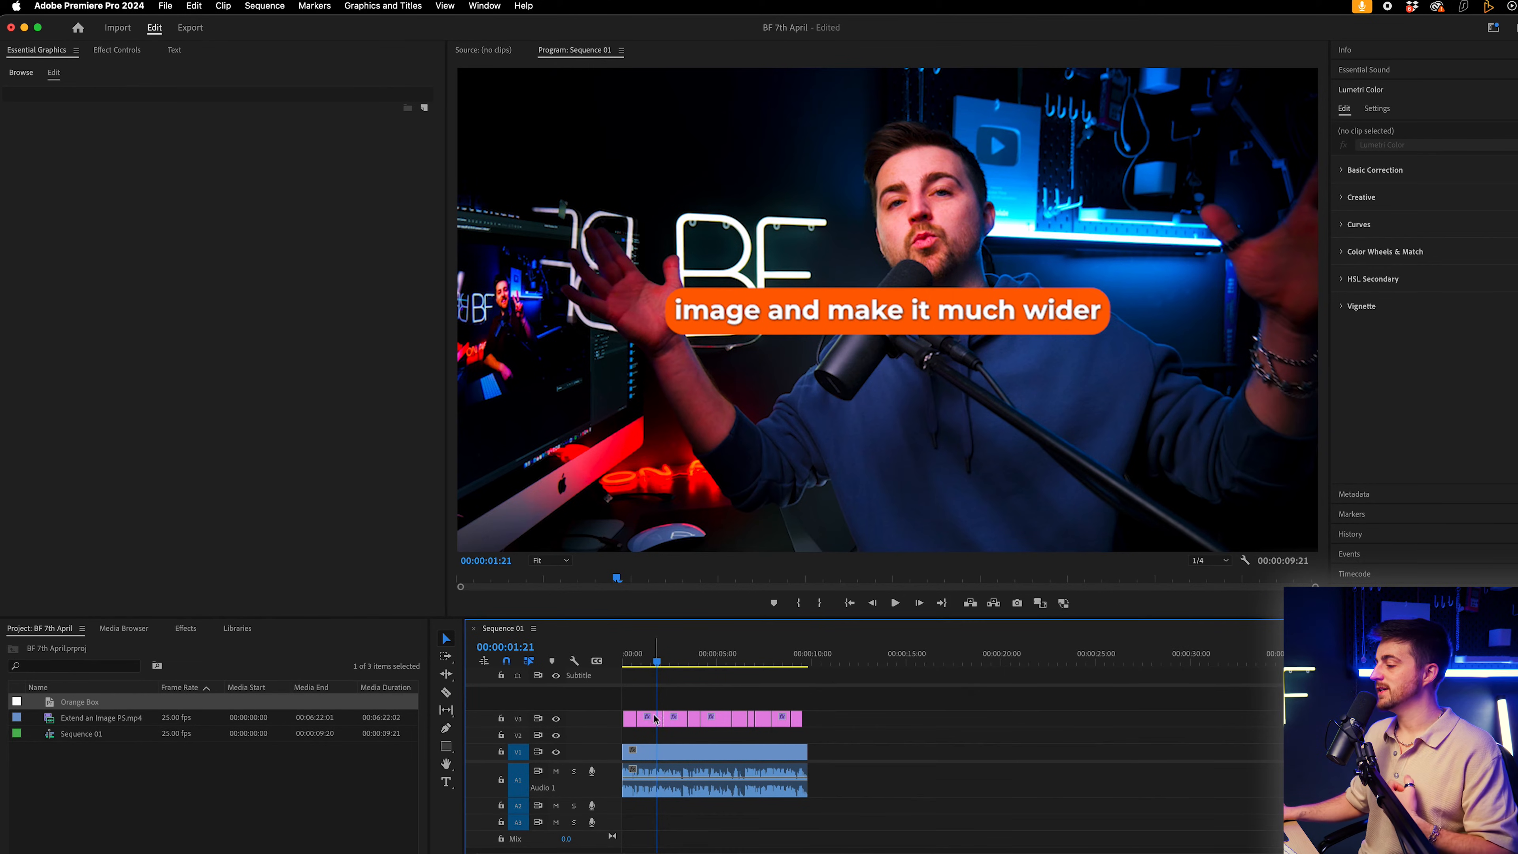
{"action": "left_click", "coordinate": [117, 49]}
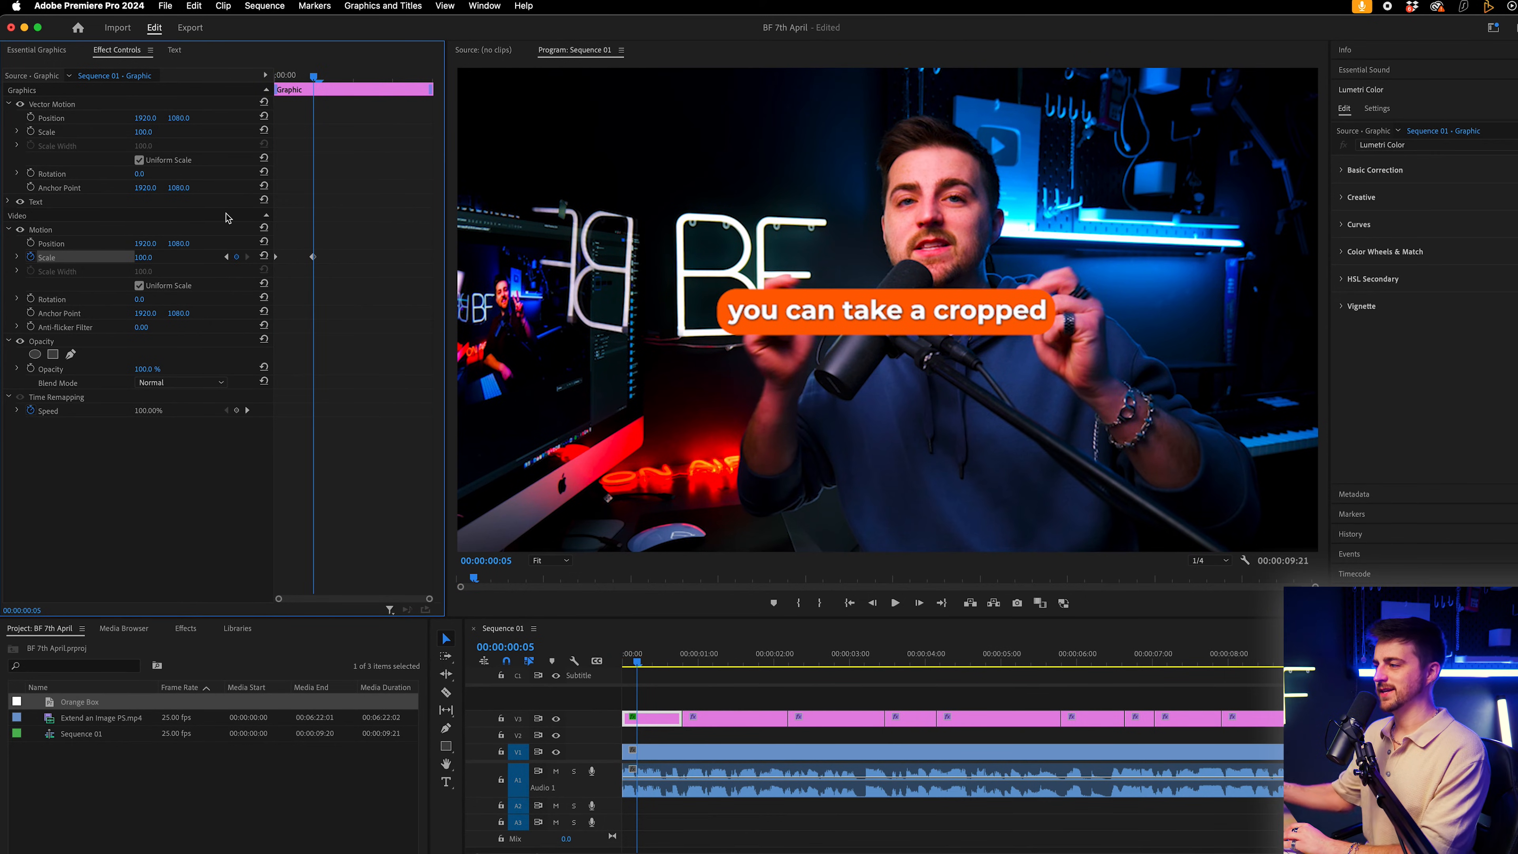
{"action": "mouse_move", "coordinate": [317, 256]}
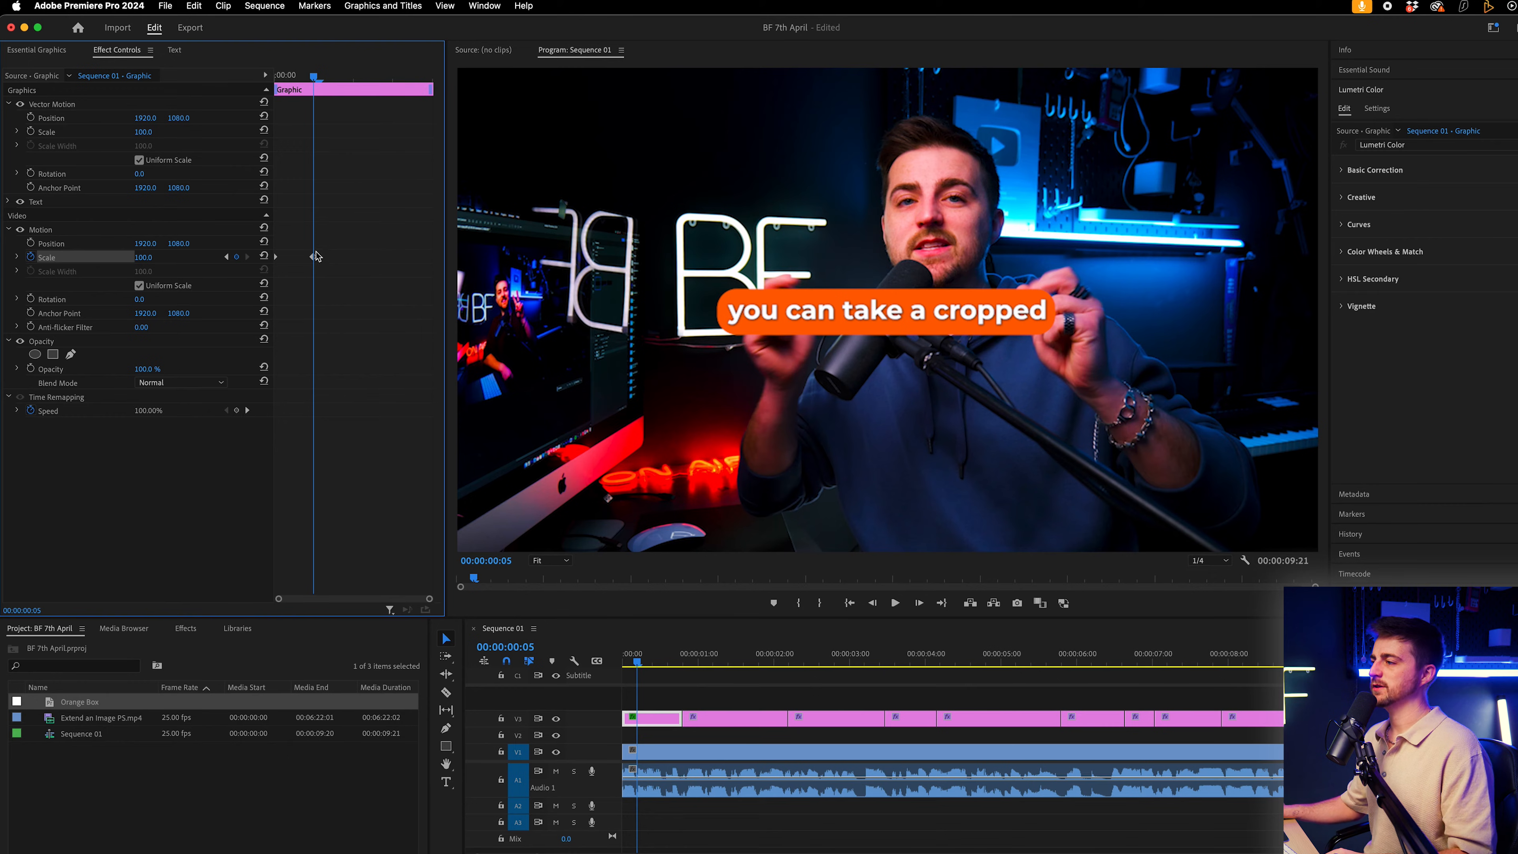
Ease the scale keyframe on the first caption graphic and go to the Effects search.
{"action": "right_click", "coordinate": [313, 257]}
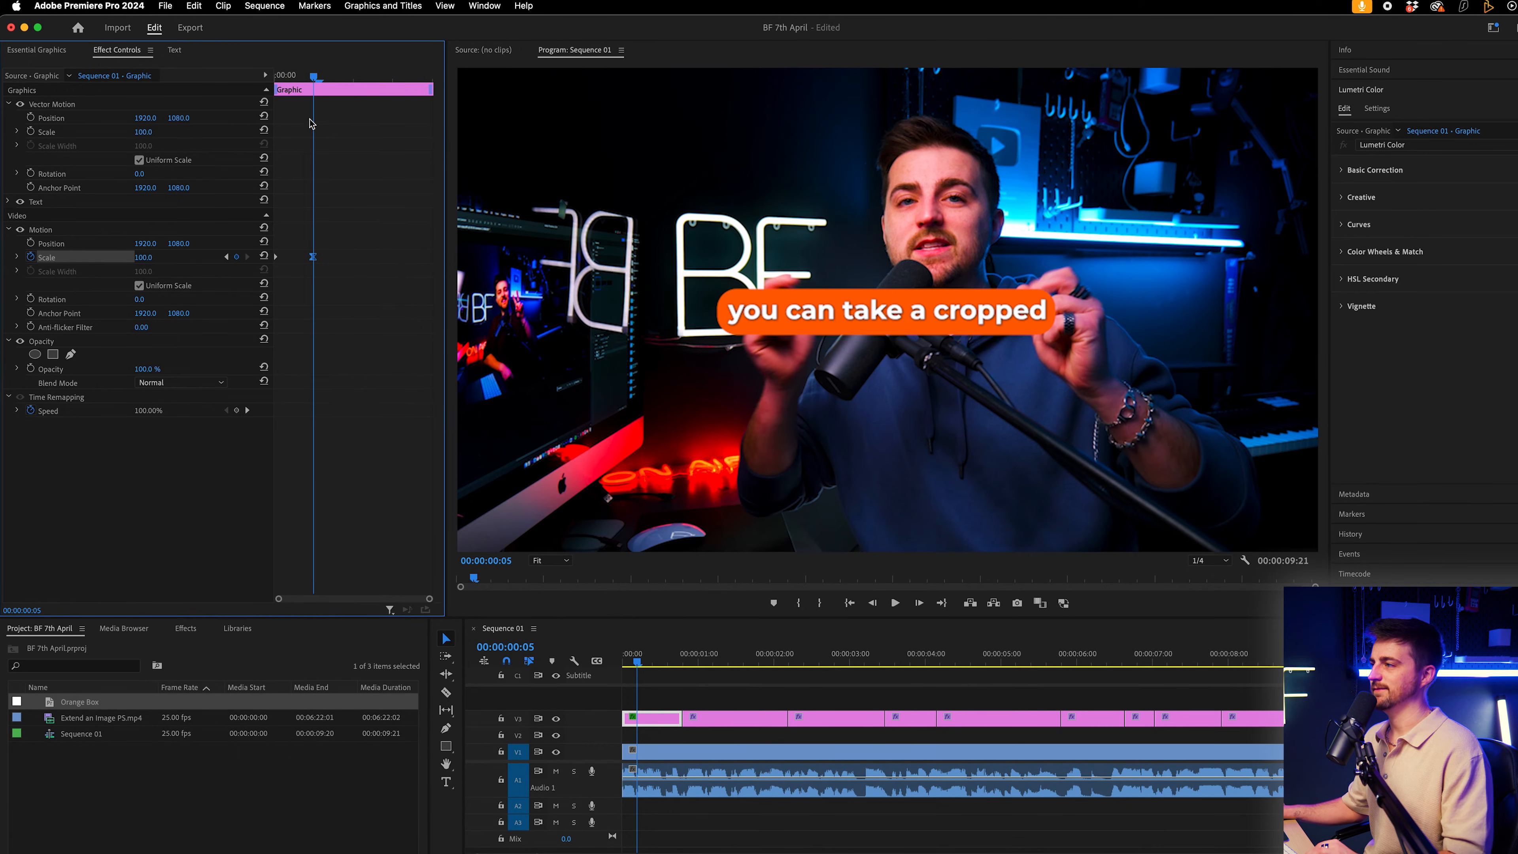
{"action": "left_click", "coordinate": [656, 654]}
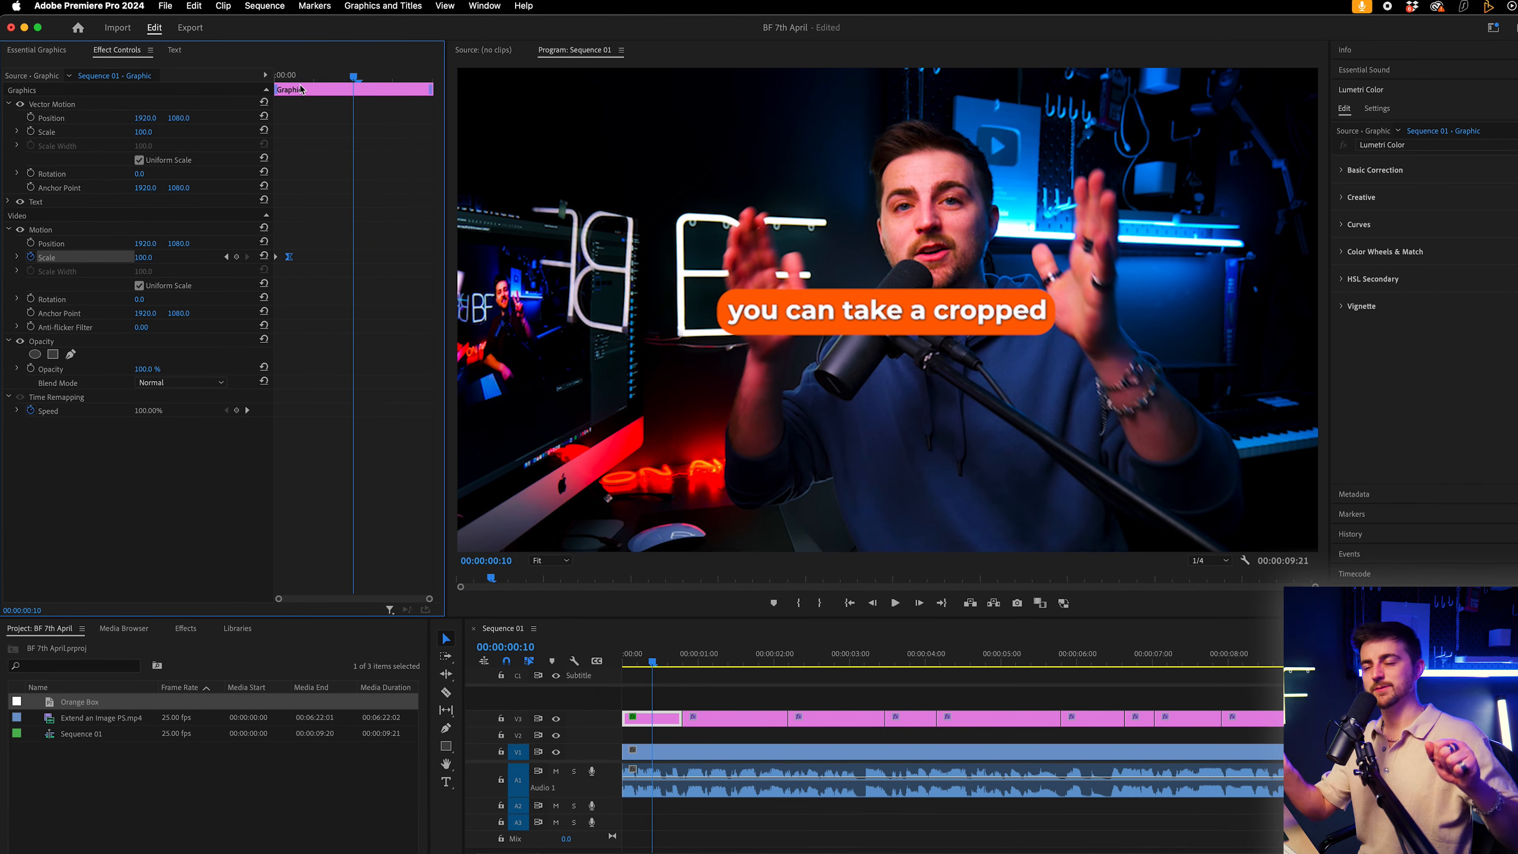
{"action": "left_click", "coordinate": [185, 627]}
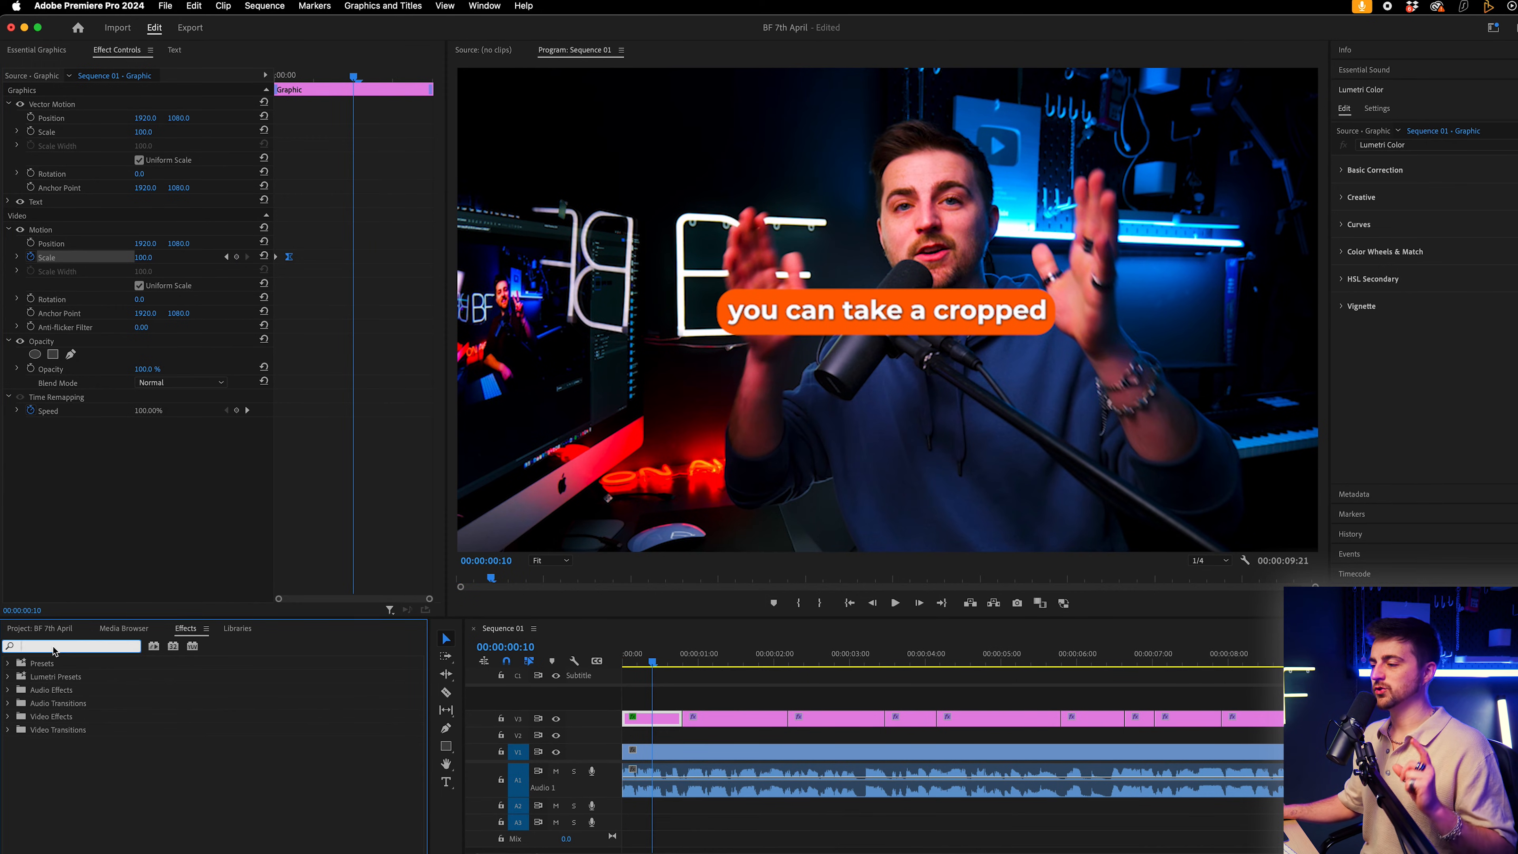
Add Gaussian Blur to the first caption graphic and keyframe its blurriness at the clip start.
{"action": "type", "text": "gauss"}
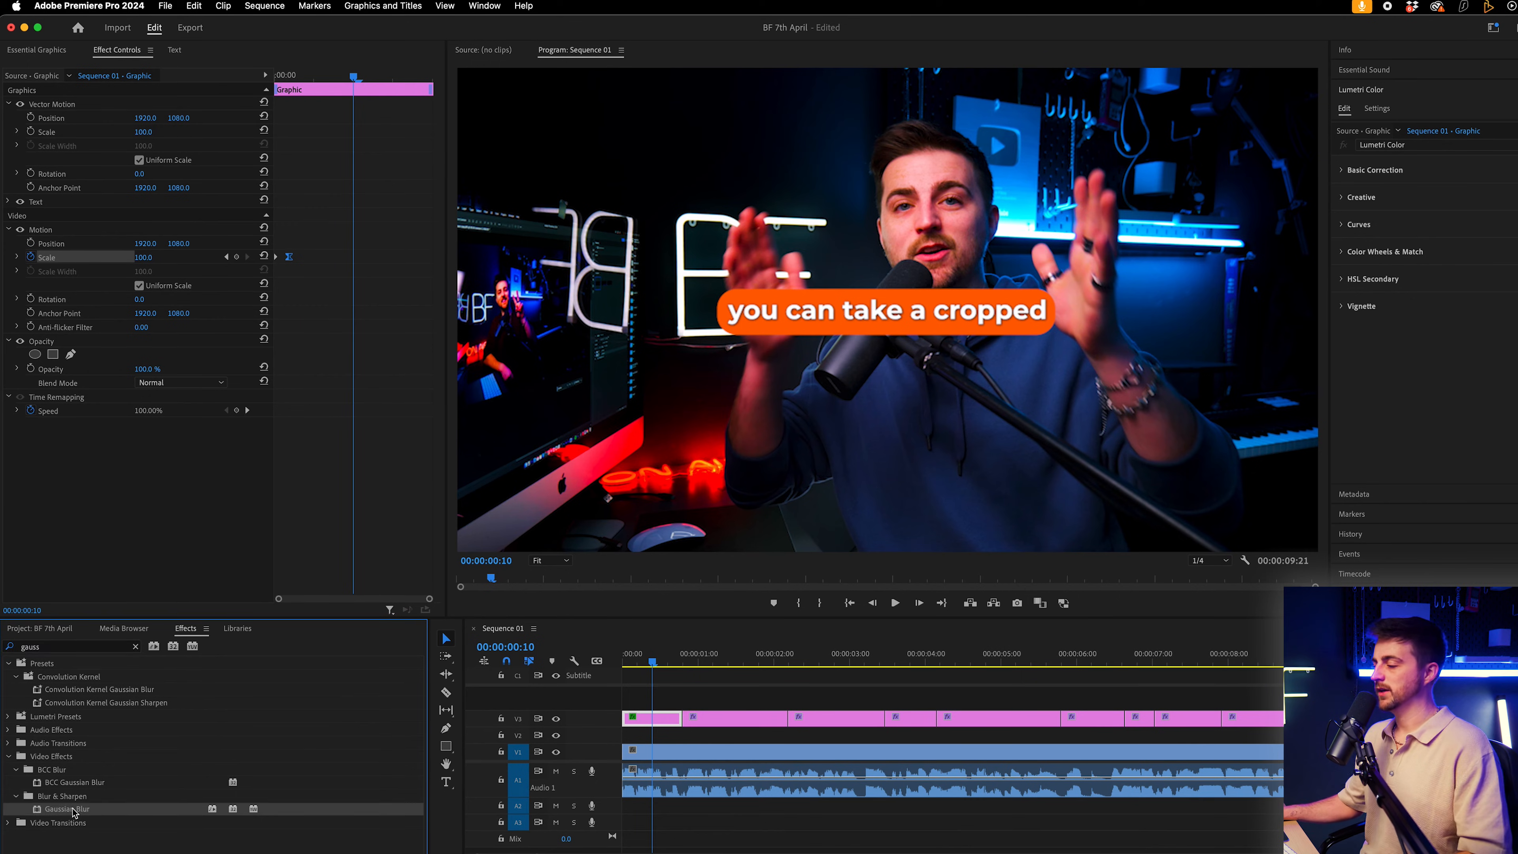
{"action": "double_click", "coordinate": [65, 808]}
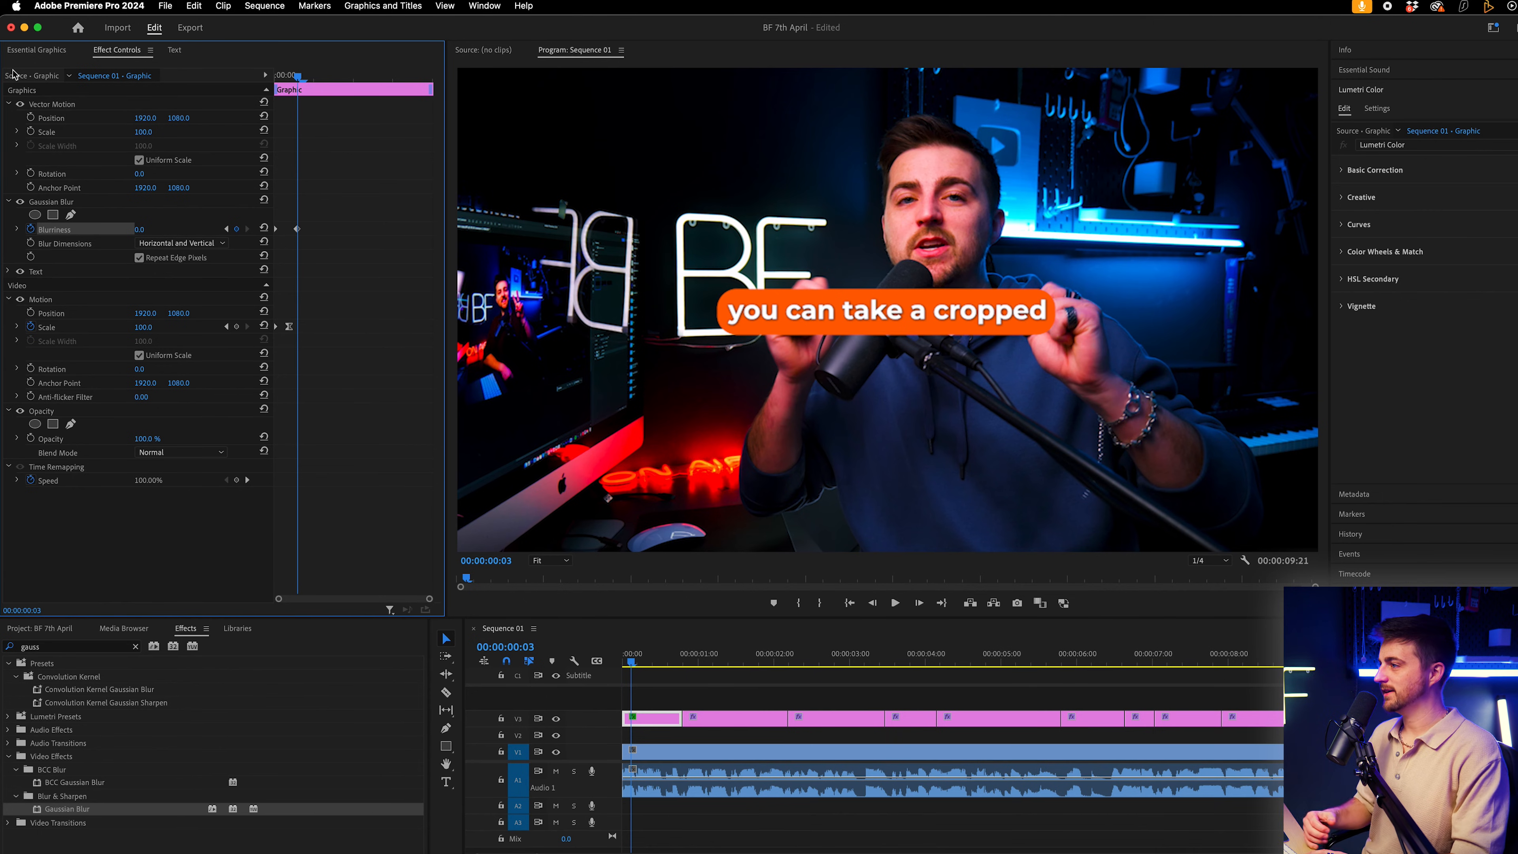
{"action": "left_click", "coordinate": [893, 603]}
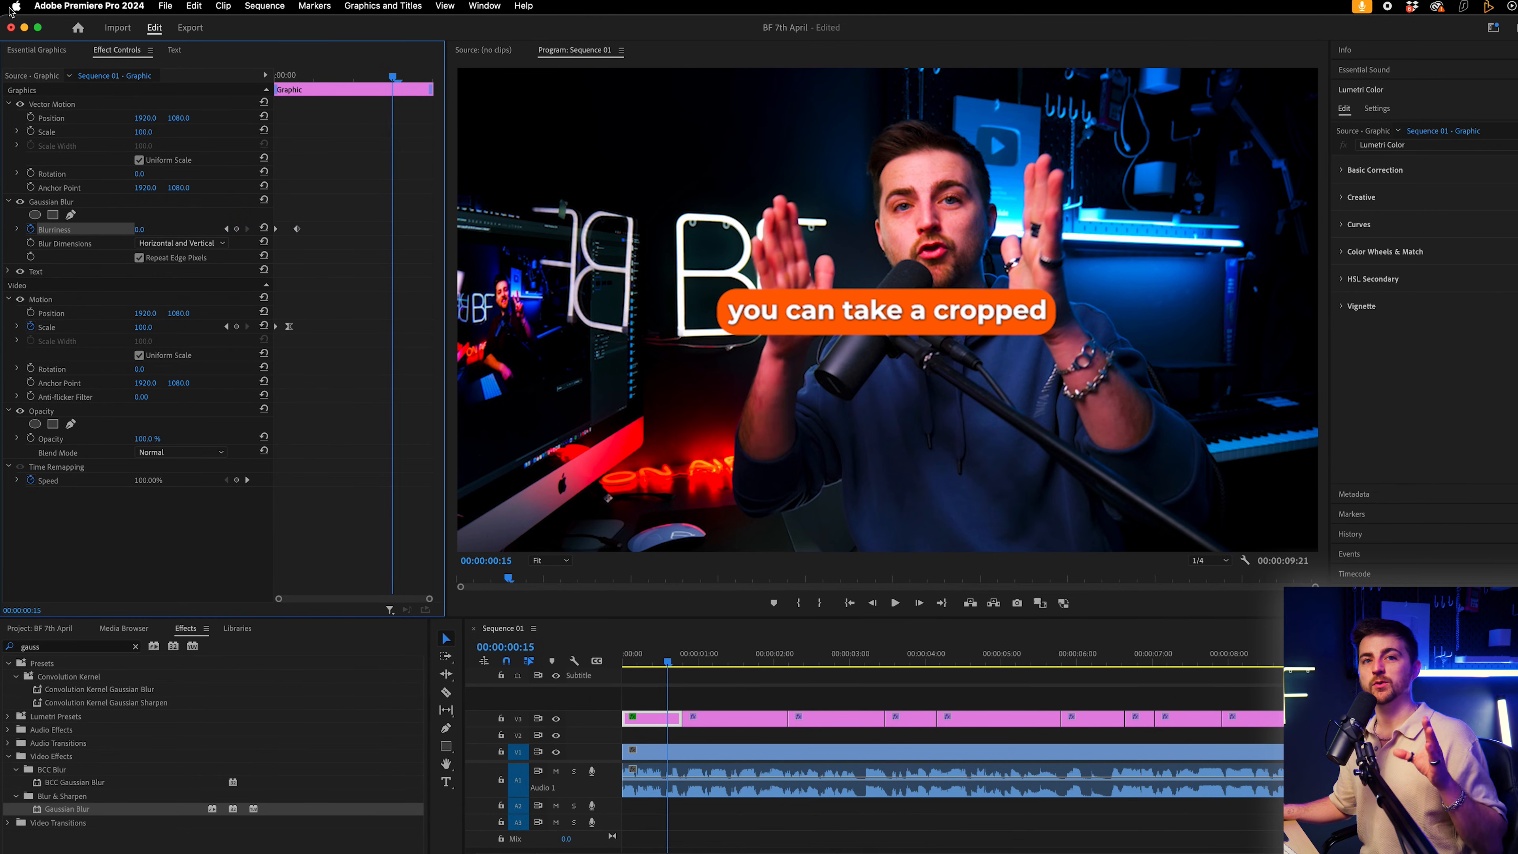
Paste the first graphic's scale-and-blur animation onto the other caption graphics.
{"action": "left_click", "coordinate": [50, 202]}
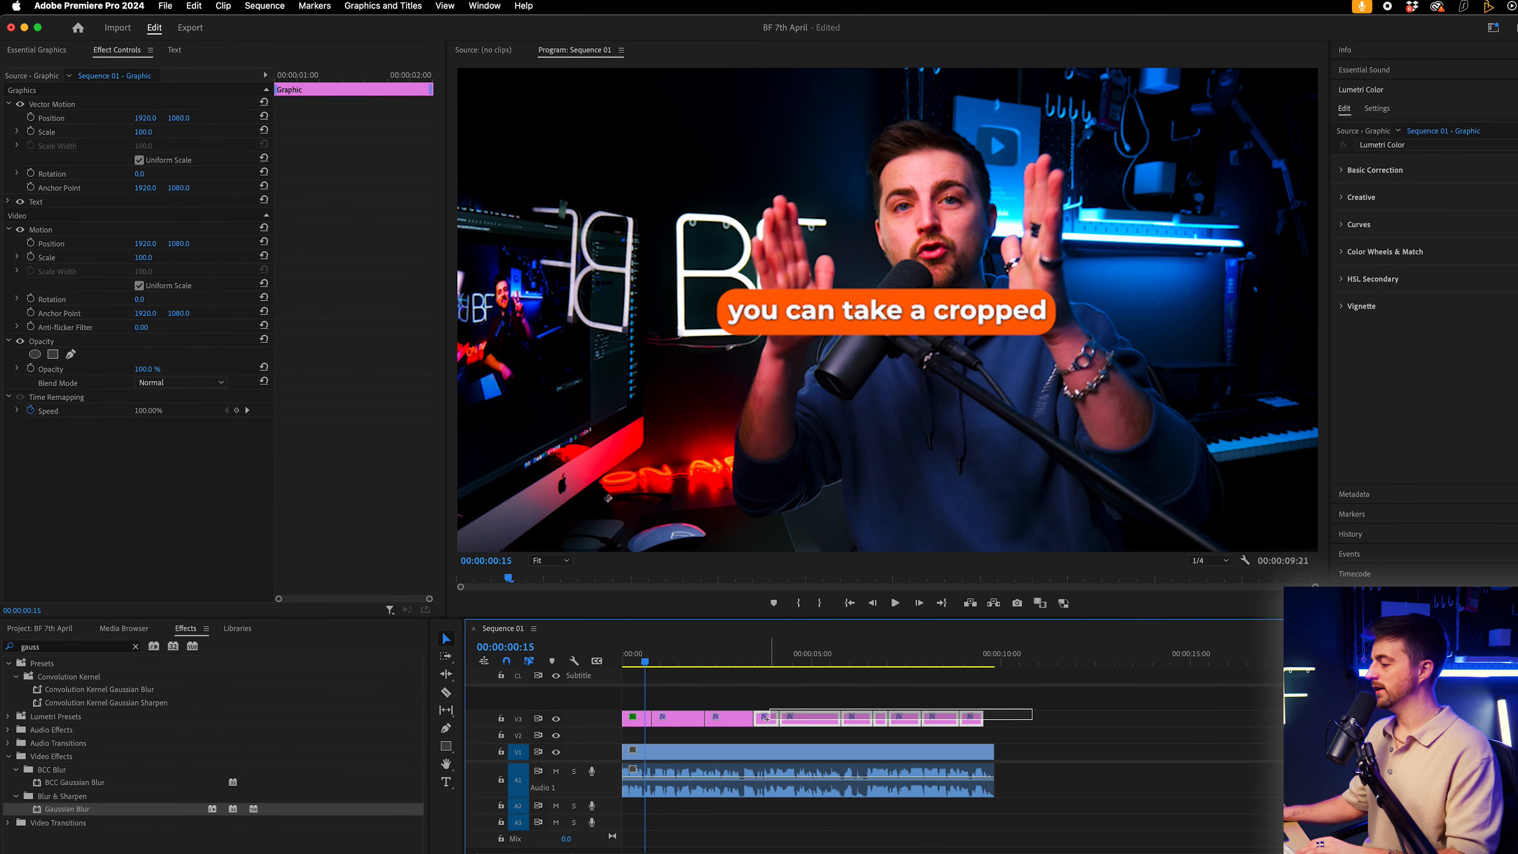
{"action": "left_click", "coordinate": [687, 717]}
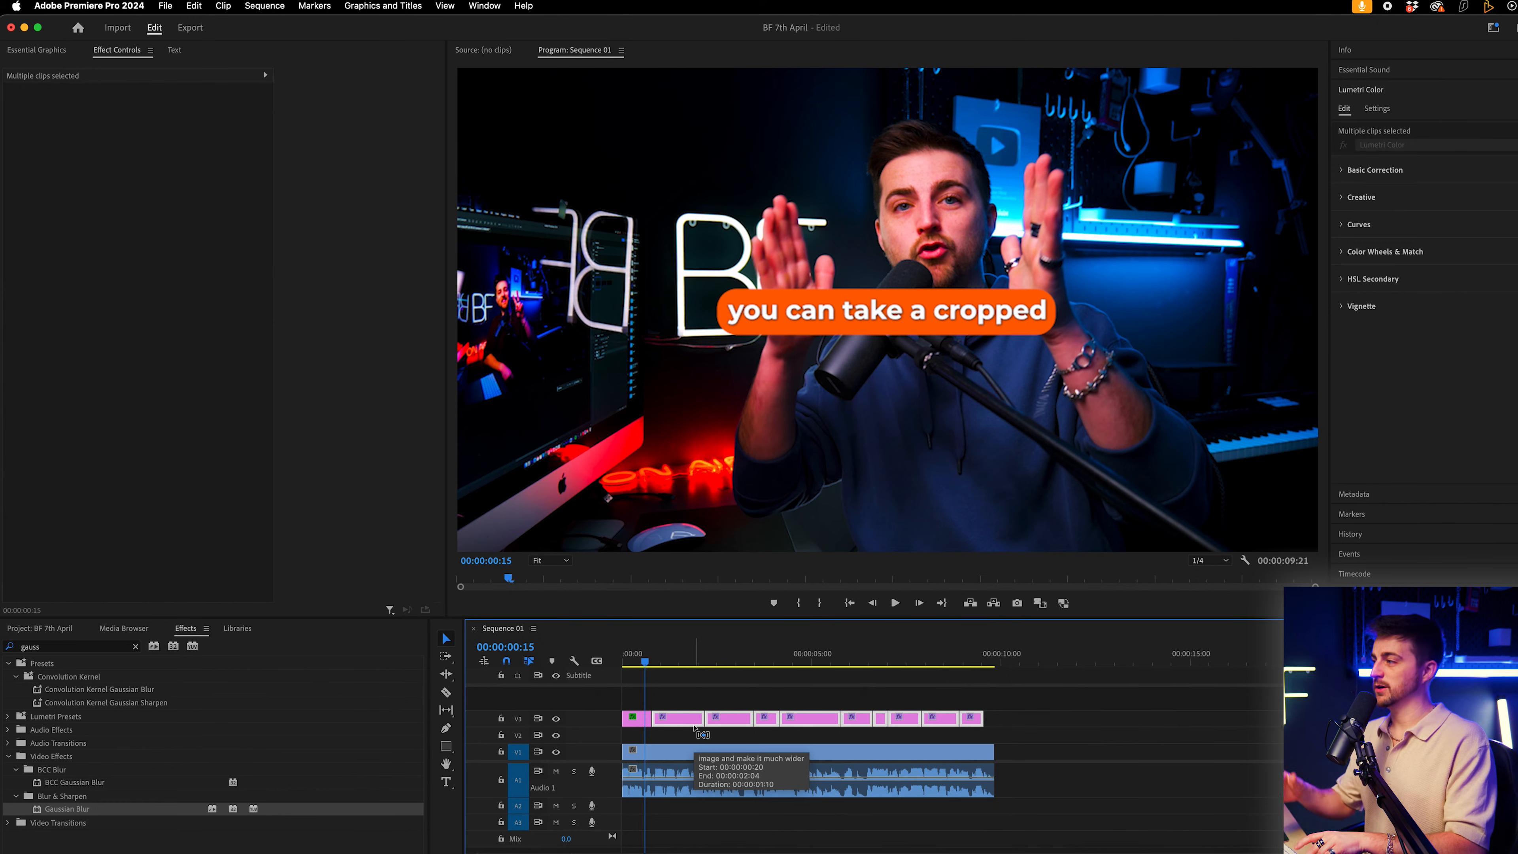
{"action": "left_click", "coordinate": [894, 602]}
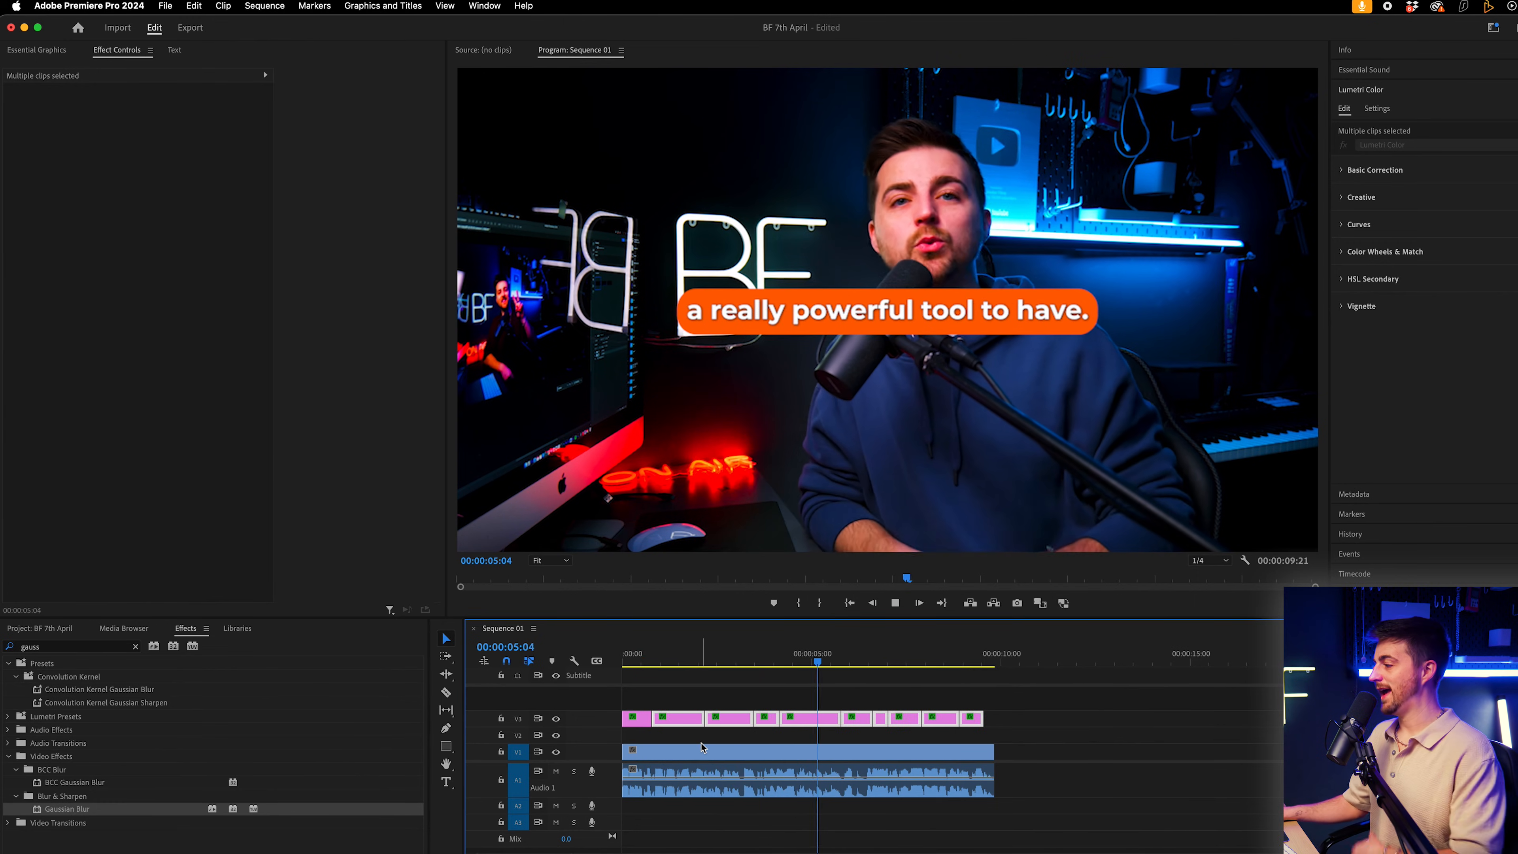
Lower the captions' Position Y toward the bottom of the frame and review from the start.
{"action": "left_click", "coordinate": [808, 718]}
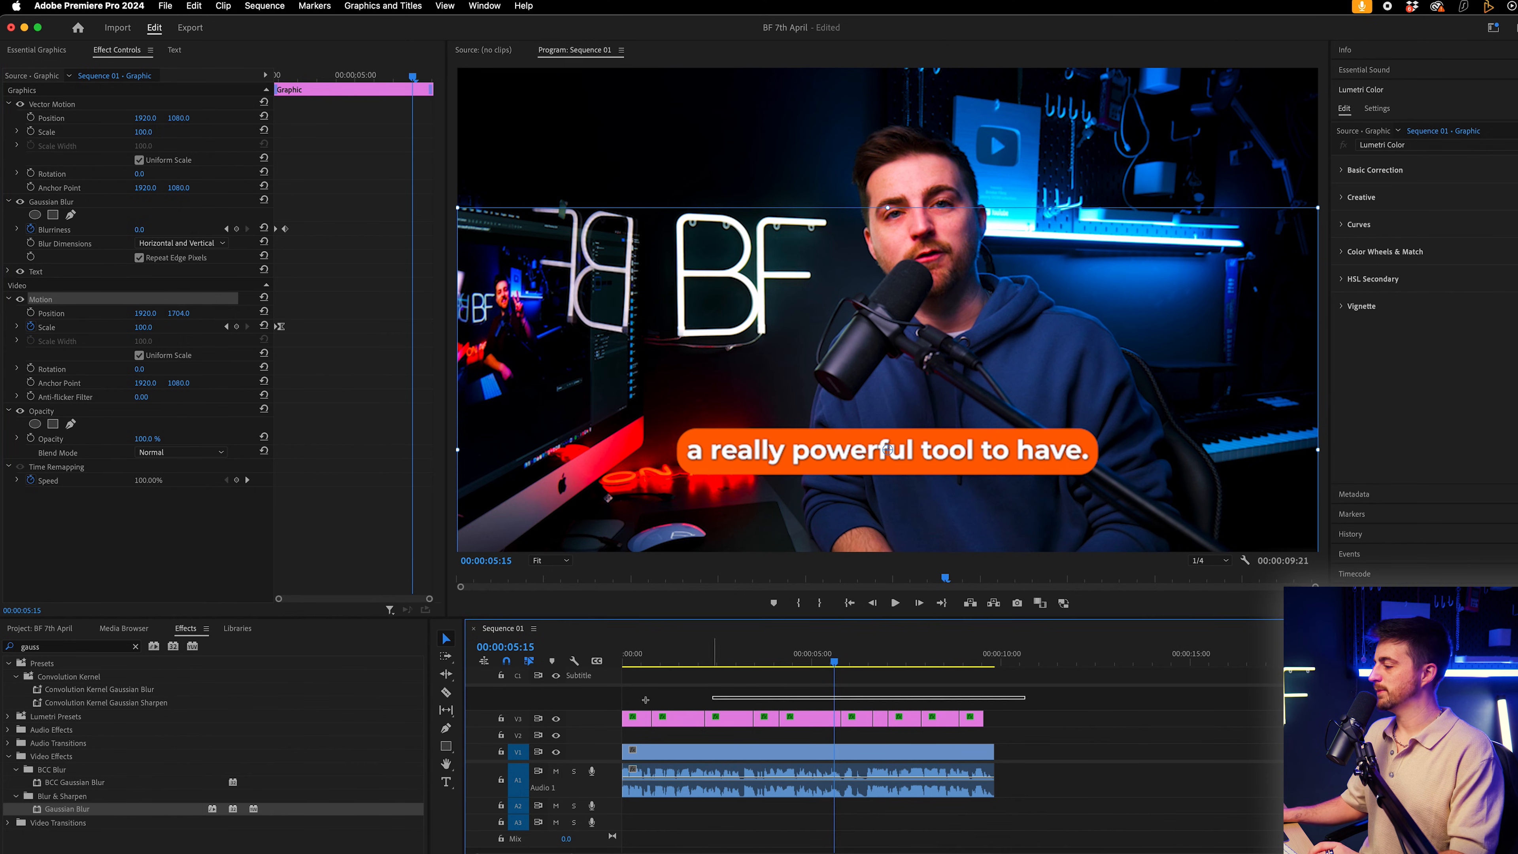
{"action": "left_click", "coordinate": [672, 652]}
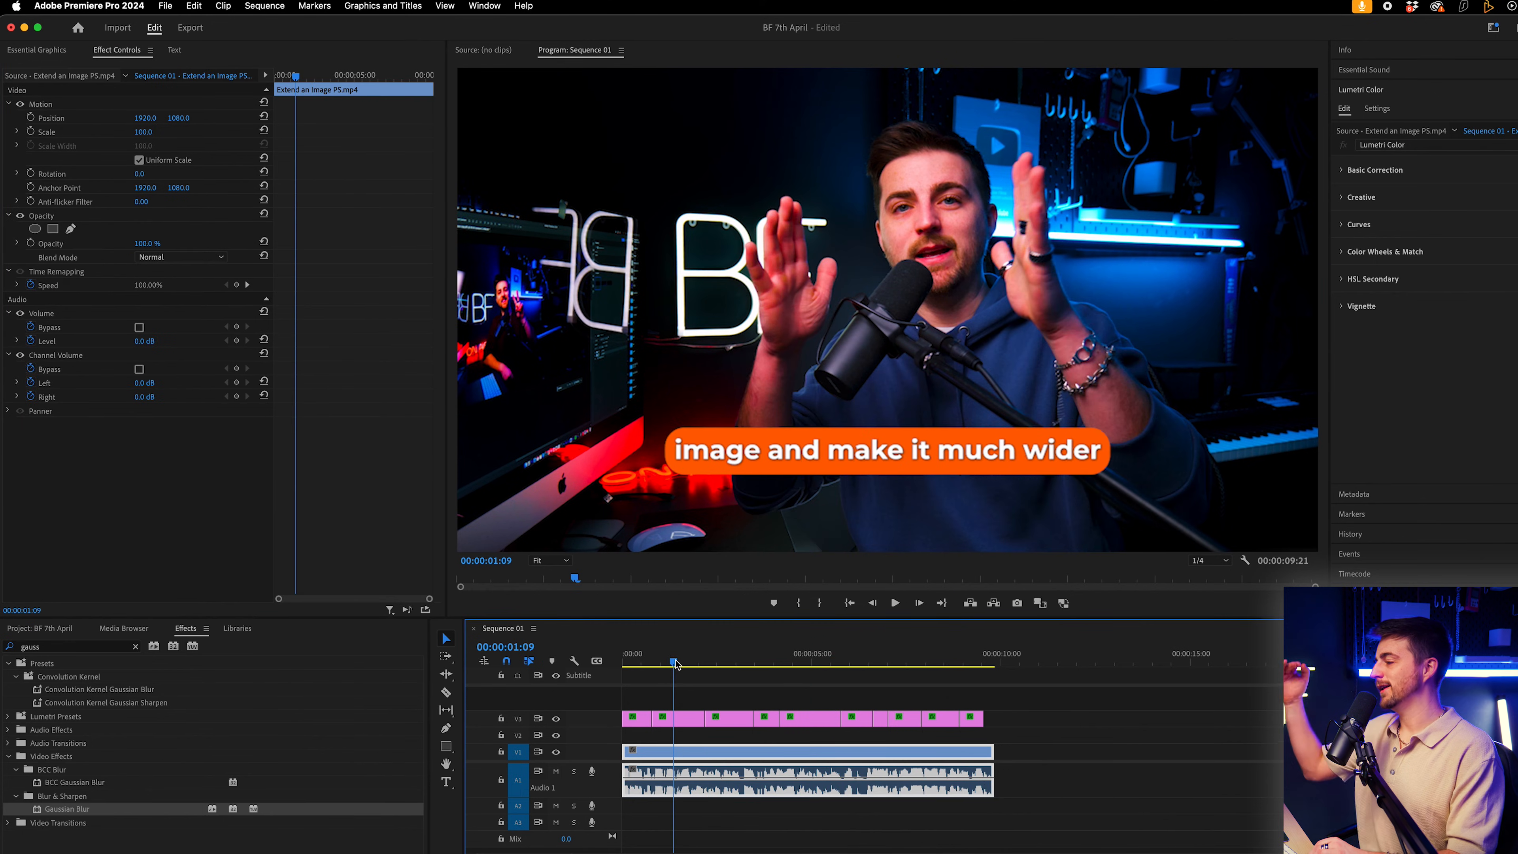
{"action": "left_click", "coordinate": [893, 602]}
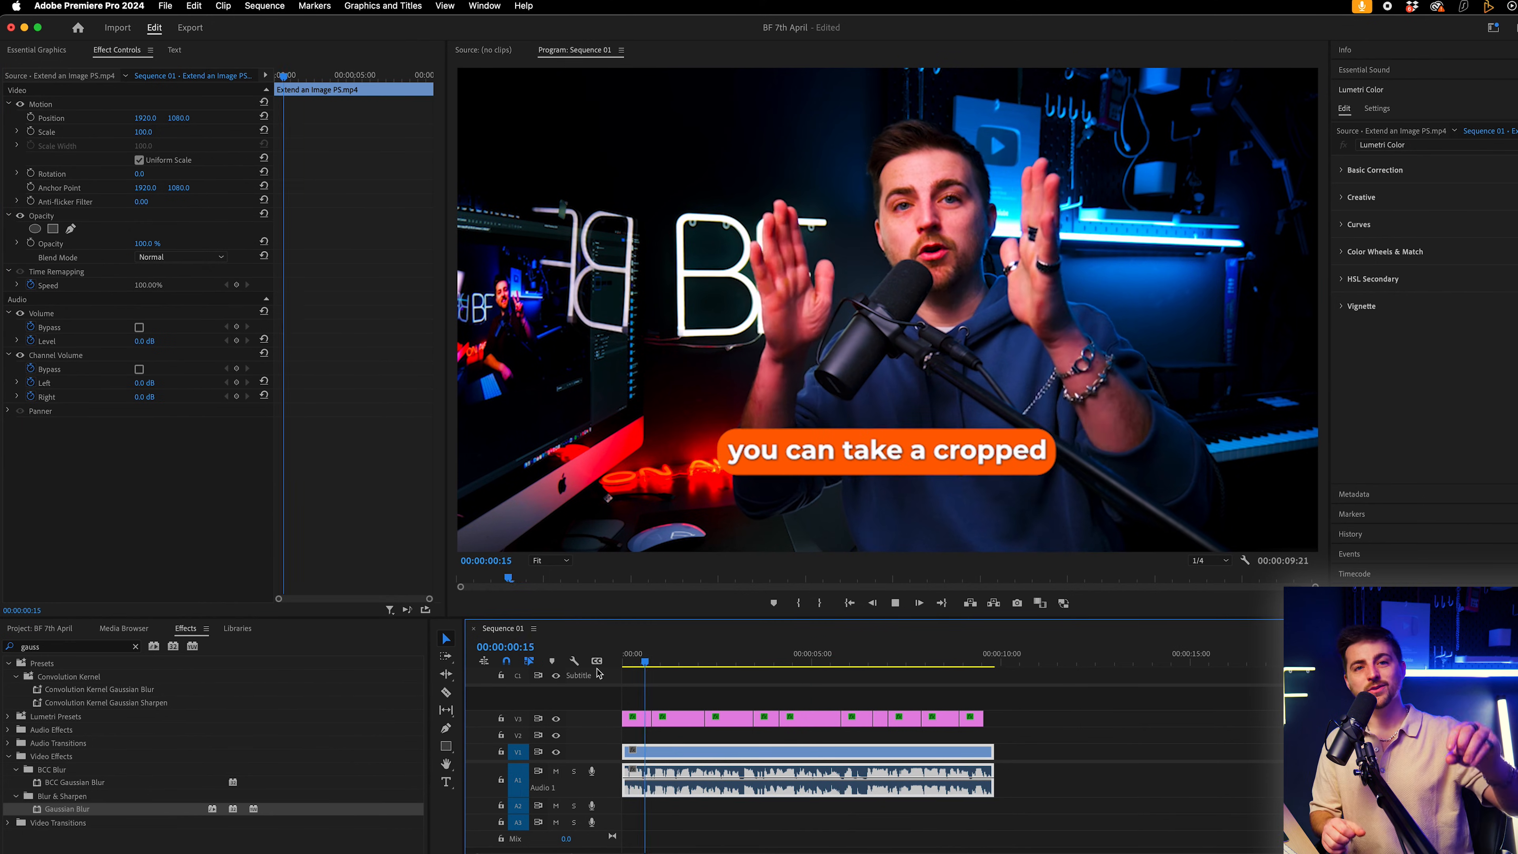